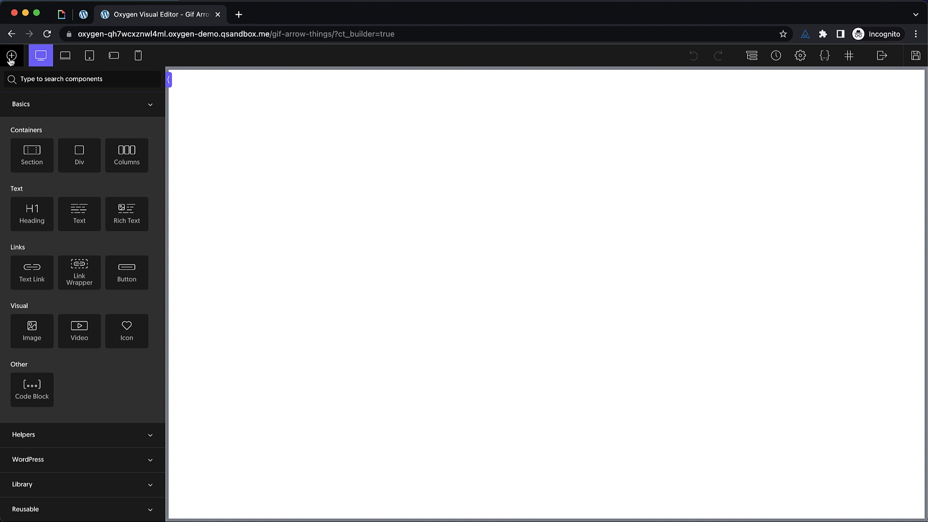
# Step: Add a div and give it 128 px padding on all sides and 100vh height
pyautogui.click(79, 156)
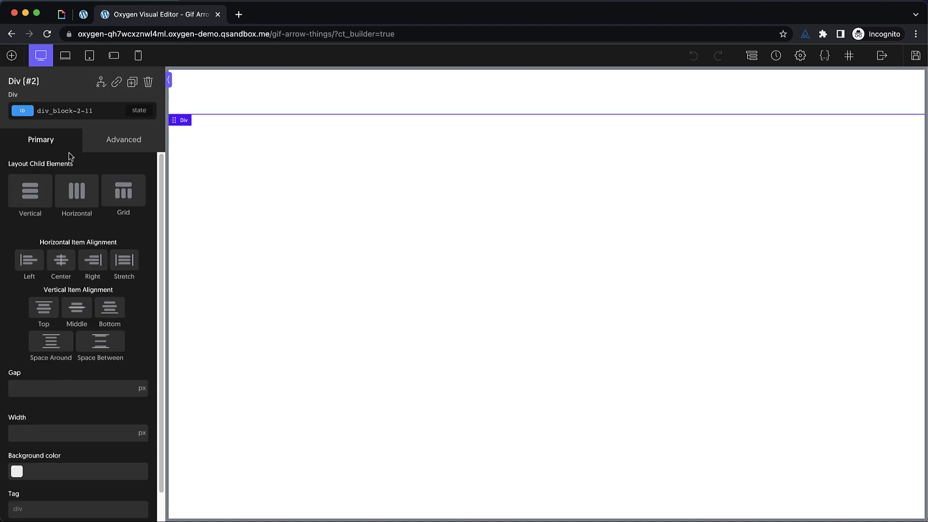
pyautogui.click(123, 139)
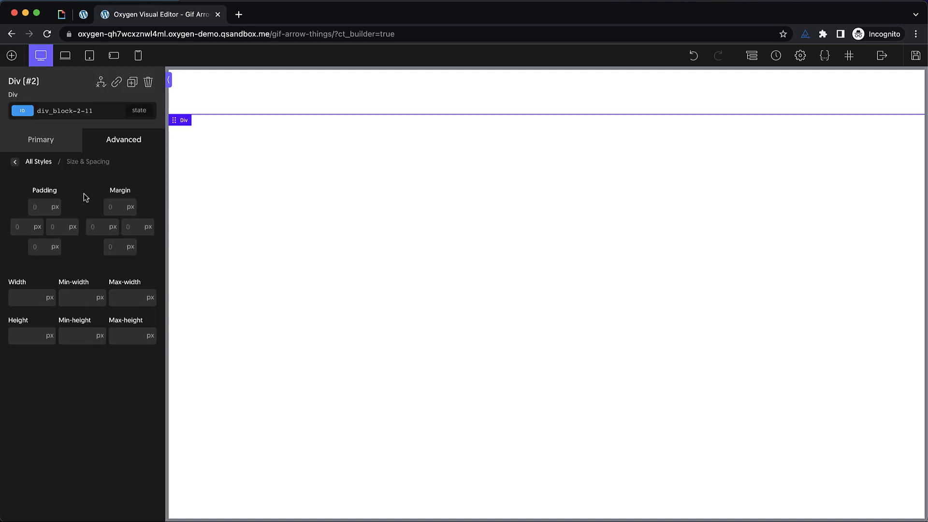
pyautogui.write('128')
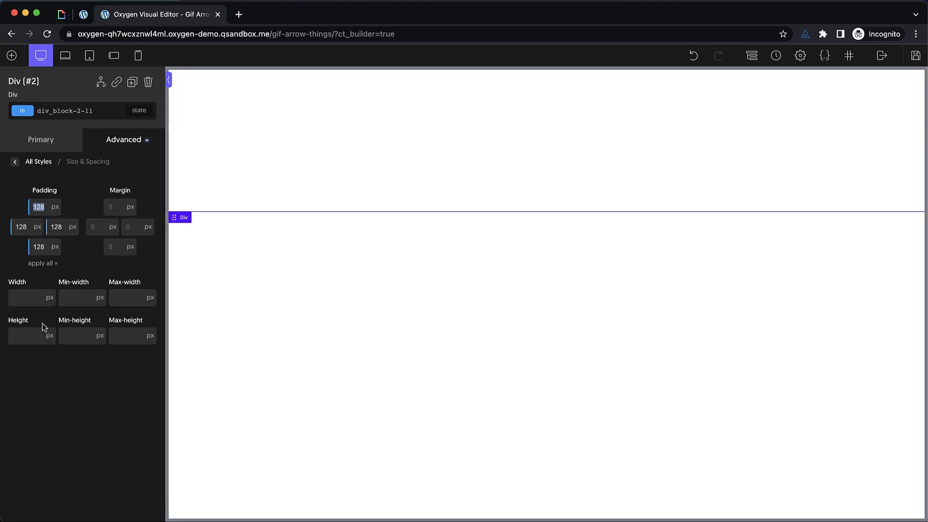
pyautogui.click(23, 335)
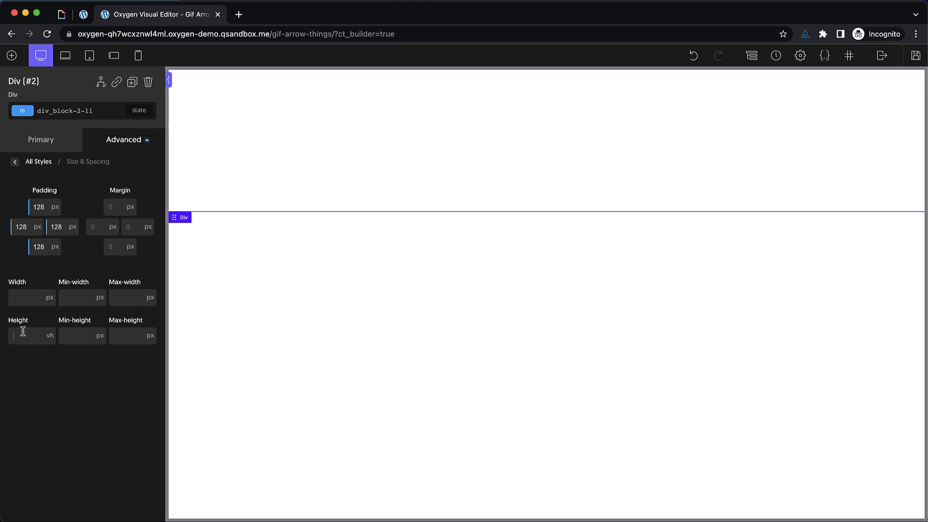
pyautogui.write('100')
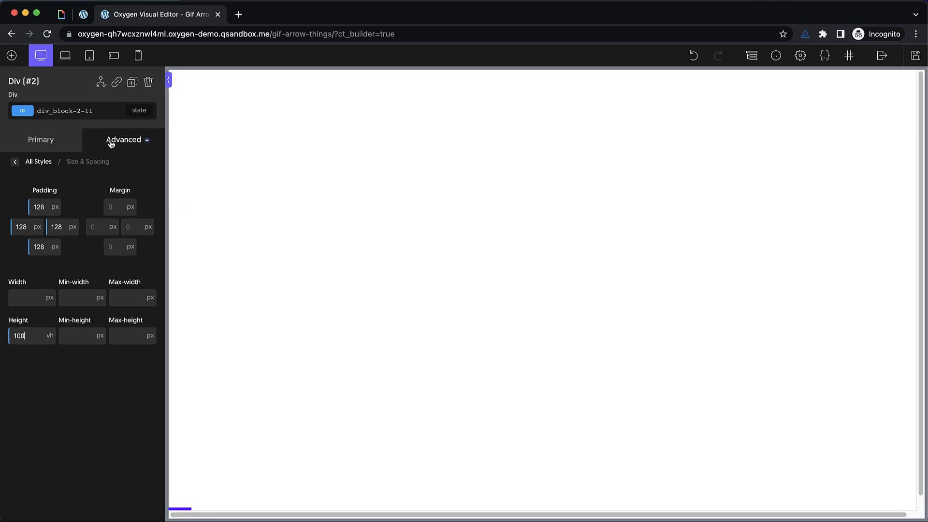
pyautogui.click(38, 162)
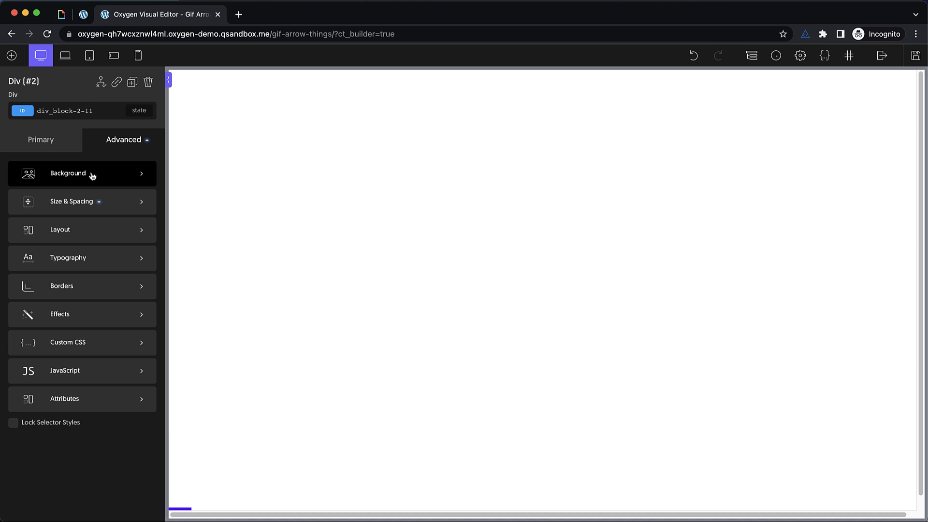
# Step: Set the div's background colour to the very dark purple #16052d
pyautogui.click(67, 173)
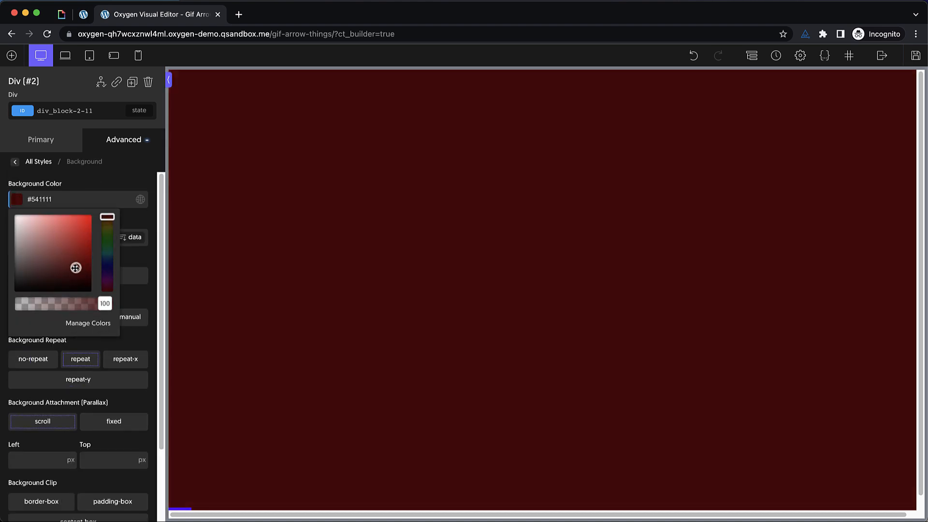
pyautogui.moveTo(108, 215); pyautogui.dragTo(107, 267)
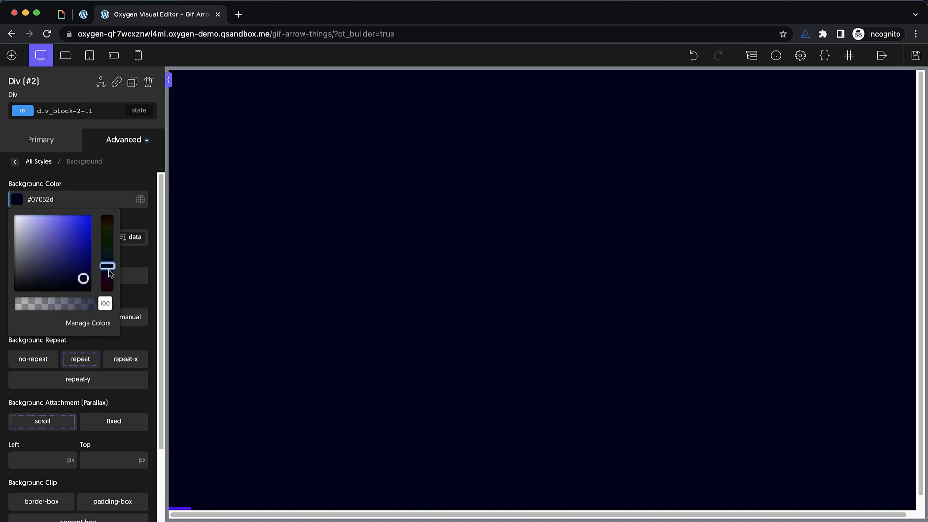
pyautogui.moveTo(107, 267); pyautogui.dragTo(108, 273)
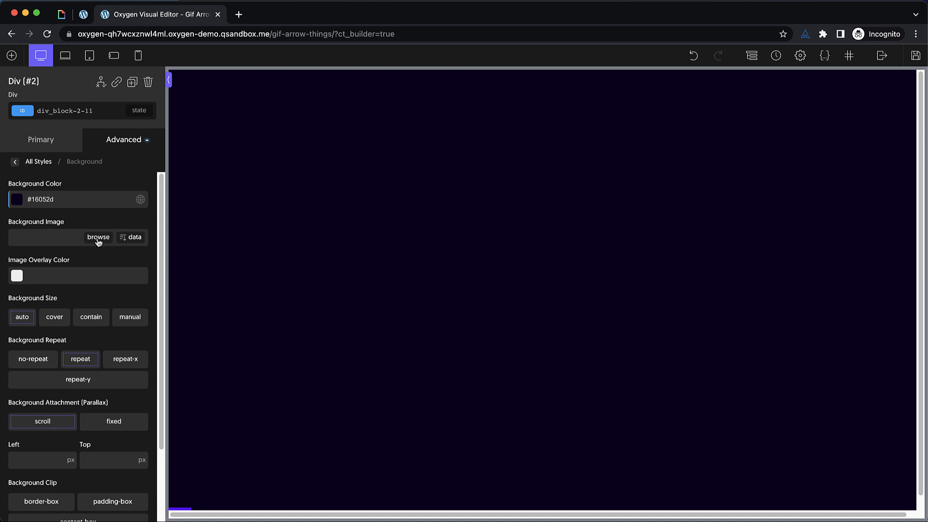
# Step: Choose the cccoil.svg spiral from the Media Library as the div's background image
pyautogui.click(99, 237)
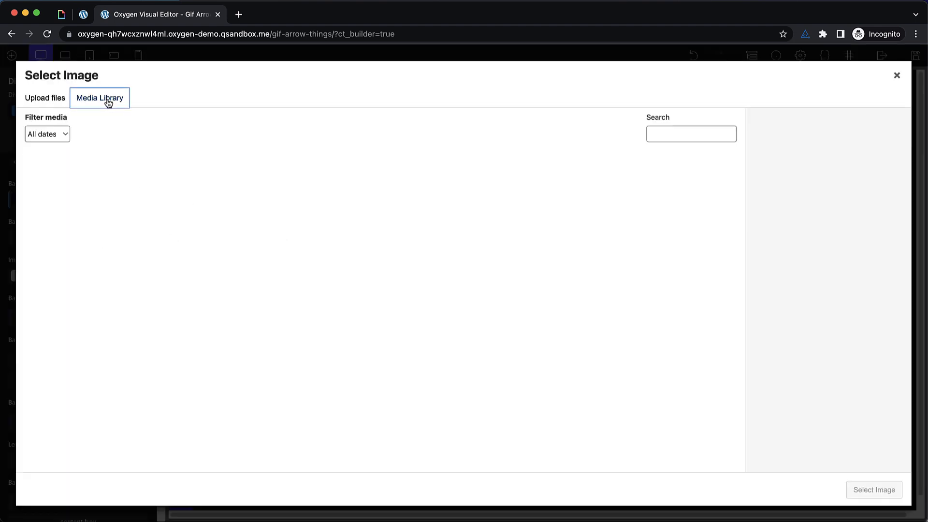
pyautogui.click(220, 189)
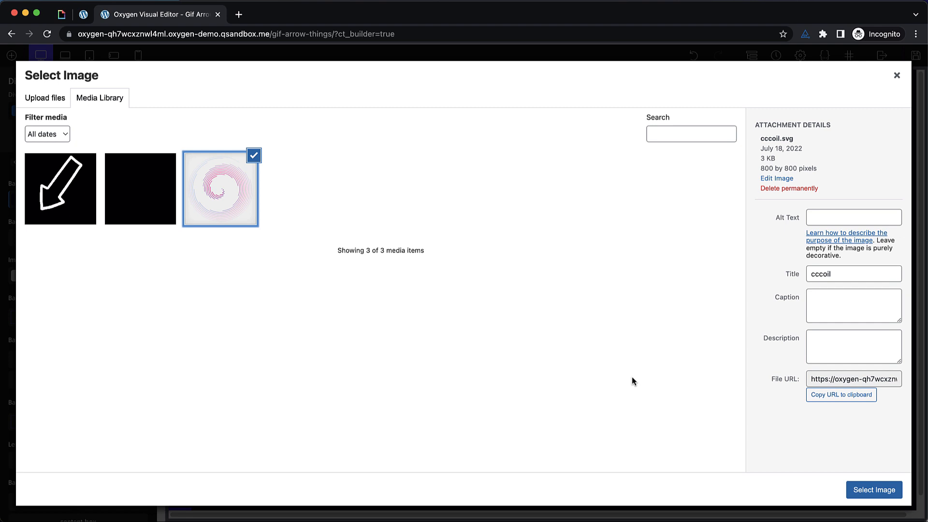
pyautogui.click(874, 489)
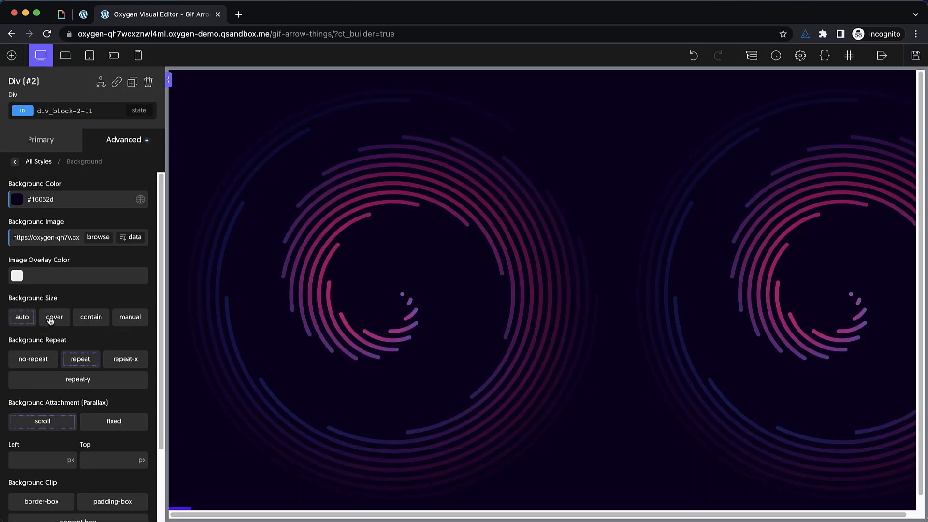
# Step: Set the background to auto size, no-repeat, positioned 50% from the left
pyautogui.click(54, 317)
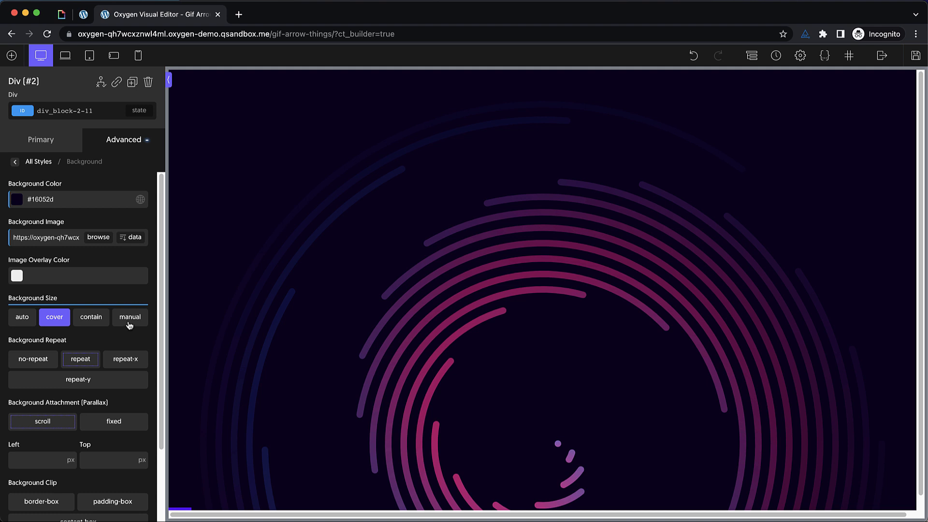
pyautogui.click(22, 317)
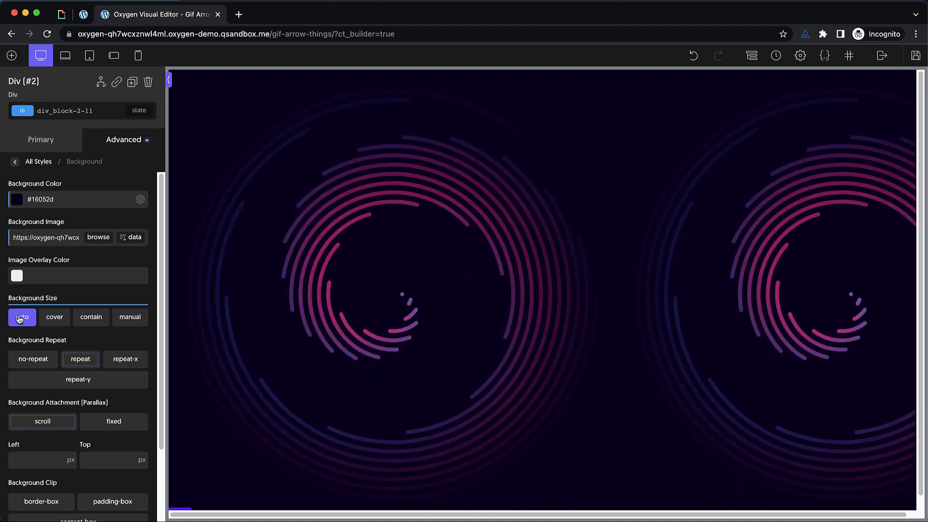
pyautogui.click(32, 360)
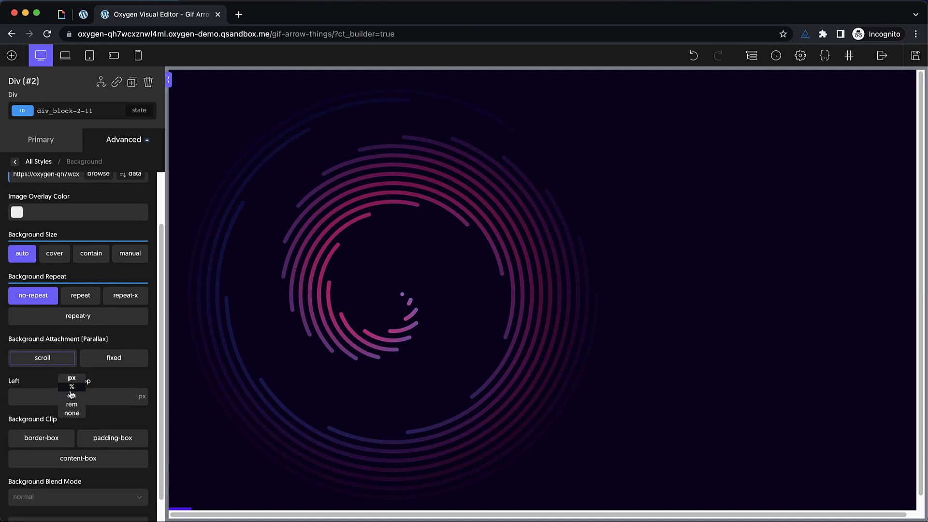
pyautogui.click(72, 386)
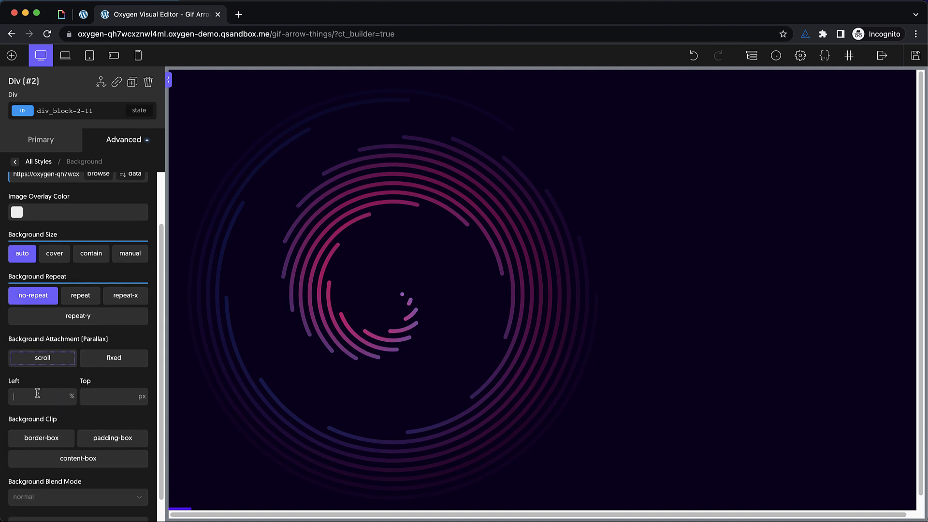
pyautogui.write('50')
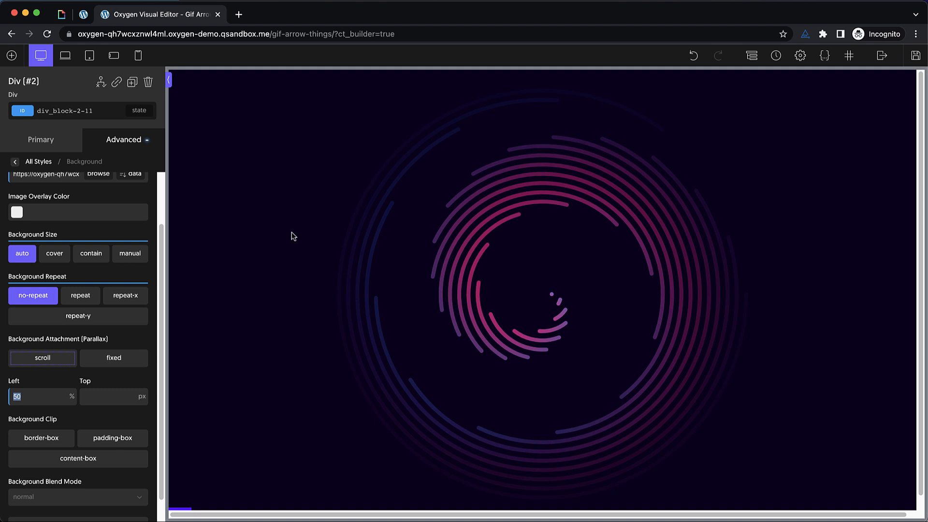
pyautogui.moveTo(126, 206)
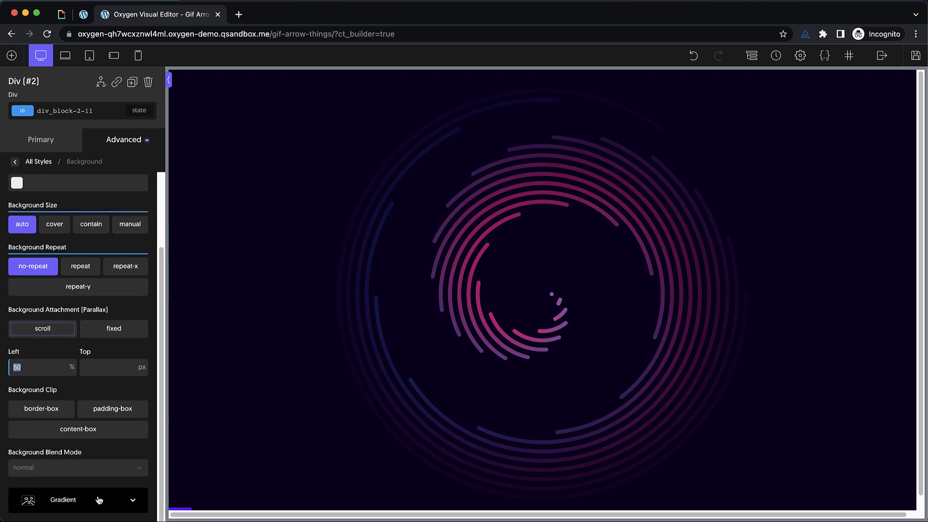
# Step: Add a dark purple gradient colour and save it as the global colour 'dark'
pyautogui.click(63, 500)
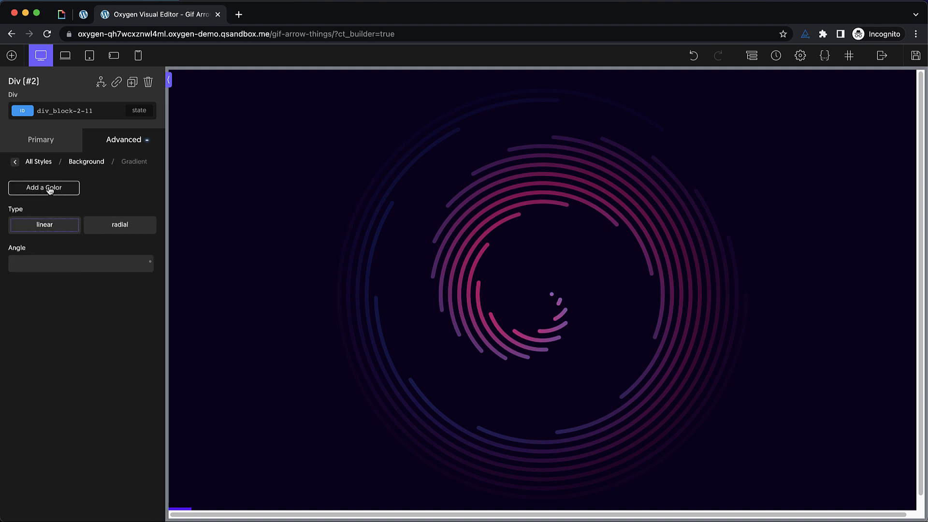
pyautogui.click(43, 187)
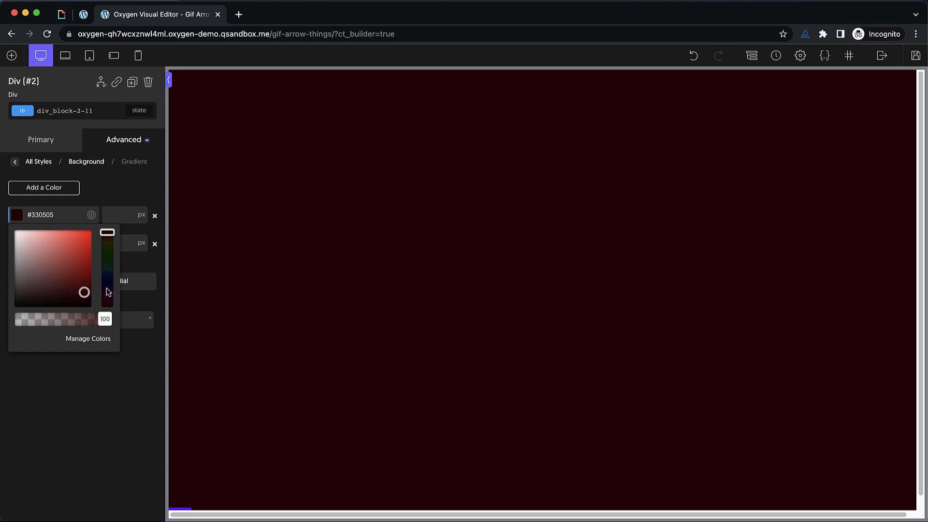
pyautogui.moveTo(108, 232); pyautogui.dragTo(107, 288)
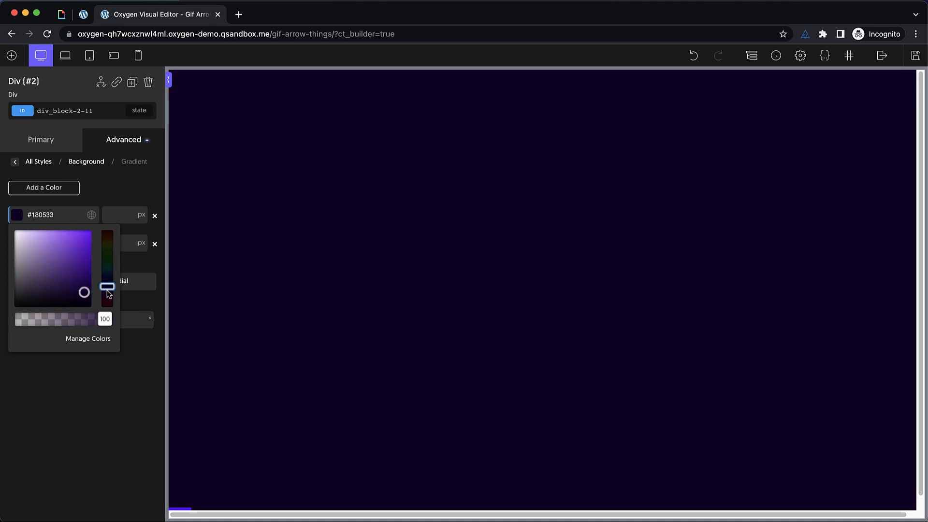
pyautogui.click(40, 140)
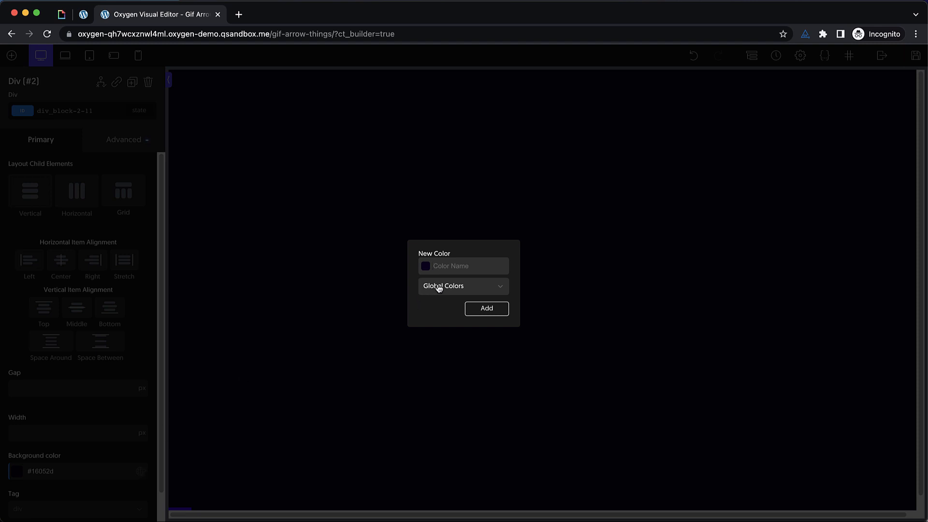
pyautogui.write('dark')
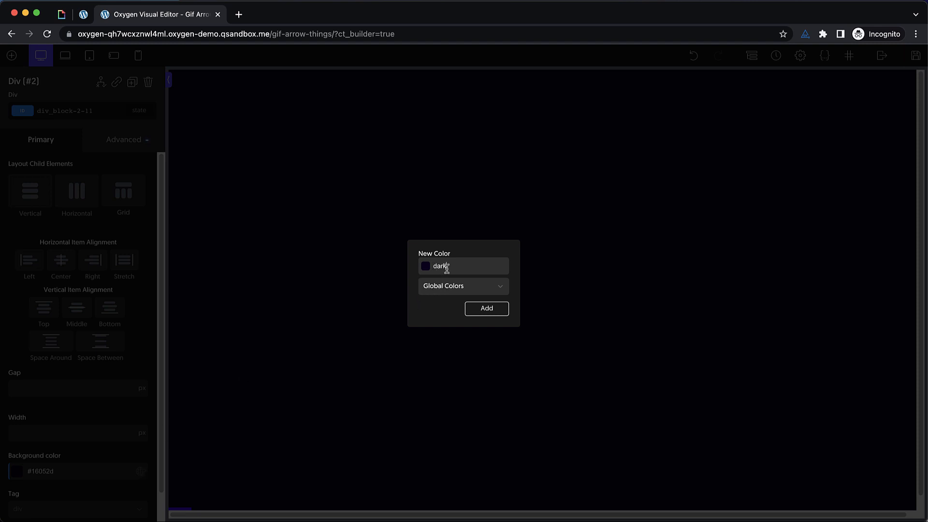
pyautogui.click(486, 309)
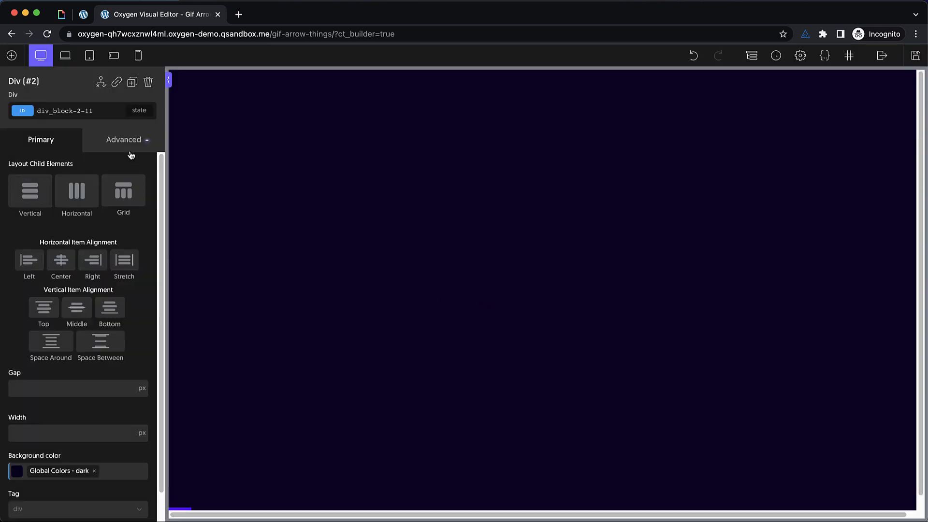
# Step: Set the gradient's first stop to the saved dark colour and the second to pink
pyautogui.click(124, 139)
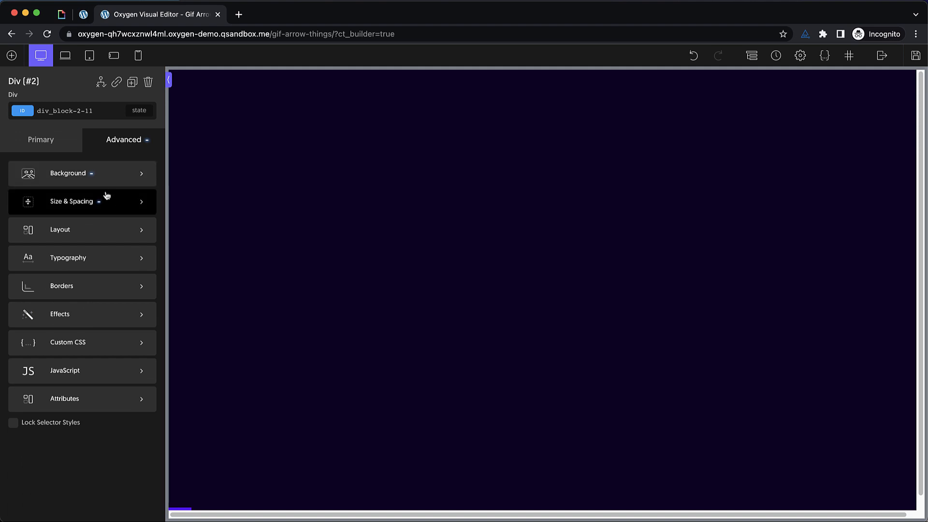
pyautogui.click(68, 173)
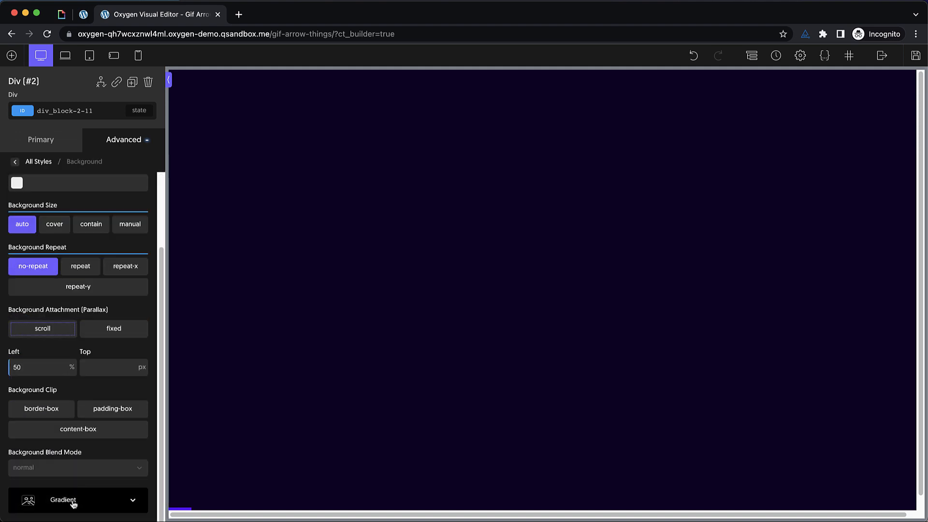
pyautogui.click(78, 500)
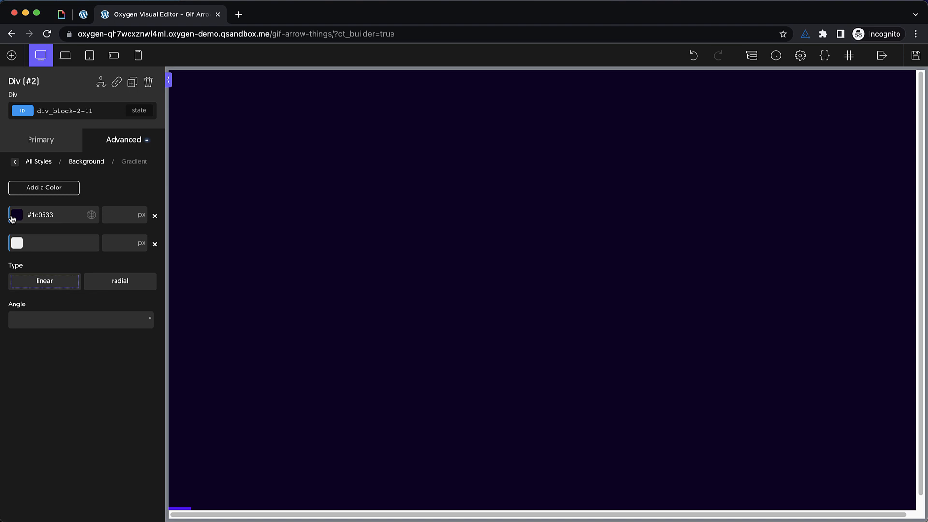
pyautogui.click(17, 215)
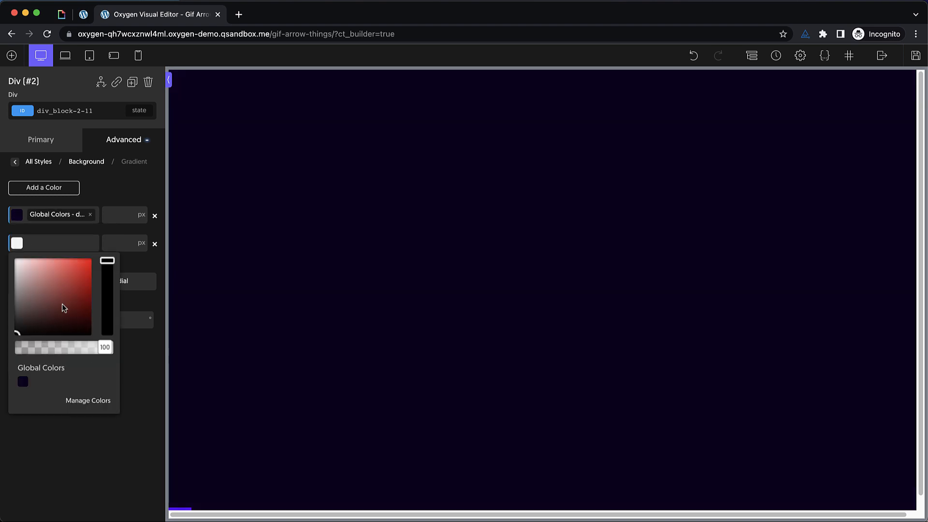
pyautogui.click(54, 263)
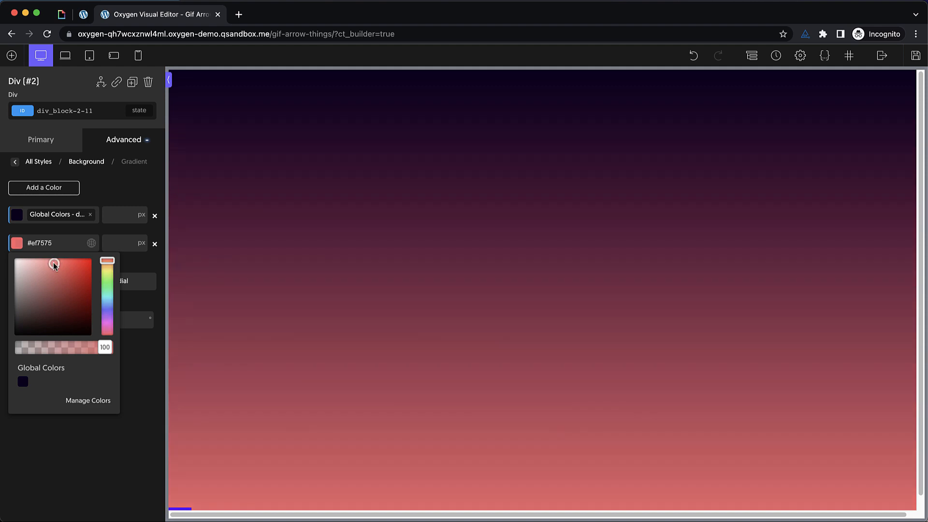
pyautogui.moveTo(107, 273); pyautogui.dragTo(107, 325)
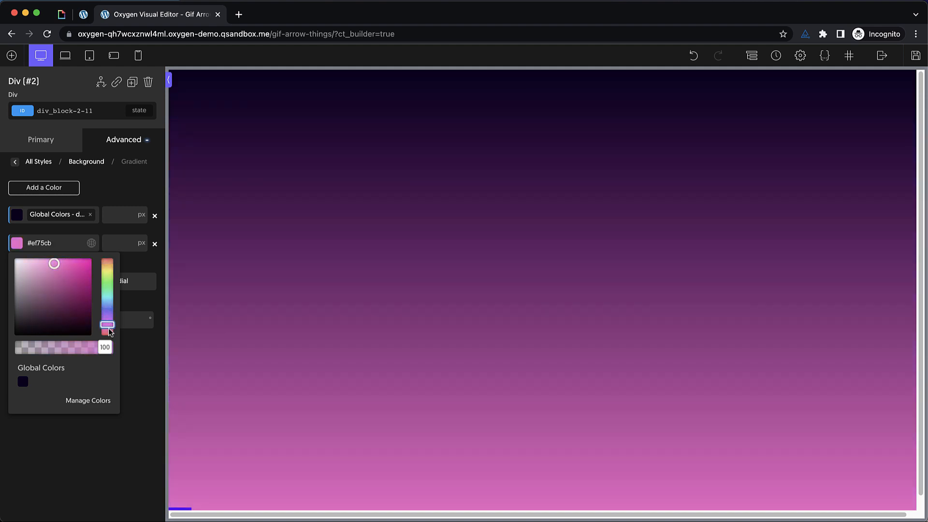
pyautogui.moveTo(140, 357)
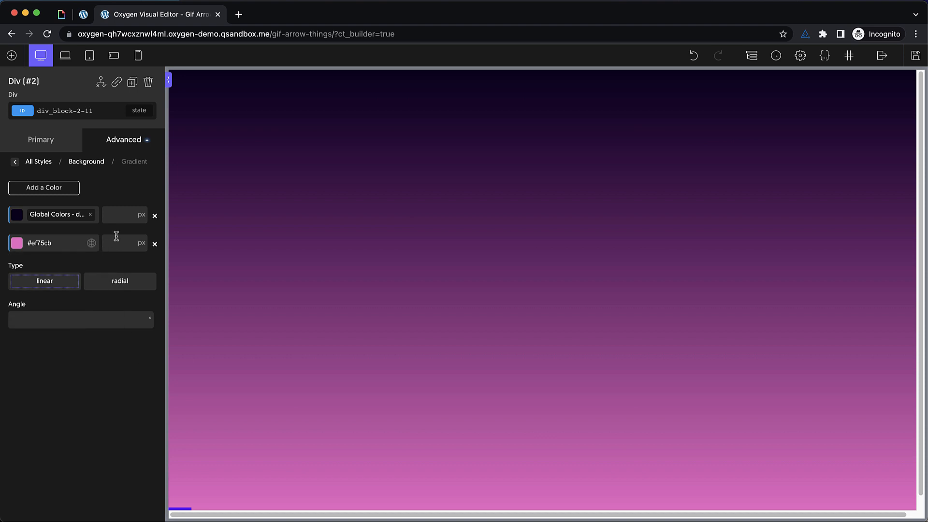
pyautogui.moveTo(52, 274)
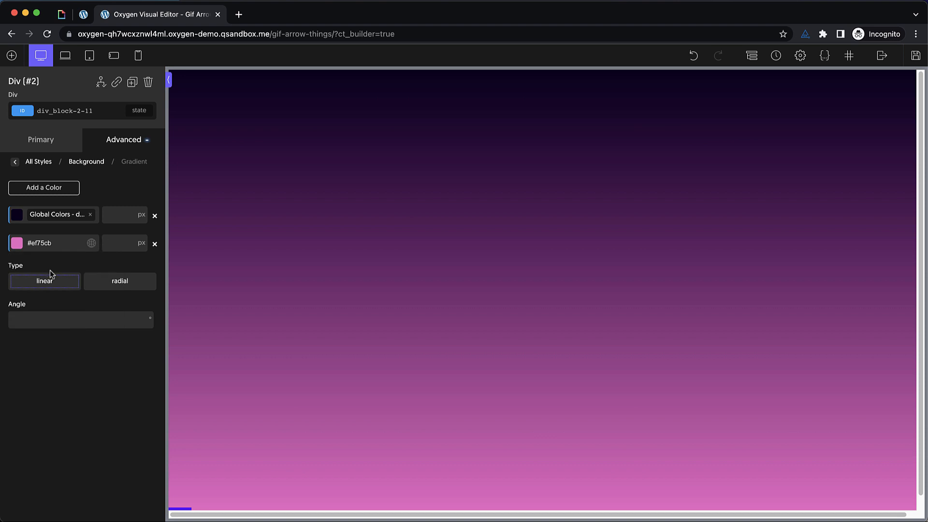
# Step: Lower both gradient stops' opacity so the spiral shows through and set the angle to 120 degrees
pyautogui.click(16, 215)
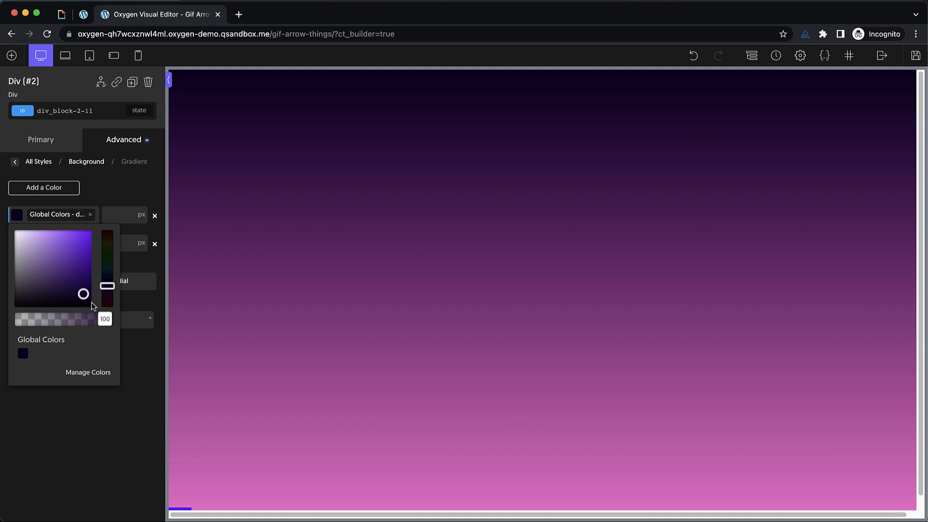
pyautogui.moveTo(104, 319); pyautogui.dragTo(50, 319)
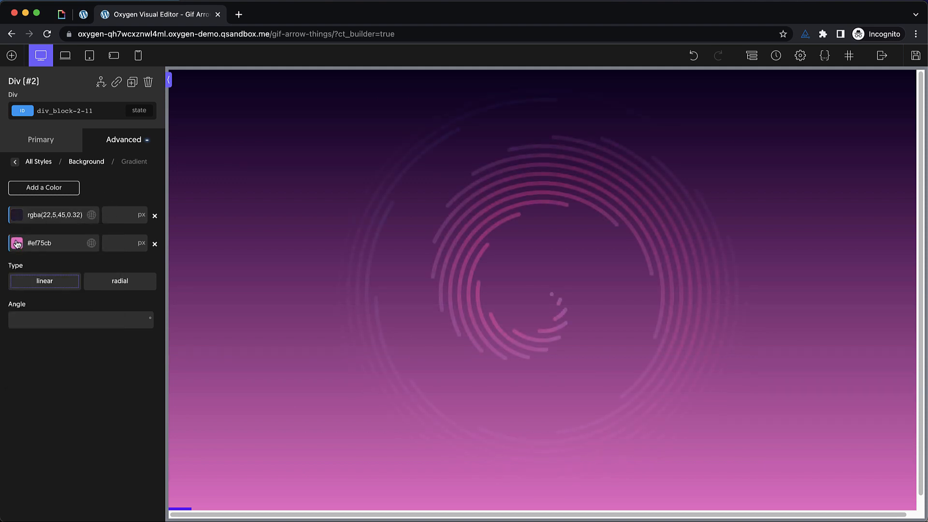
pyautogui.click(16, 243)
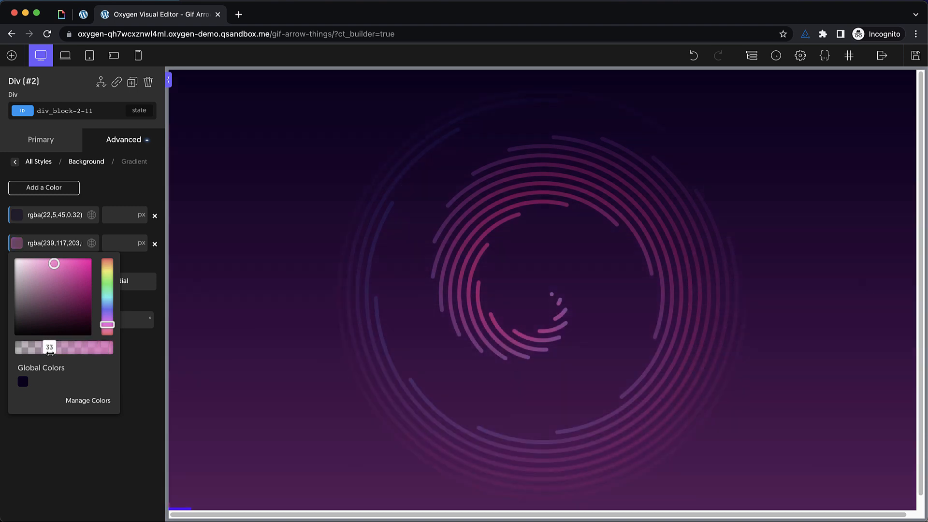
pyautogui.moveTo(50, 347); pyautogui.dragTo(35, 347)
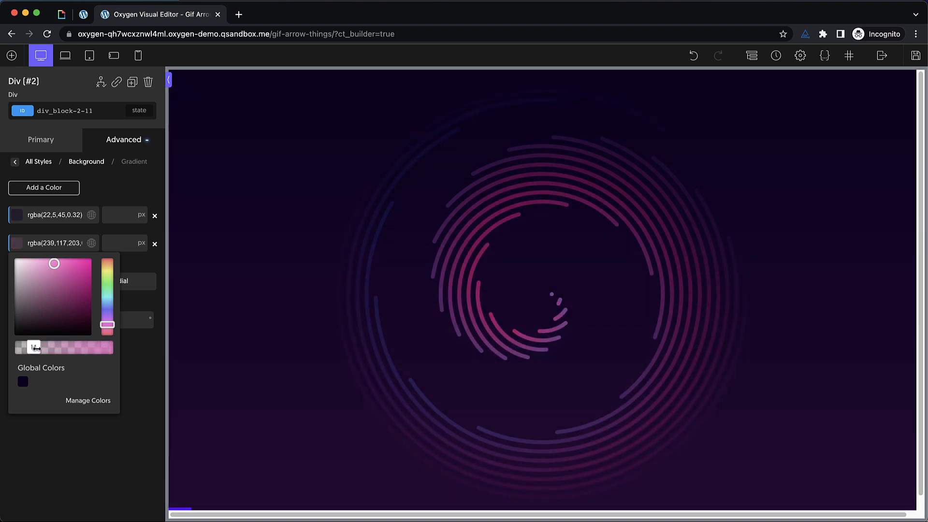
pyautogui.click(16, 214)
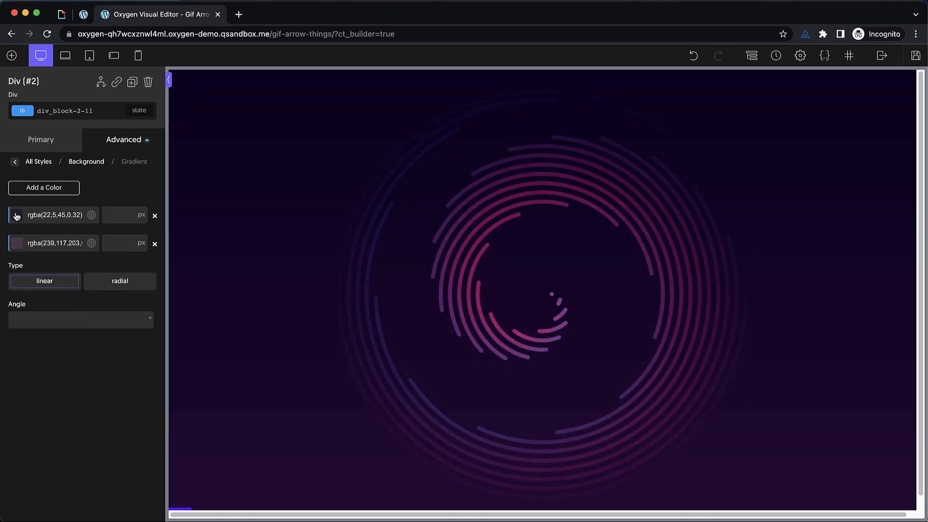
pyautogui.click(18, 215)
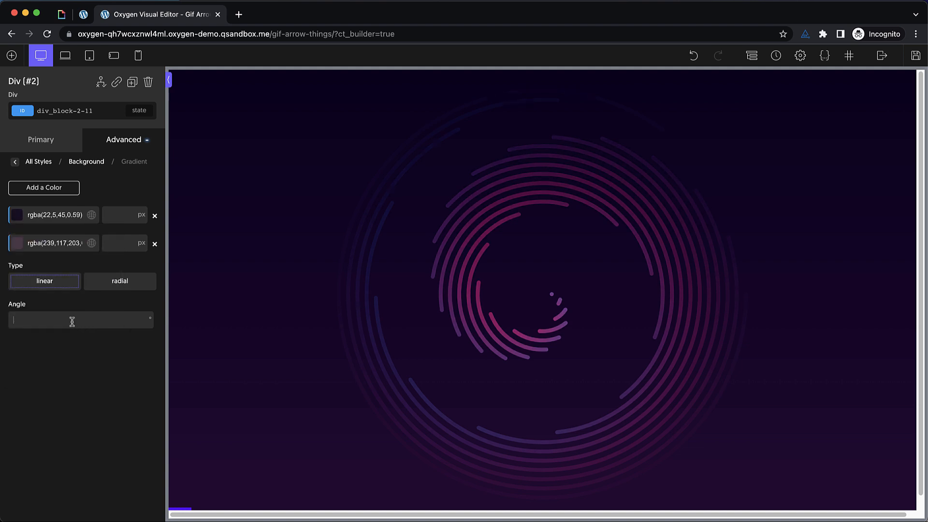
pyautogui.write('120')
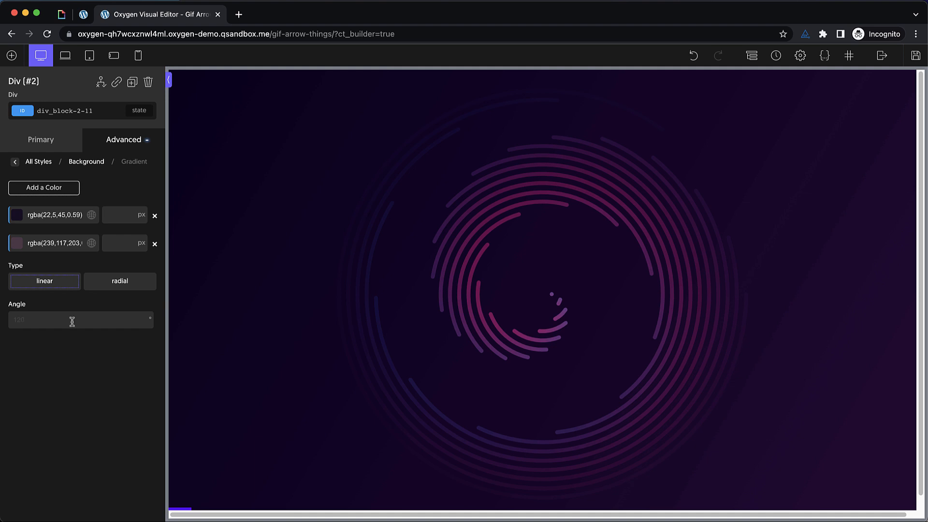
pyautogui.moveTo(72, 277)
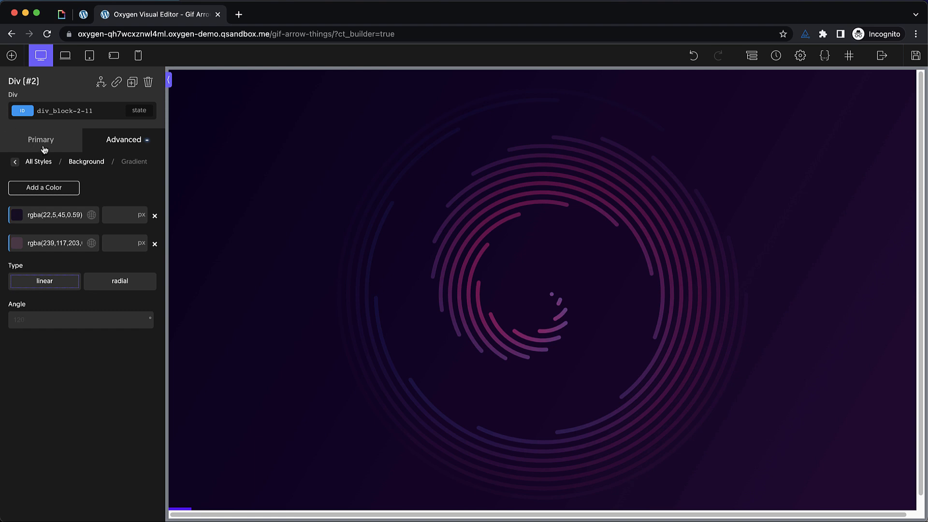
# Step: Add a heading inside the hero reading "We build great websites."
pyautogui.click(40, 139)
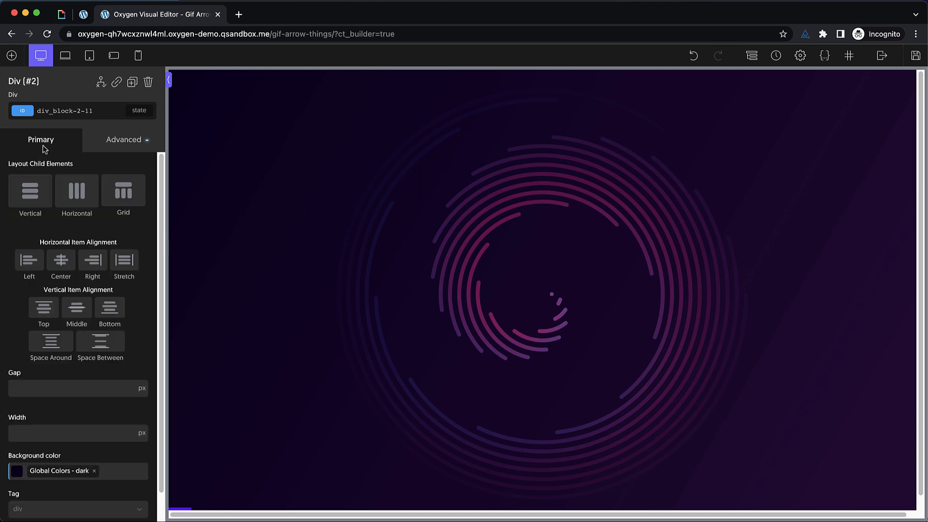
pyautogui.click(10, 56)
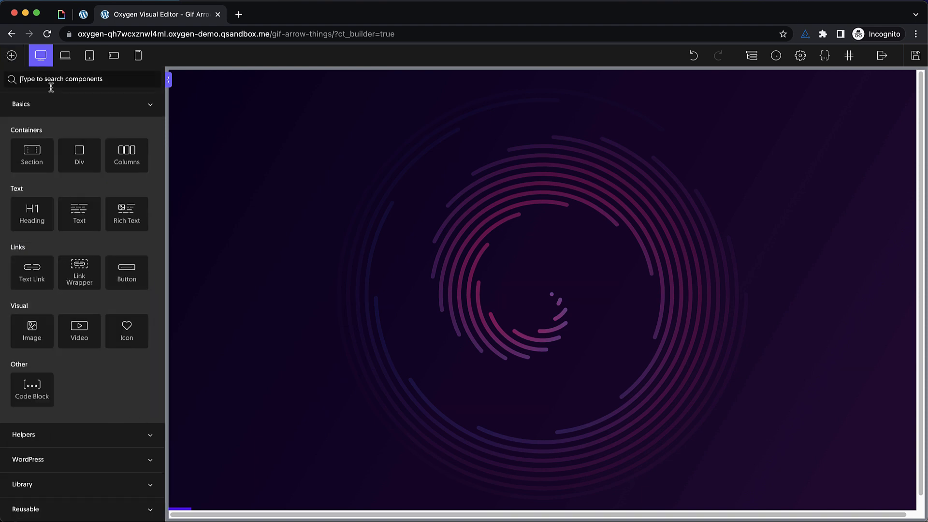
pyautogui.click(420, 156)
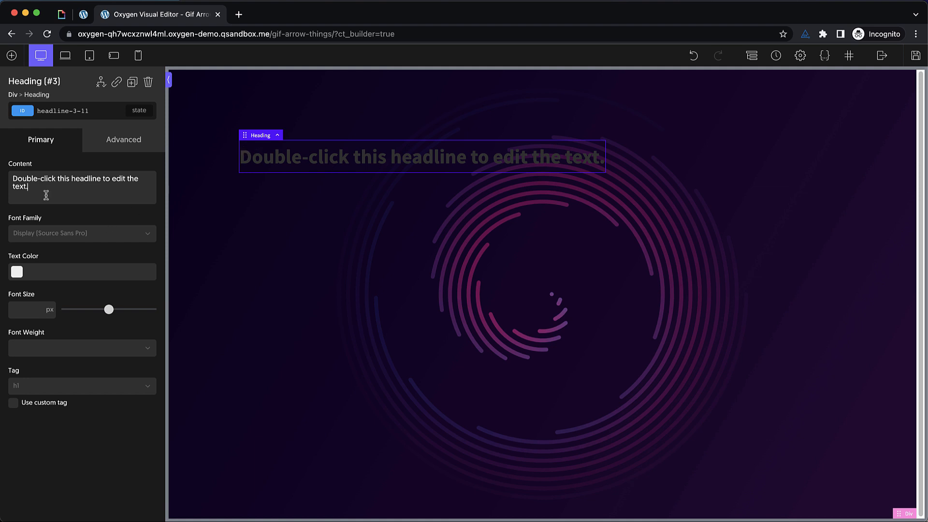
pyautogui.write('We build great webs')
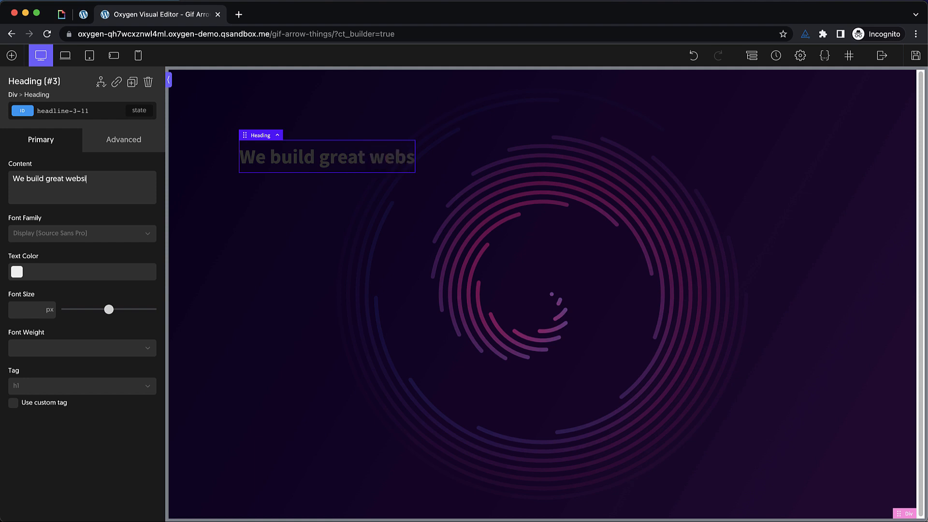
pyautogui.write('ites.')
pyautogui.write('fj')
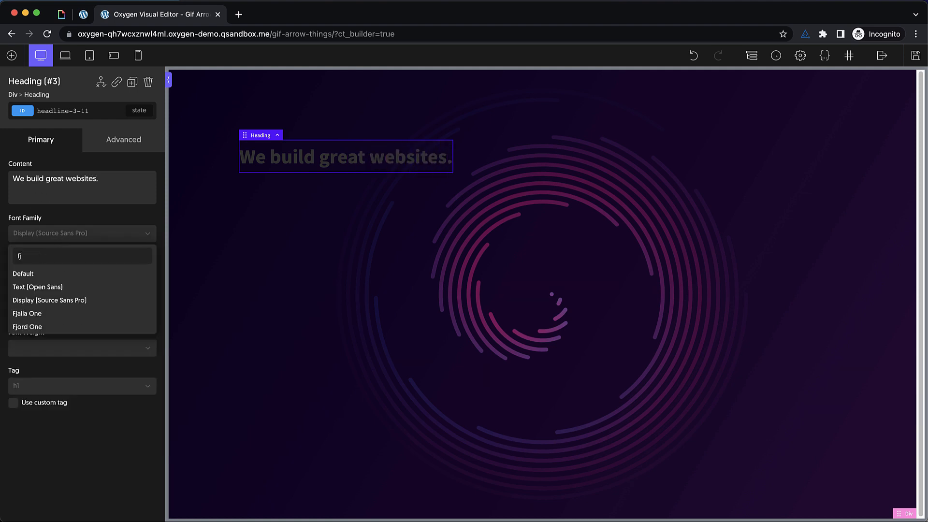
# Step: Style the heading in white Fjalla One at 72 px
pyautogui.click(27, 314)
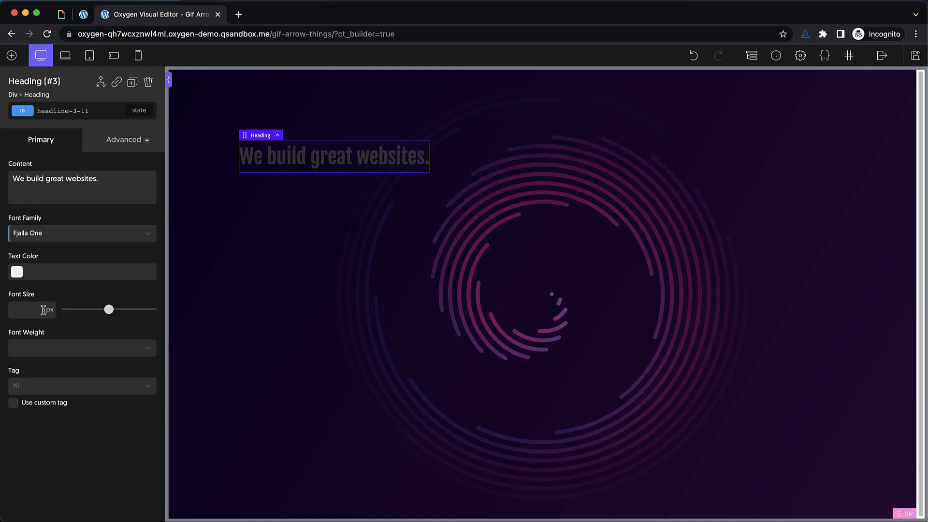
pyautogui.click(17, 272)
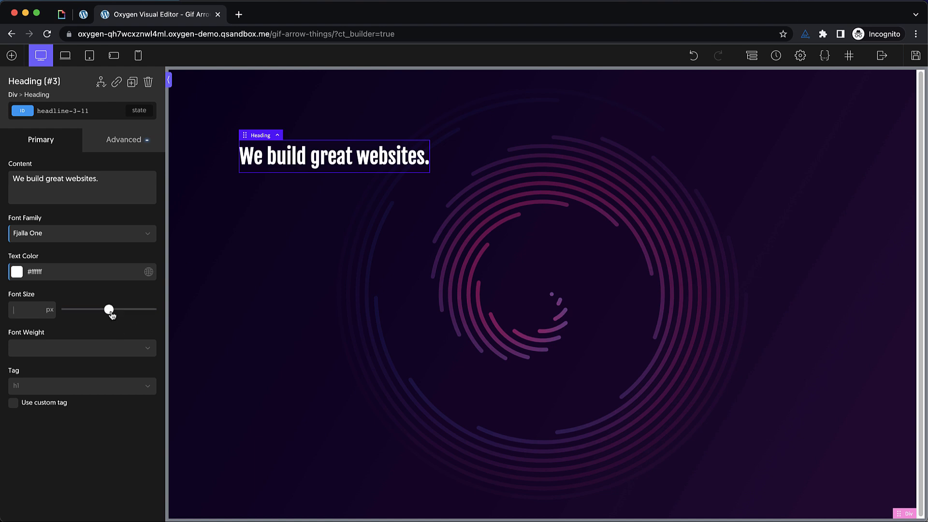
pyautogui.moveTo(89, 310); pyautogui.dragTo(127, 309)
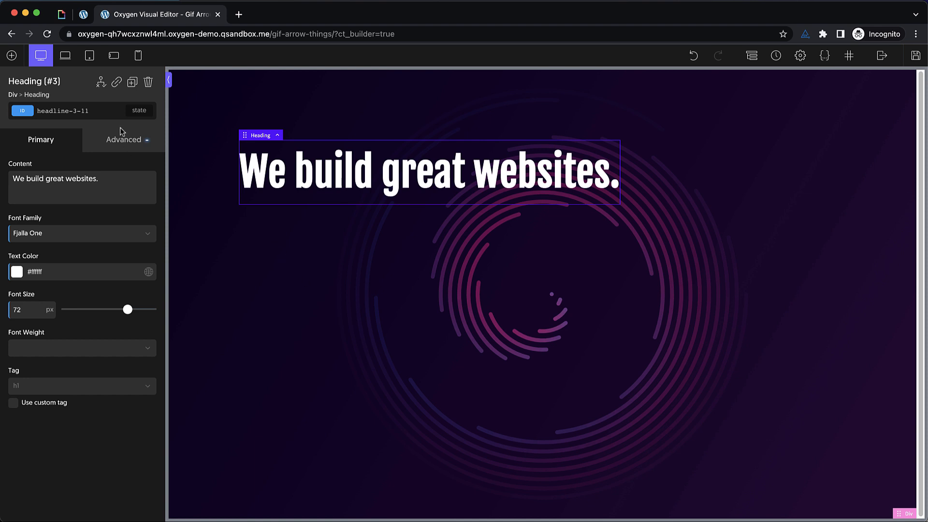
pyautogui.click(123, 139)
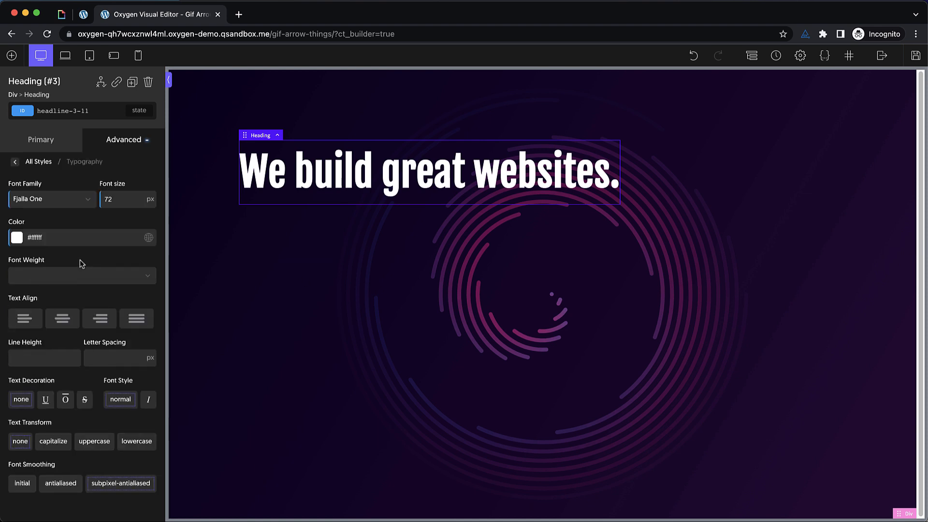
# Step: Centre the hero div's contents horizontally and add a text block below the heading
pyautogui.click(62, 318)
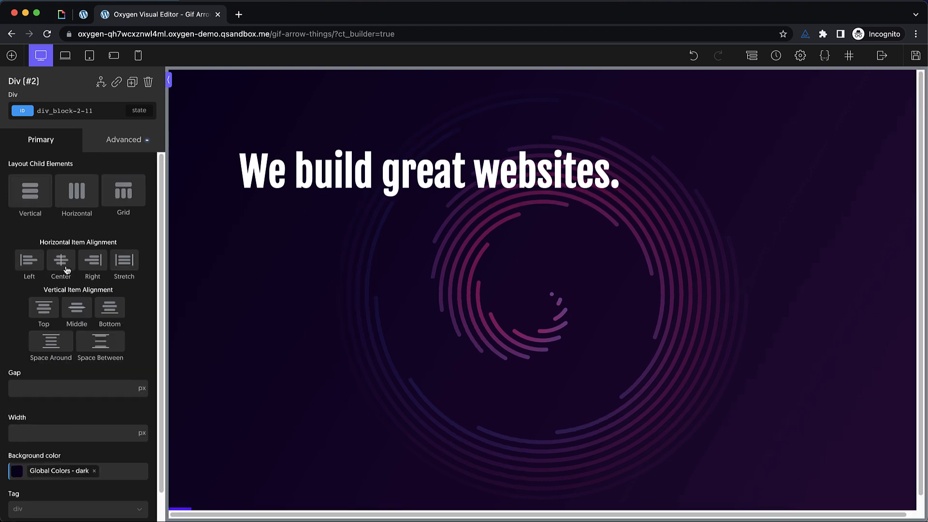
pyautogui.click(60, 260)
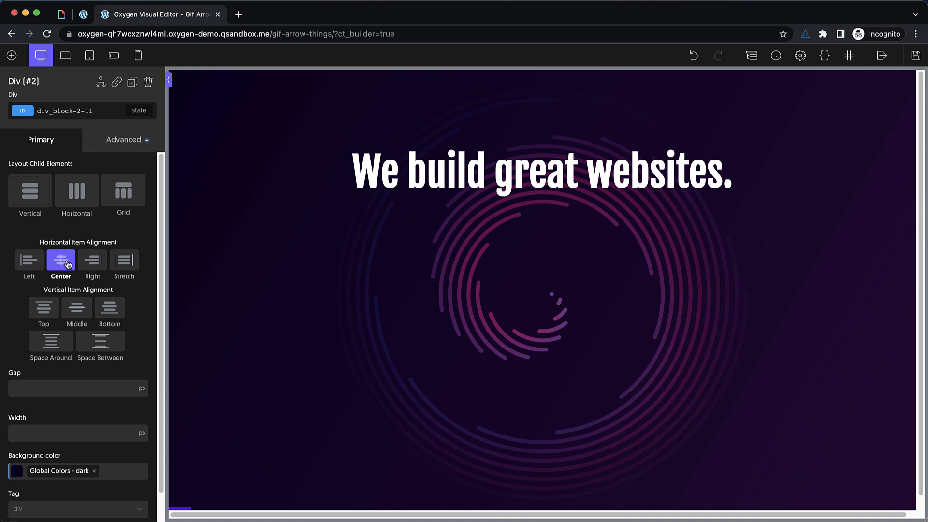
pyautogui.click(11, 55)
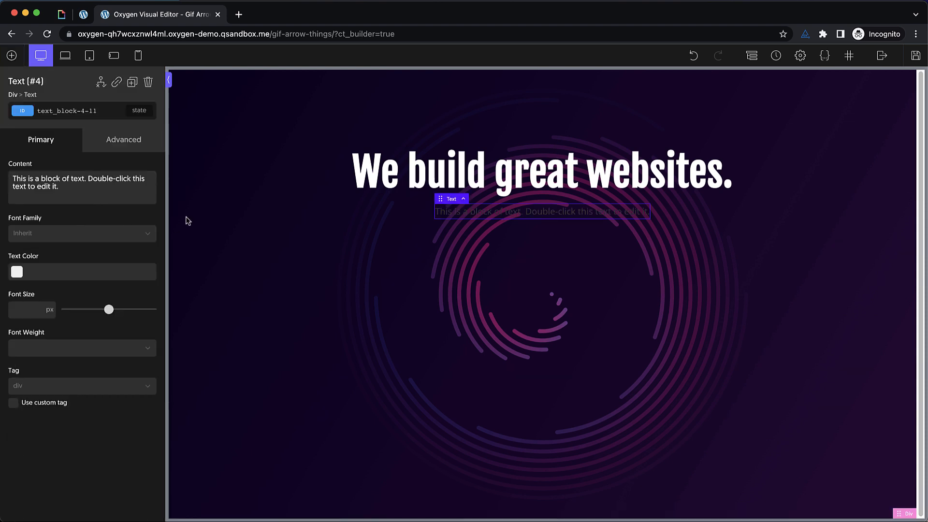
# Step: Make the paragraph white Merriweather and fill it with lorem ipsum placeholder text
pyautogui.click(17, 272)
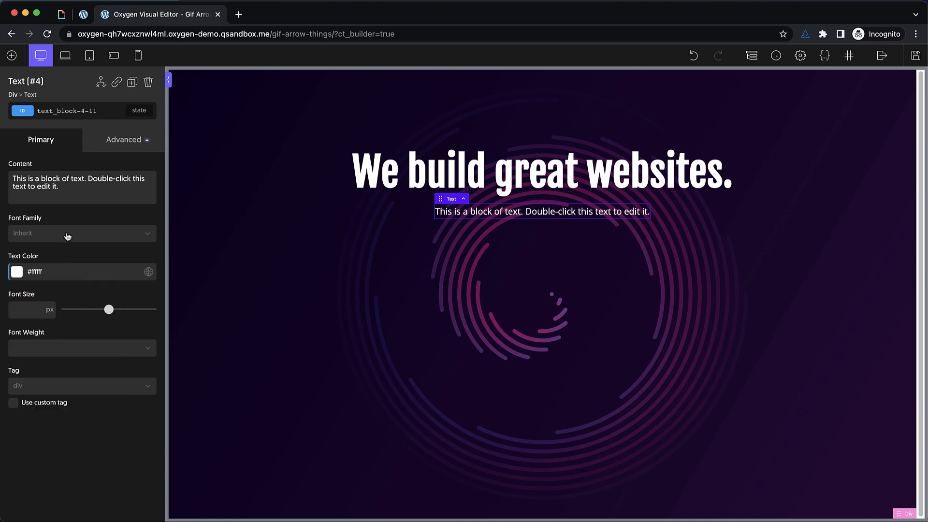
pyautogui.write('merri')
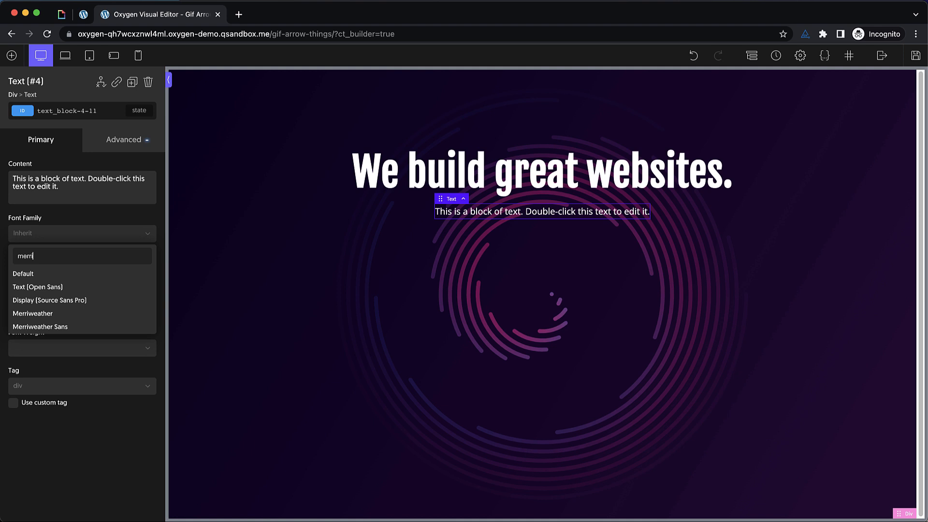
pyautogui.click(33, 313)
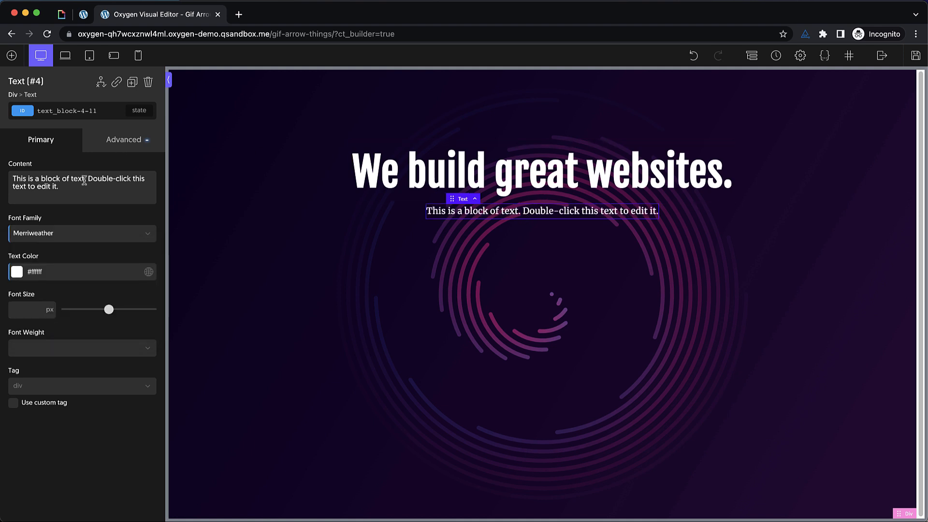
pyautogui.write('lipsu')
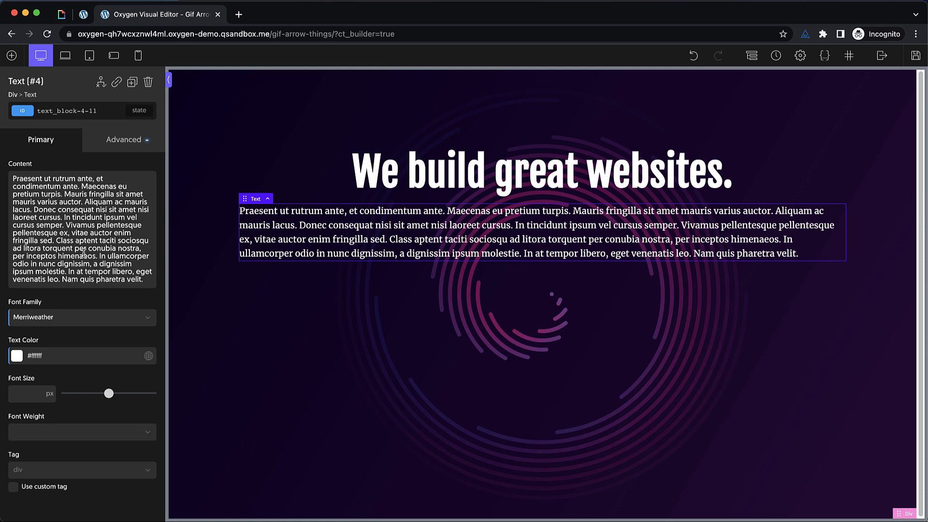
# Step: Set the paragraph to 100% width with a 768 px max-width
pyautogui.click(124, 140)
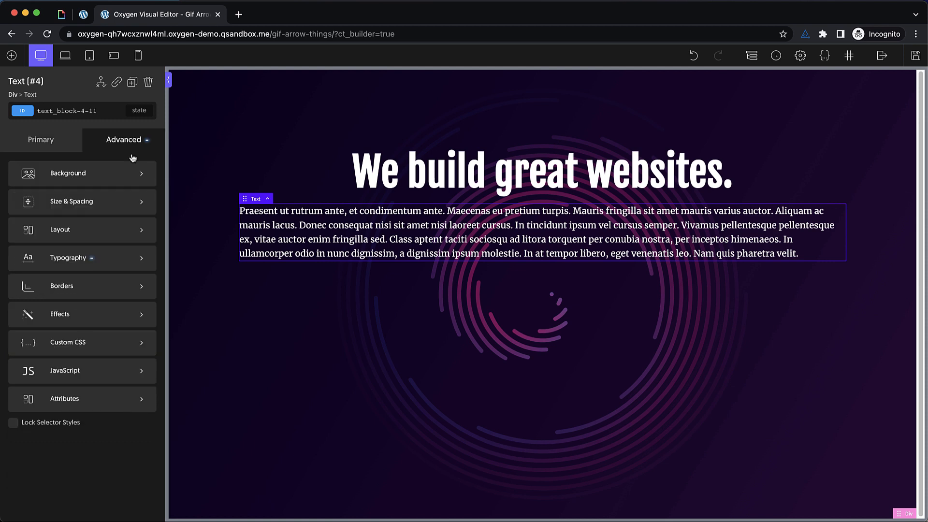
pyautogui.moveTo(107, 204)
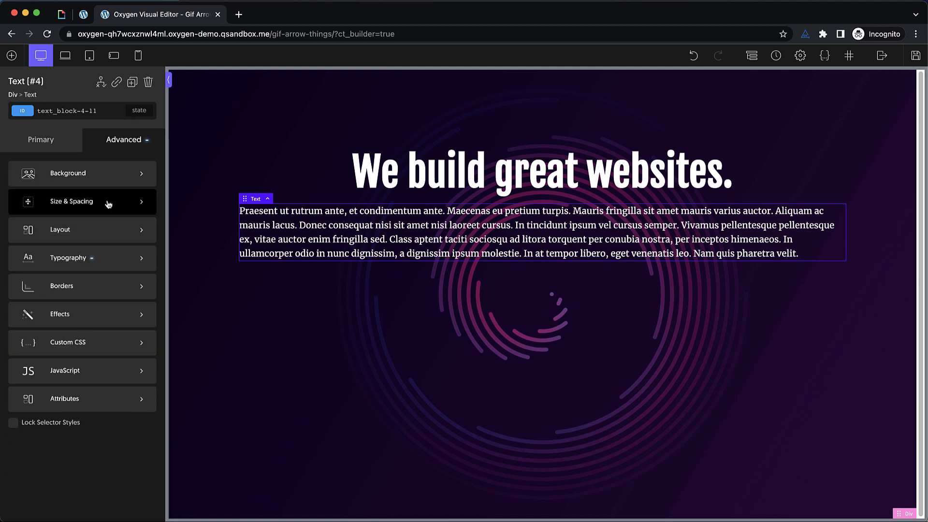
pyautogui.click(70, 201)
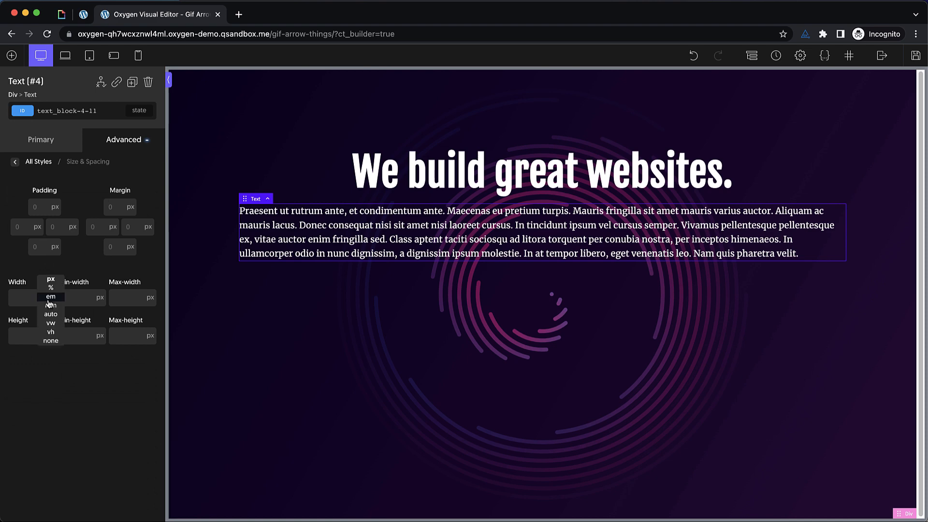
pyautogui.click(51, 288)
pyautogui.write('100')
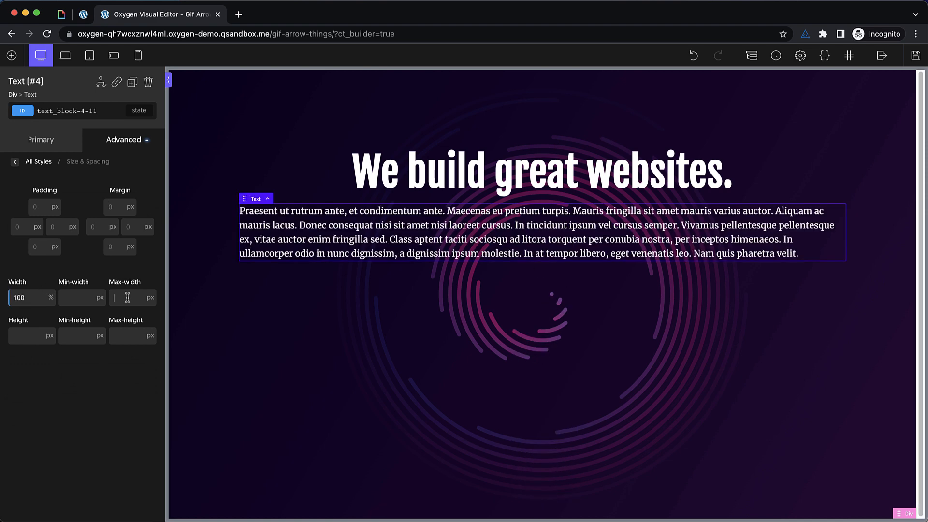
pyautogui.write('768')
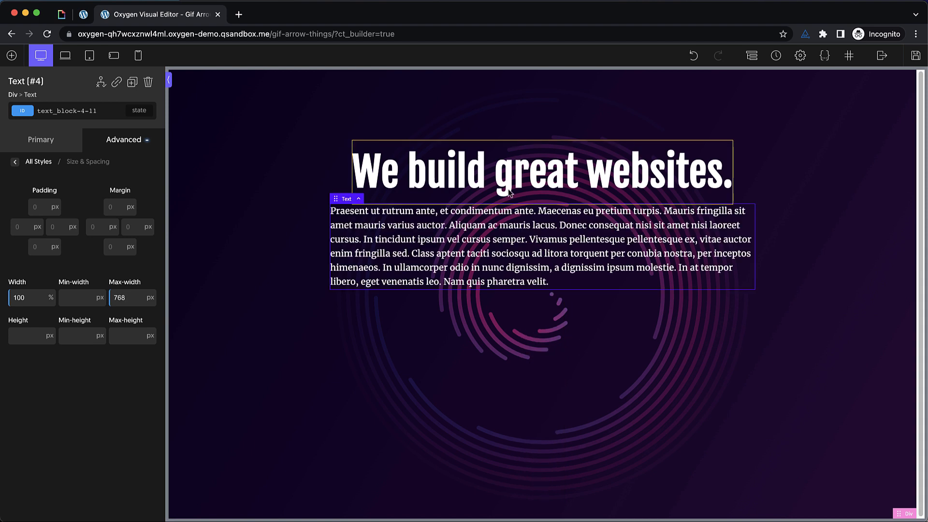
# Step: Set the heading's line height to 1.2 in its typography settings
pyautogui.click(539, 171)
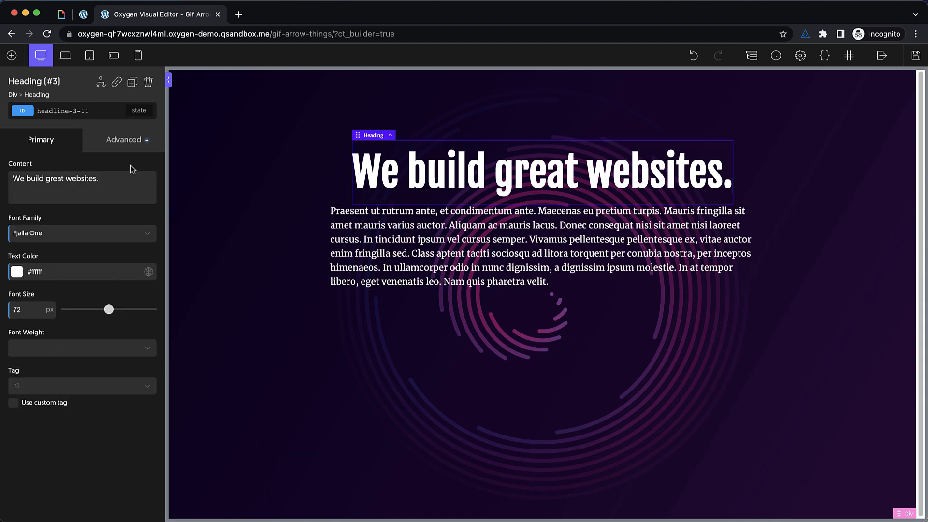
pyautogui.click(124, 140)
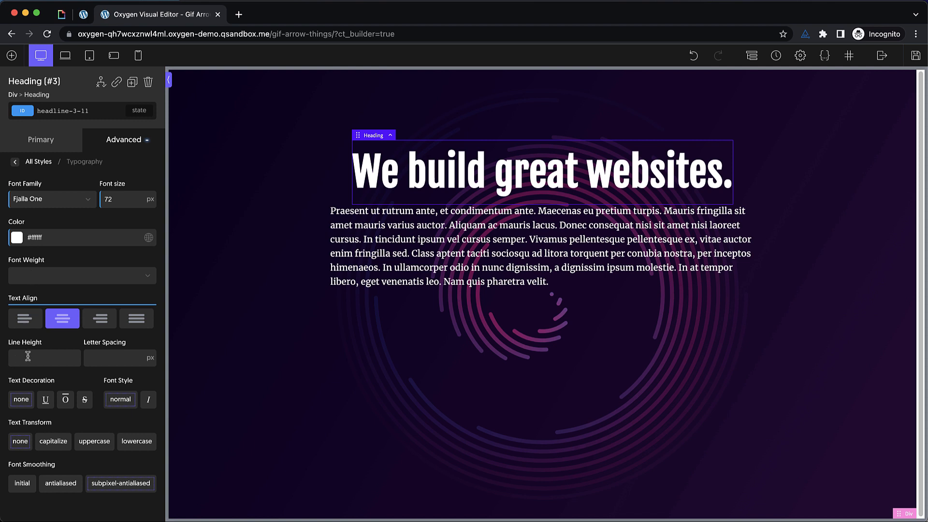
pyautogui.write('1.2')
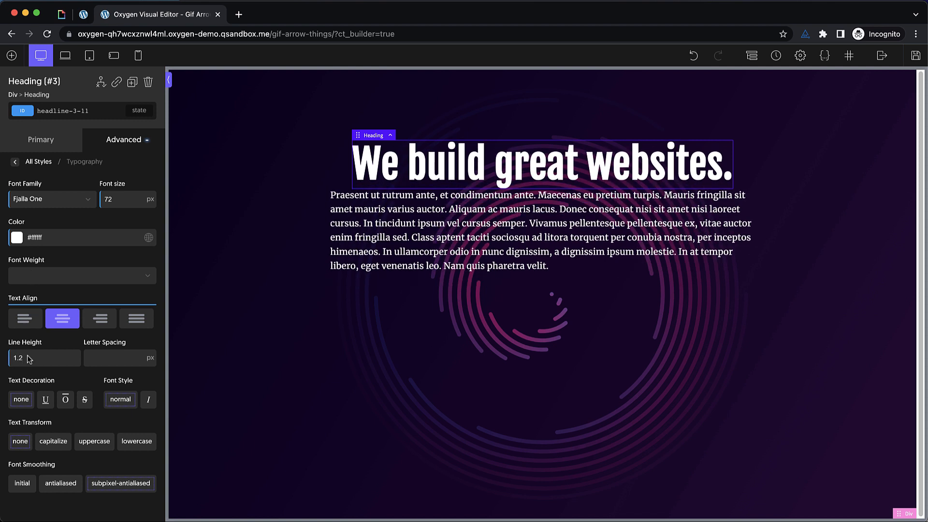
pyautogui.click(14, 161)
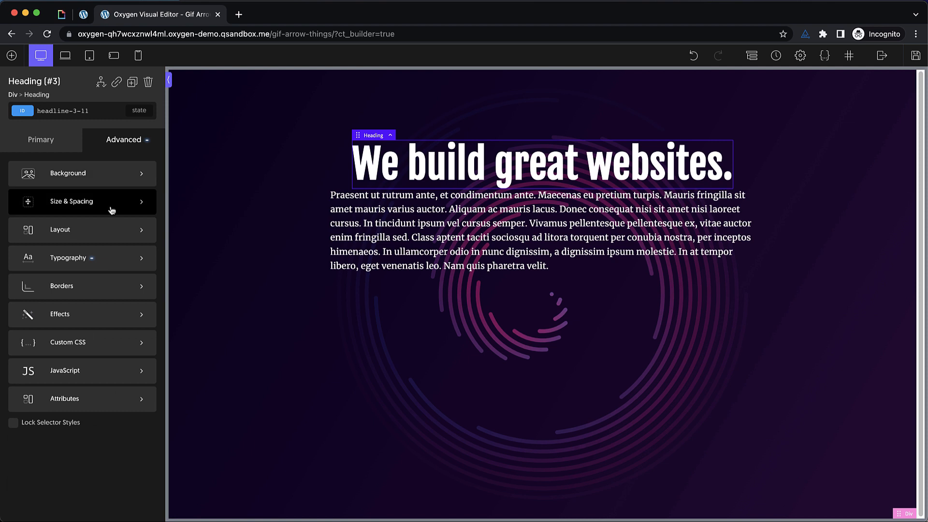
pyautogui.click(70, 201)
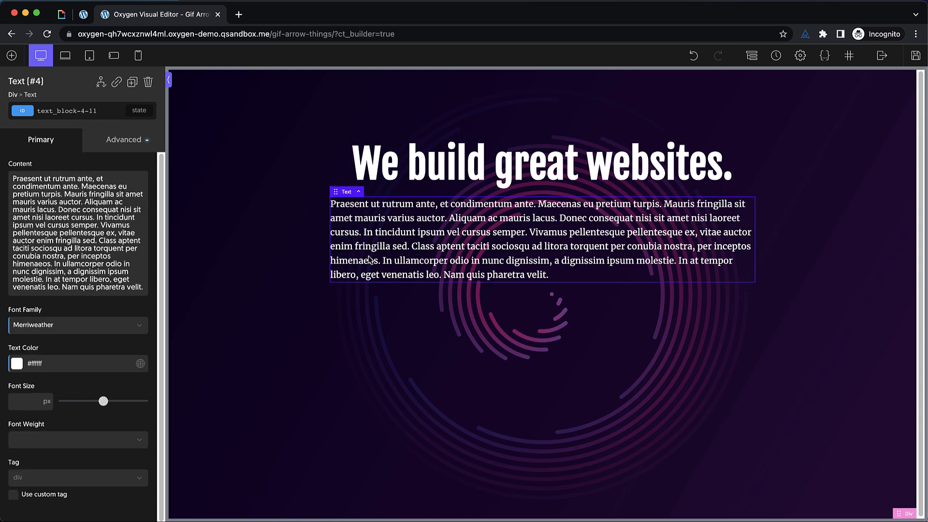
# Step: Insert a Columns element below the paragraph with a 50/50 layout
pyautogui.click(10, 55)
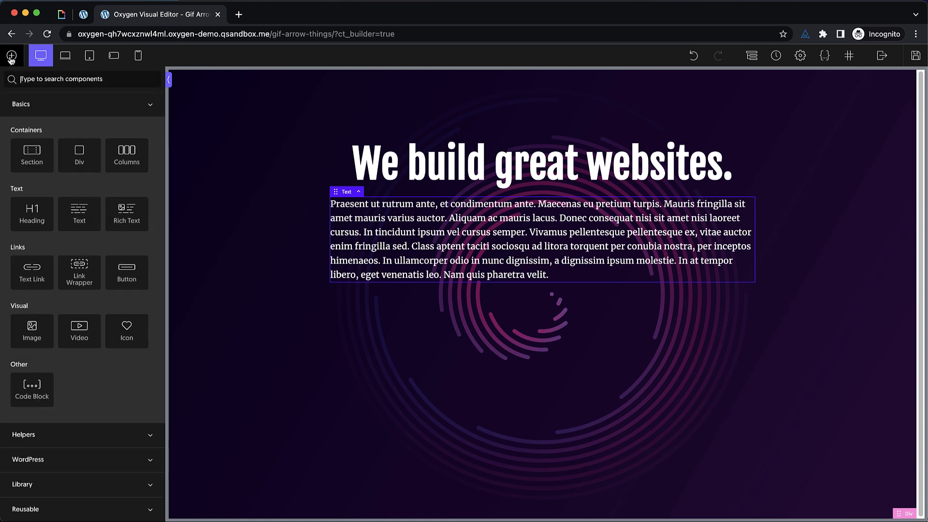
pyautogui.write('column')
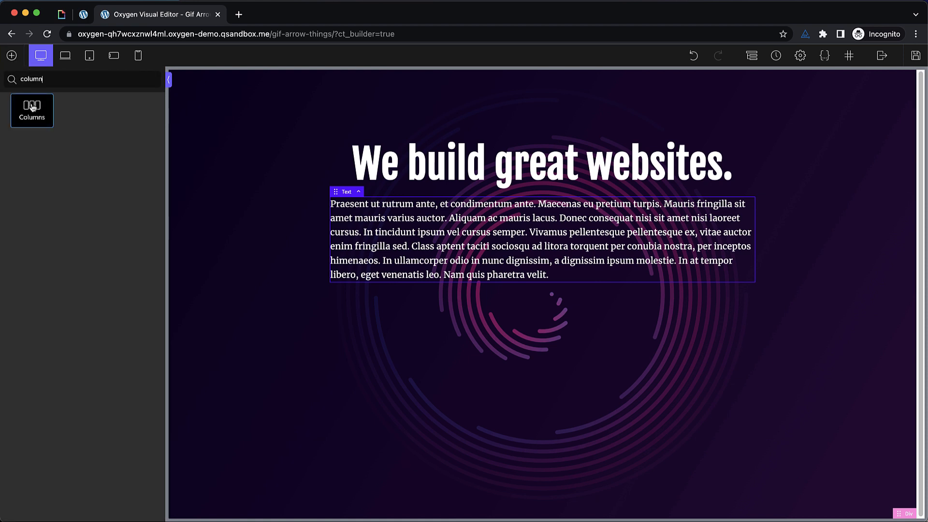
pyautogui.click(32, 110)
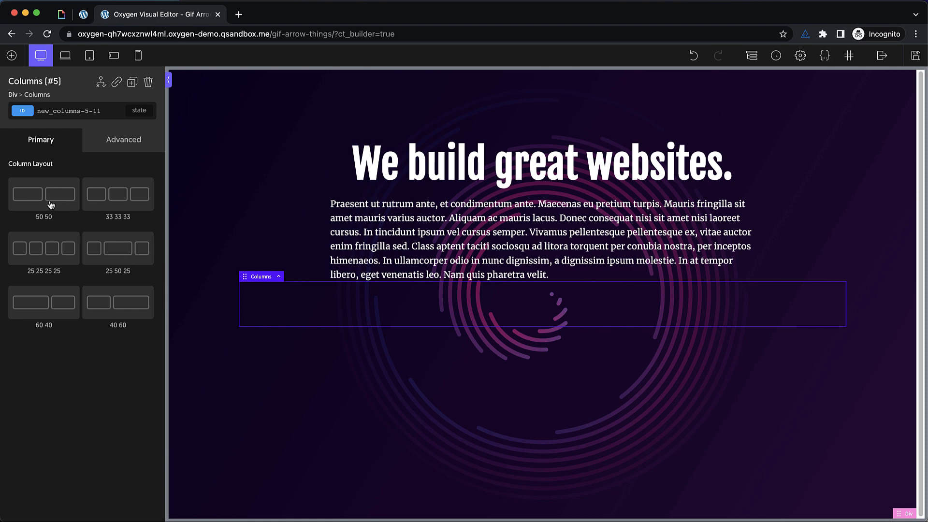
pyautogui.click(533, 237)
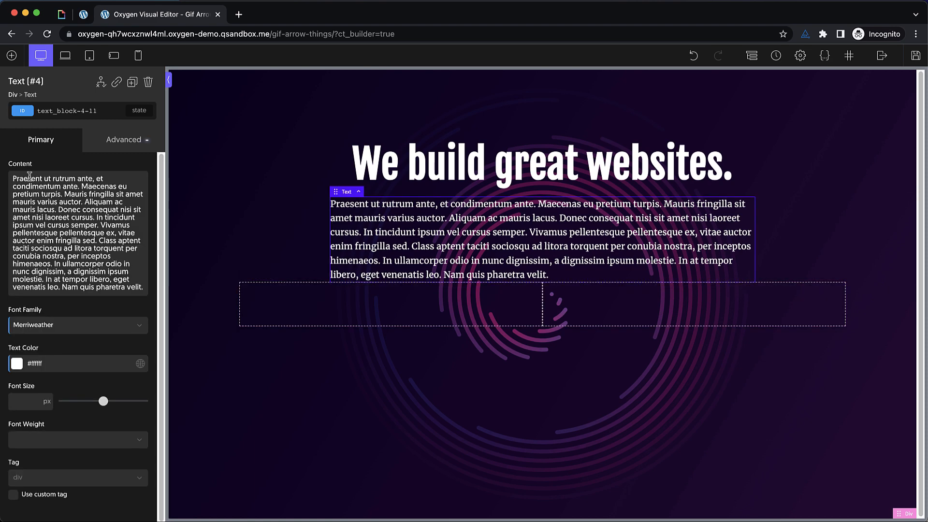
# Step: Give the paragraph a 32 px bottom margin
pyautogui.click(124, 139)
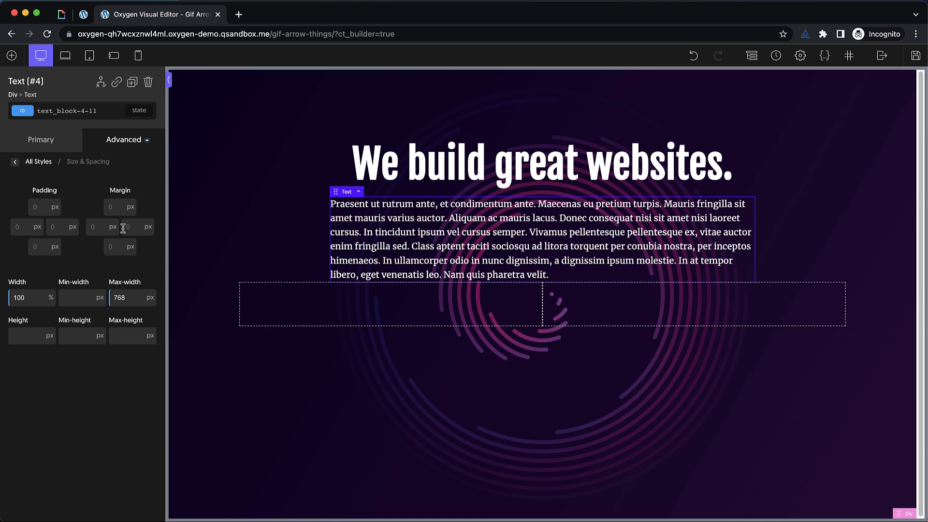
pyautogui.write('32')
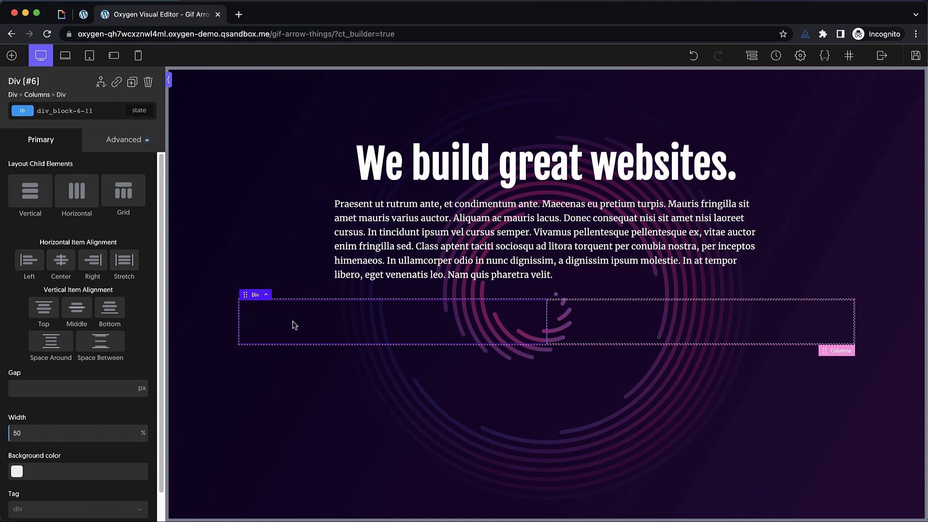
# Step: Pad the left column 32 px on every side, then select the right column
pyautogui.click(124, 139)
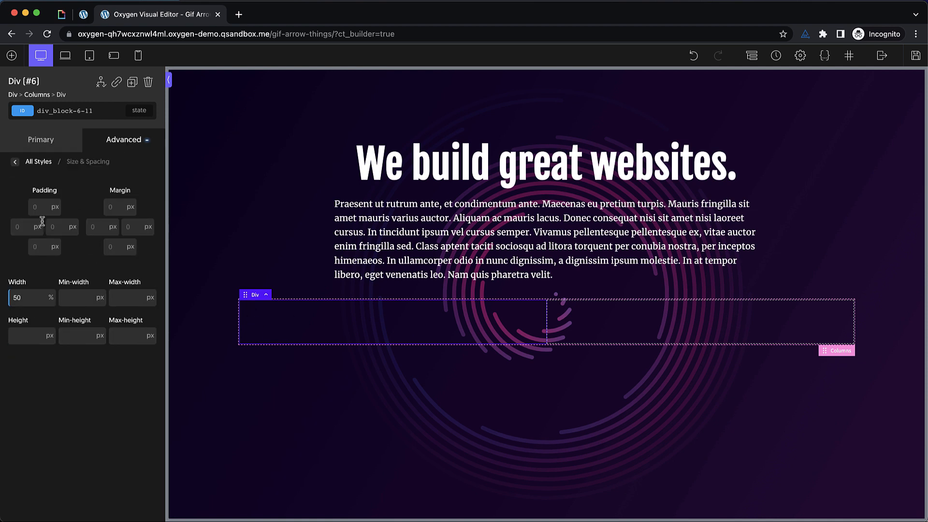
pyautogui.click(36, 206)
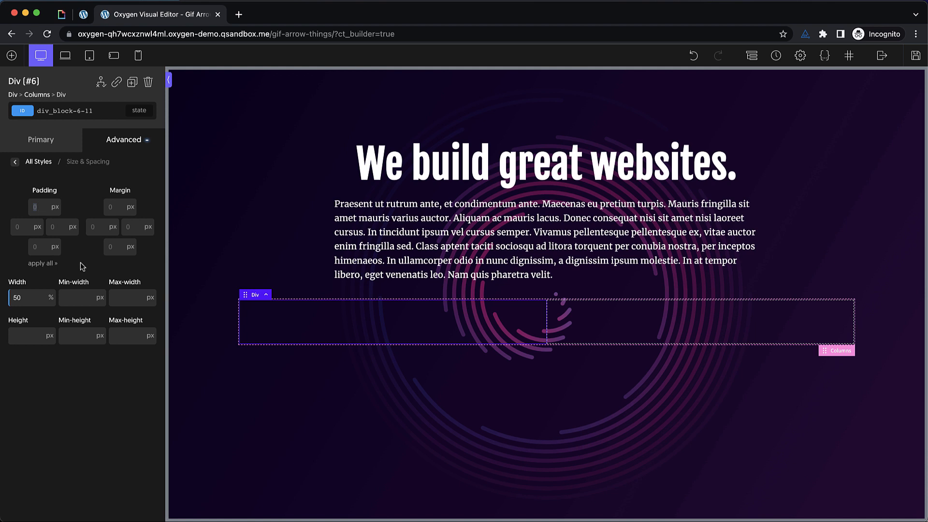
pyautogui.write('32')
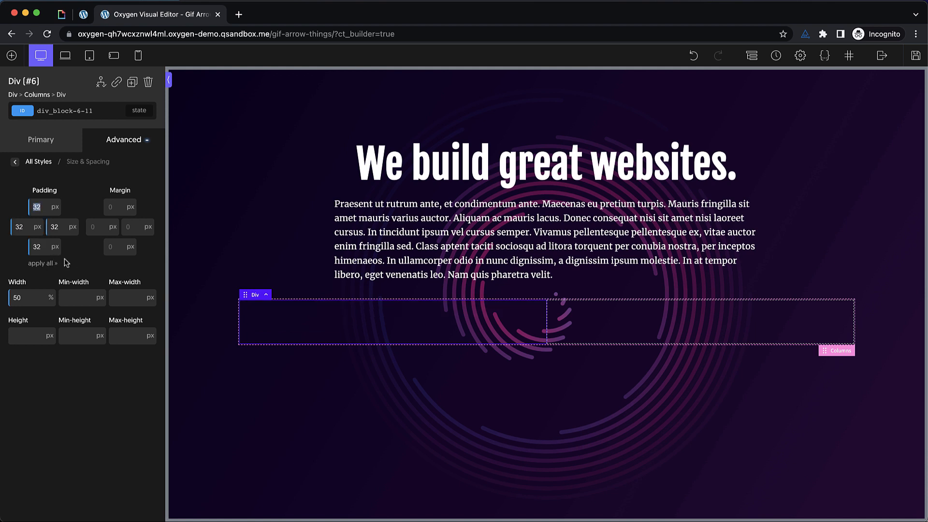
pyautogui.click(698, 320)
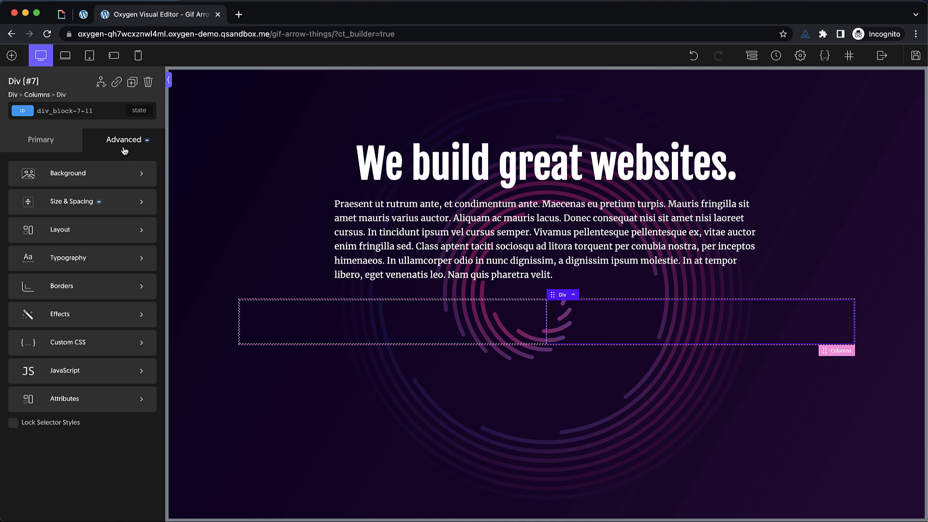
pyautogui.click(82, 201)
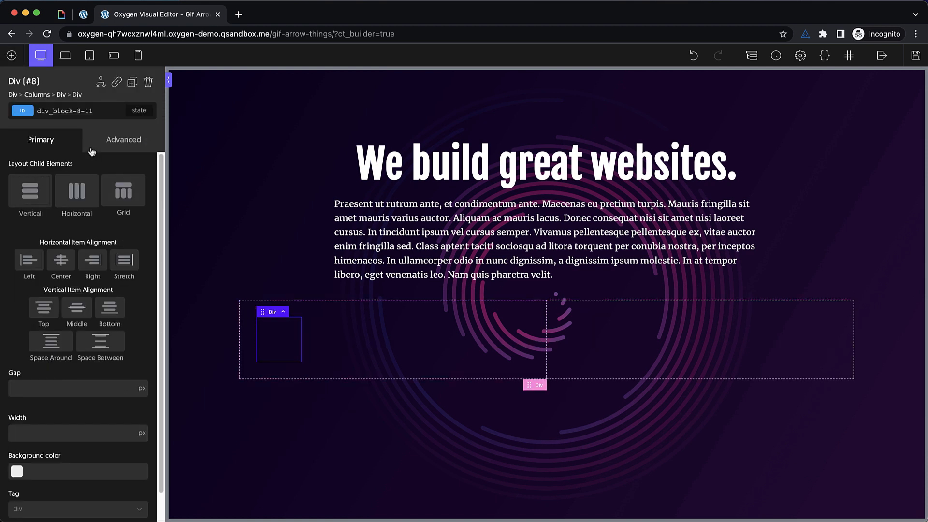
# Step: Give the inner div a 'card' class with white background and 8 px border radius
pyautogui.write('card')
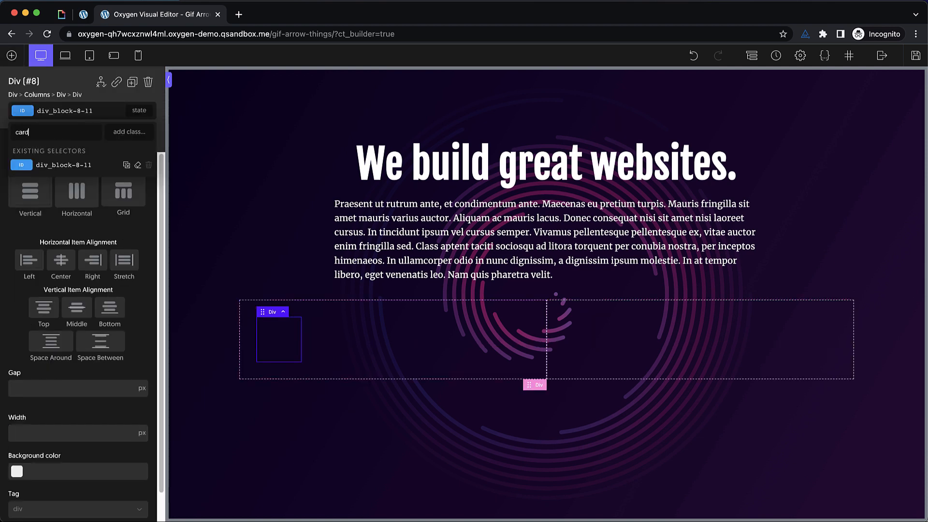
pyautogui.press('Enter')
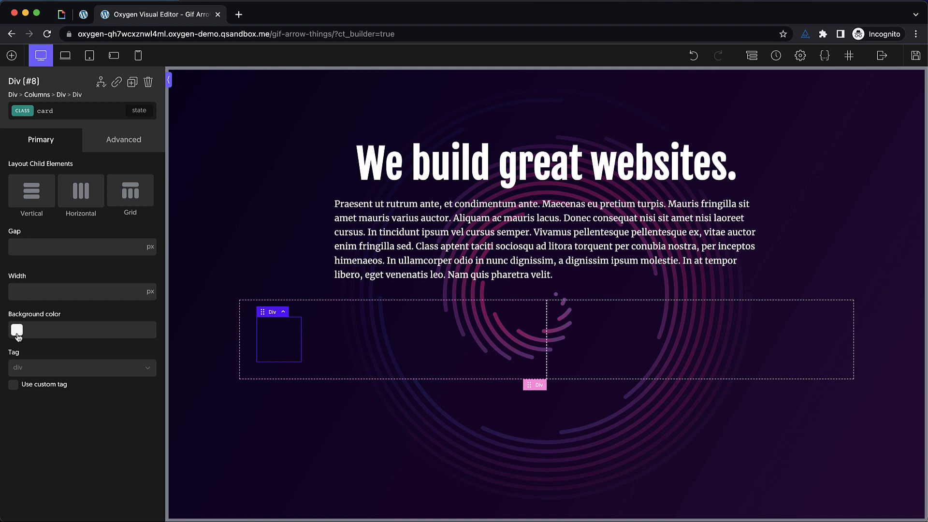
pyautogui.click(17, 329)
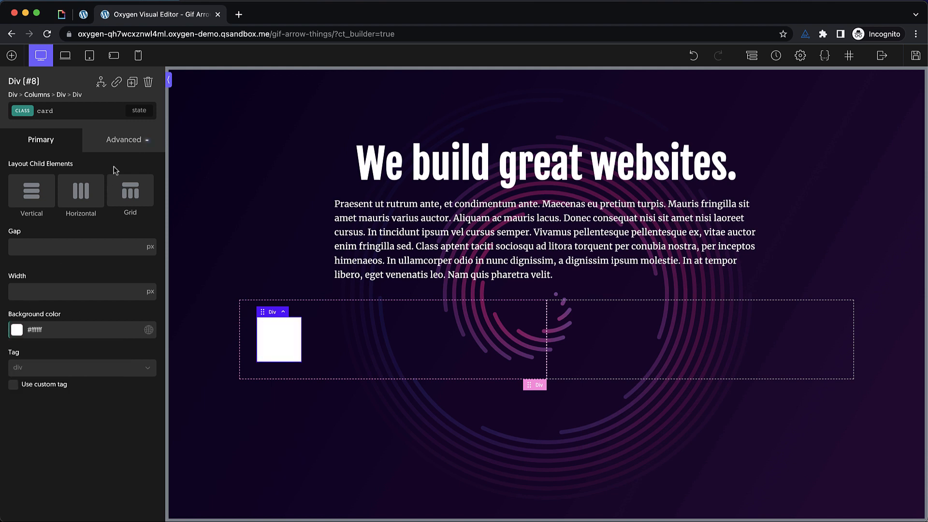
pyautogui.click(124, 139)
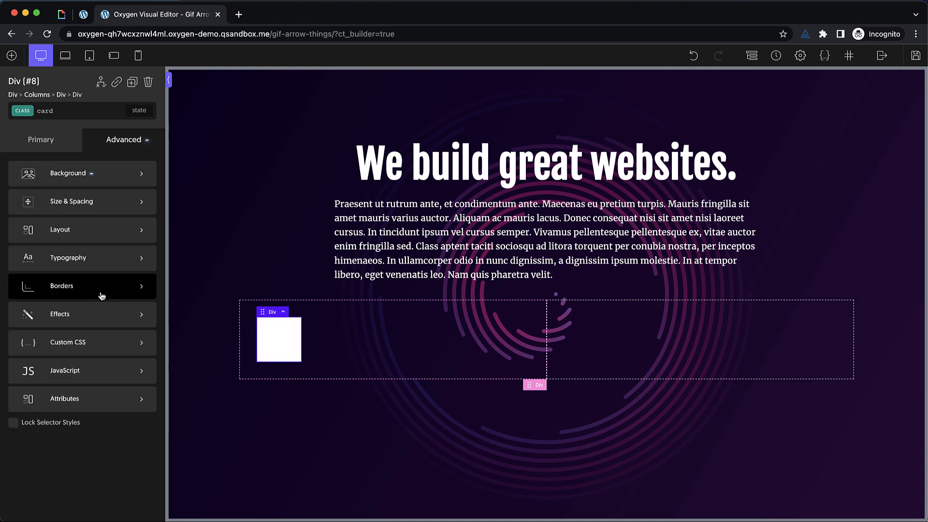
pyautogui.click(61, 286)
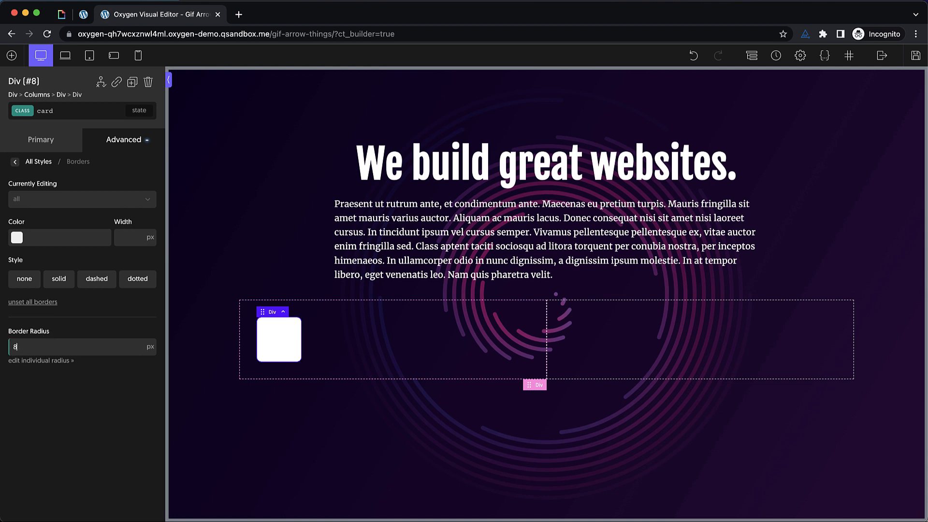
pyautogui.moveTo(112, 217)
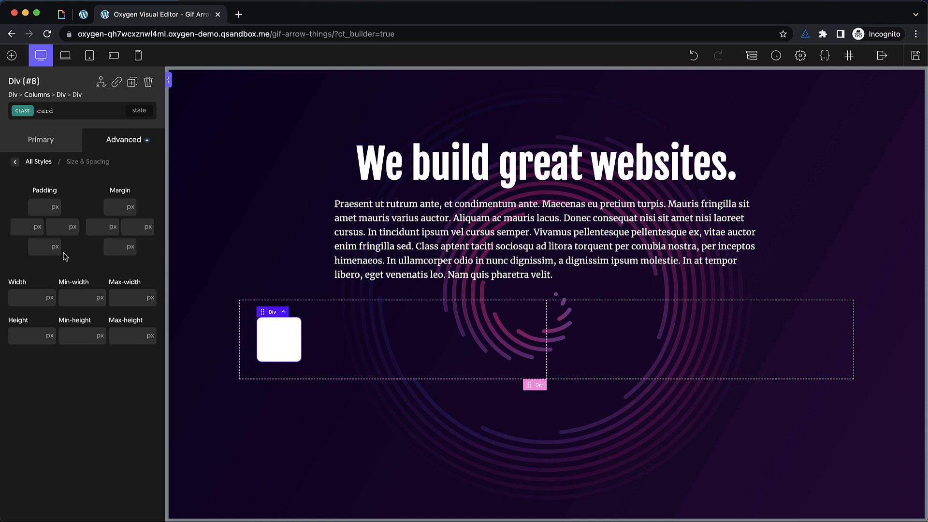
# Step: Set the card to 100% width and 16 px padding on all sides
pyautogui.click(27, 297)
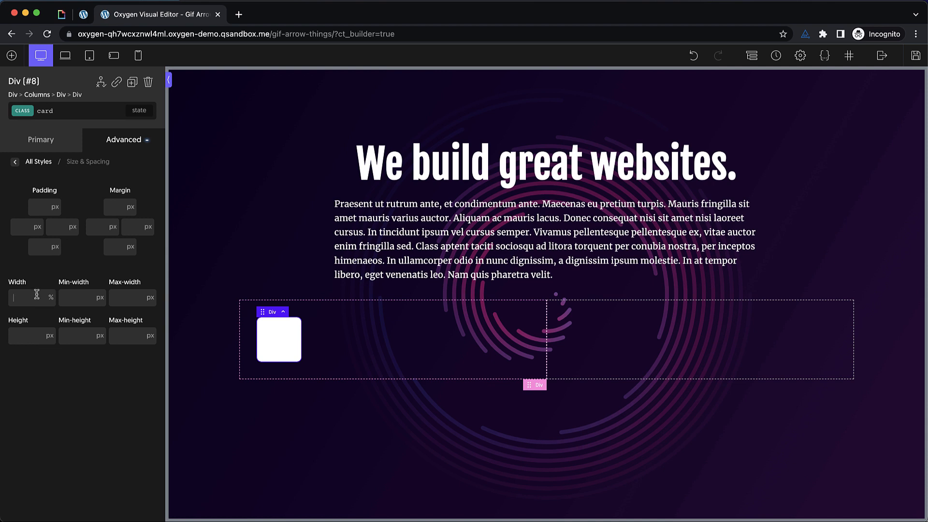
pyautogui.write('100')
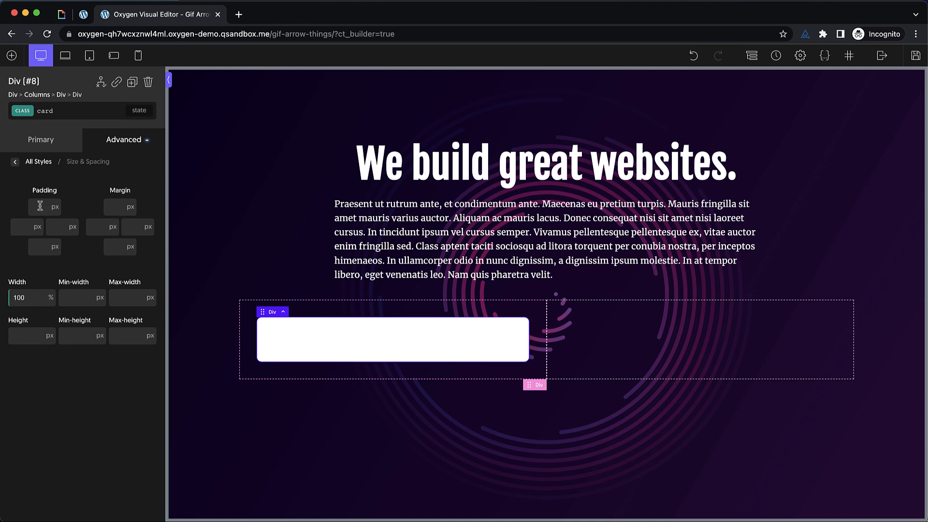
pyautogui.write('16')
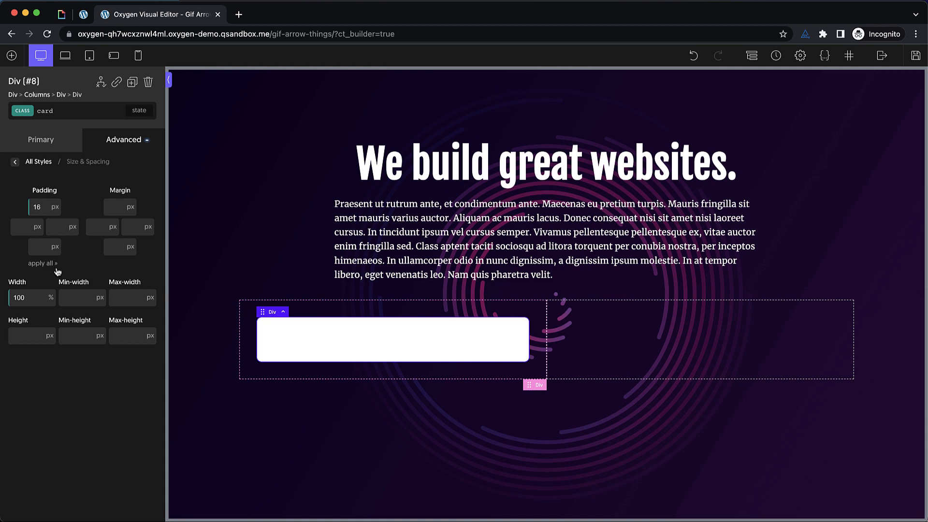
pyautogui.click(10, 55)
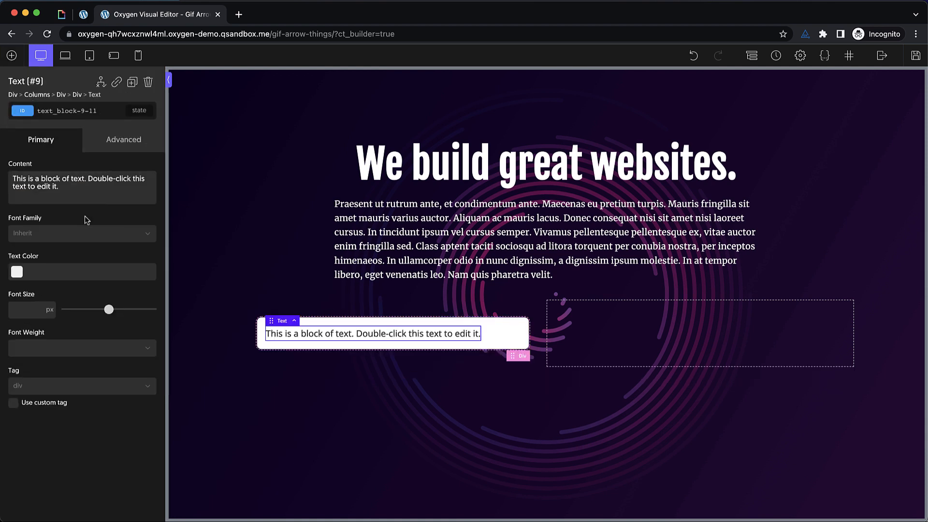
# Step: Add a second text block and a Link Wrapper with its own text to the card
pyautogui.click(11, 55)
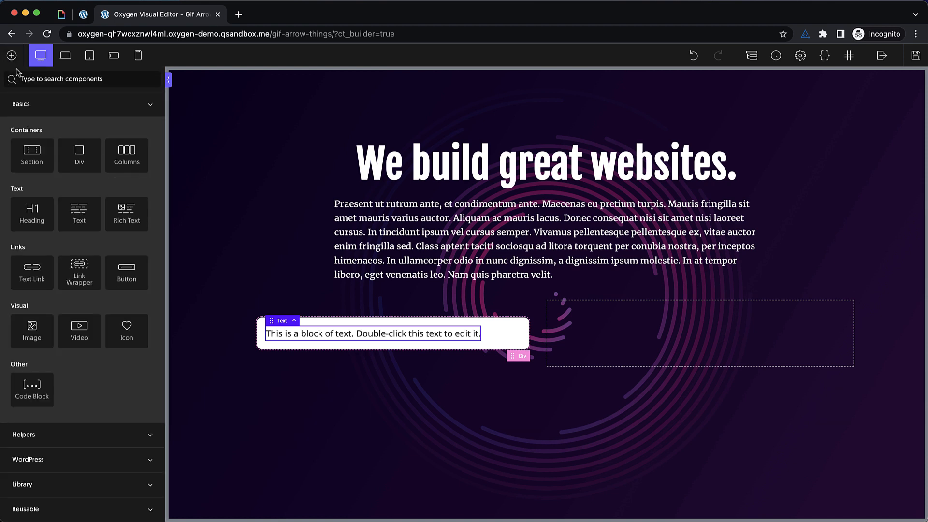
pyautogui.click(371, 332)
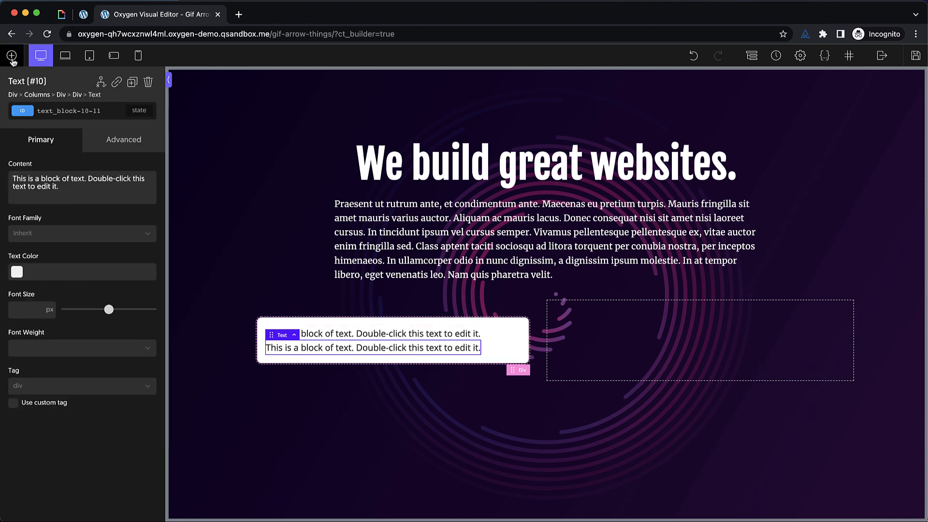
pyautogui.click(11, 55)
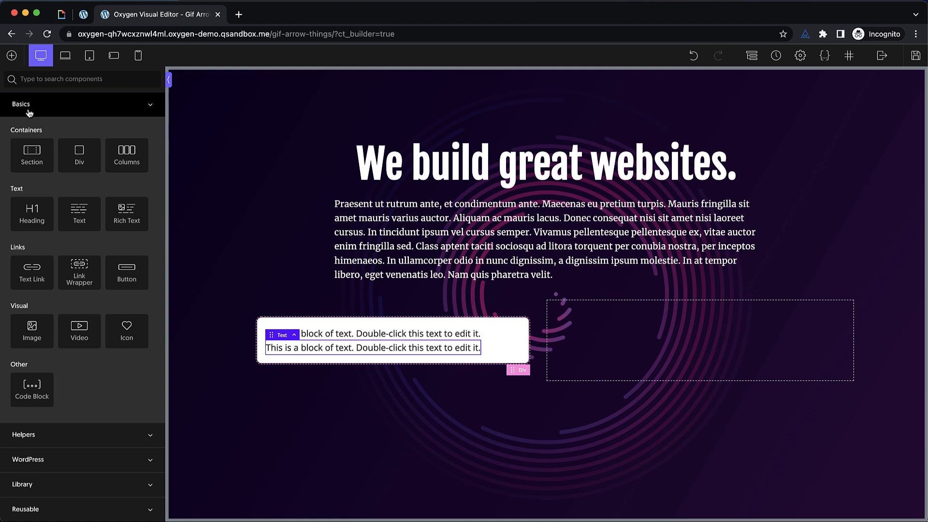
pyautogui.write('li')
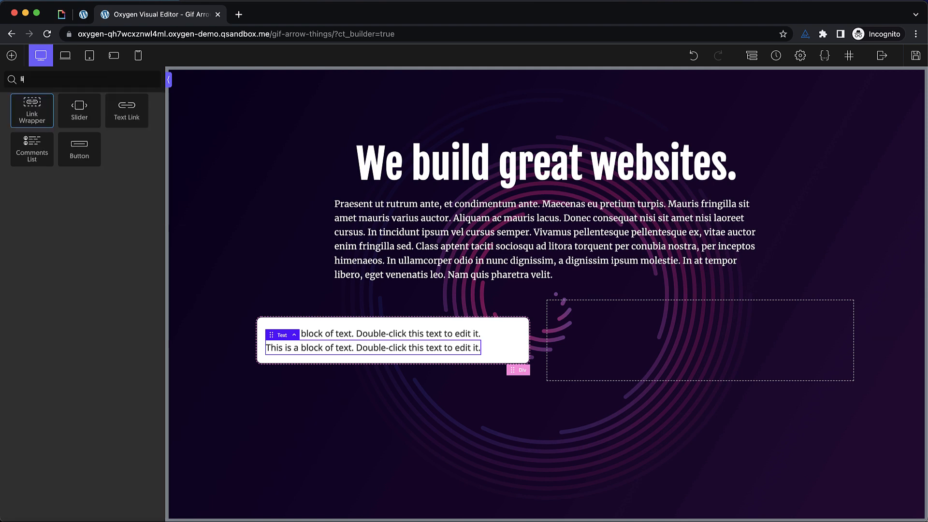
pyautogui.click(32, 111)
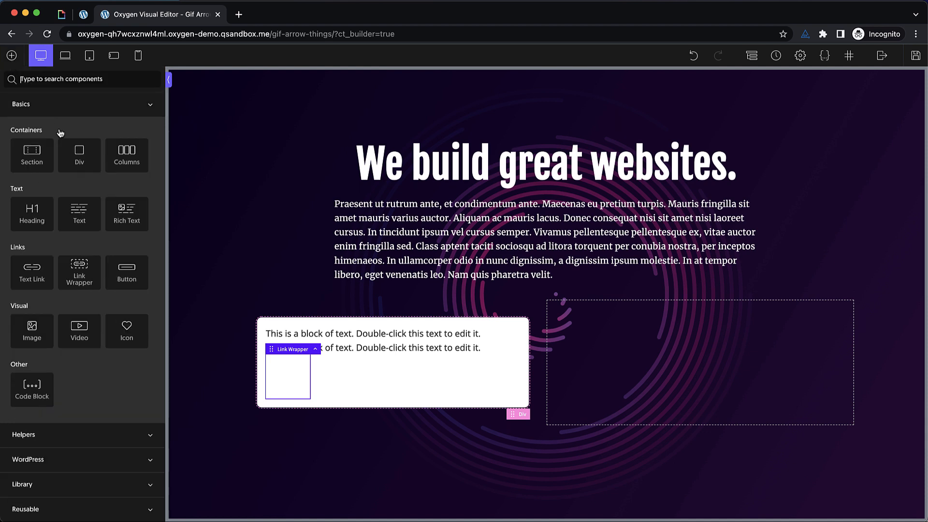
pyautogui.click(372, 361)
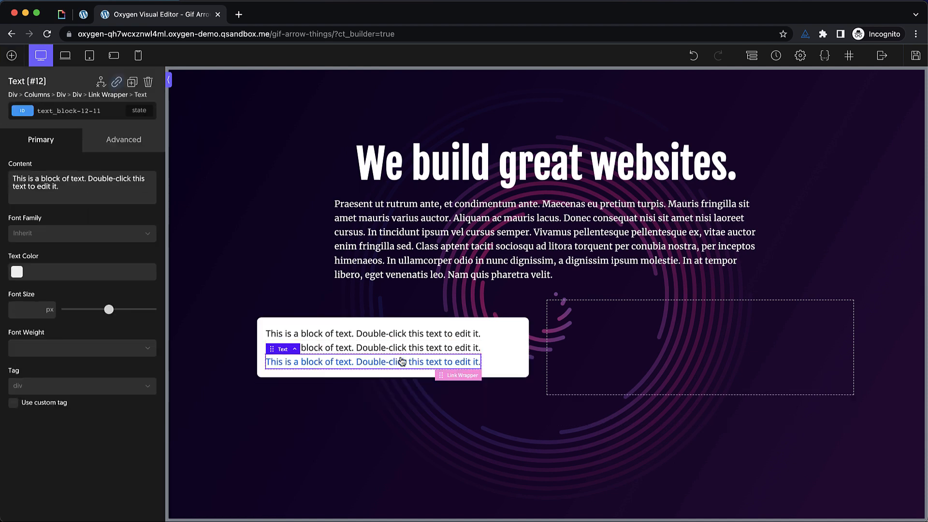
# Step: Assign card__ prefixed classes like card__title and card__description to the card's text lines
pyautogui.click(373, 333)
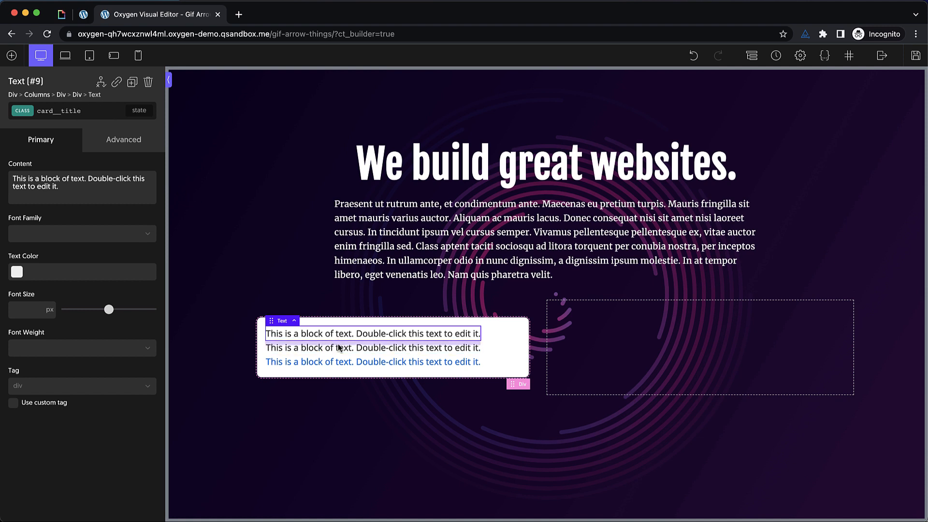
pyautogui.click(374, 347)
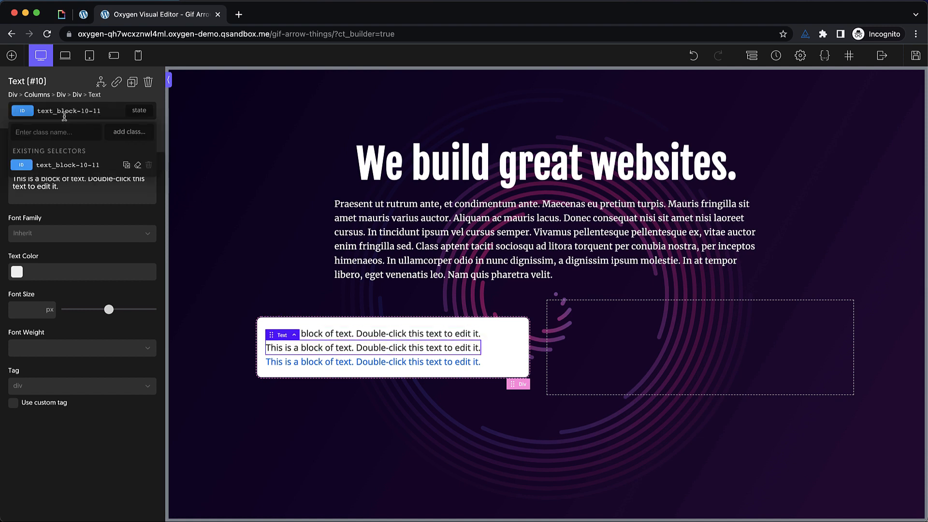
pyautogui.write('card__')
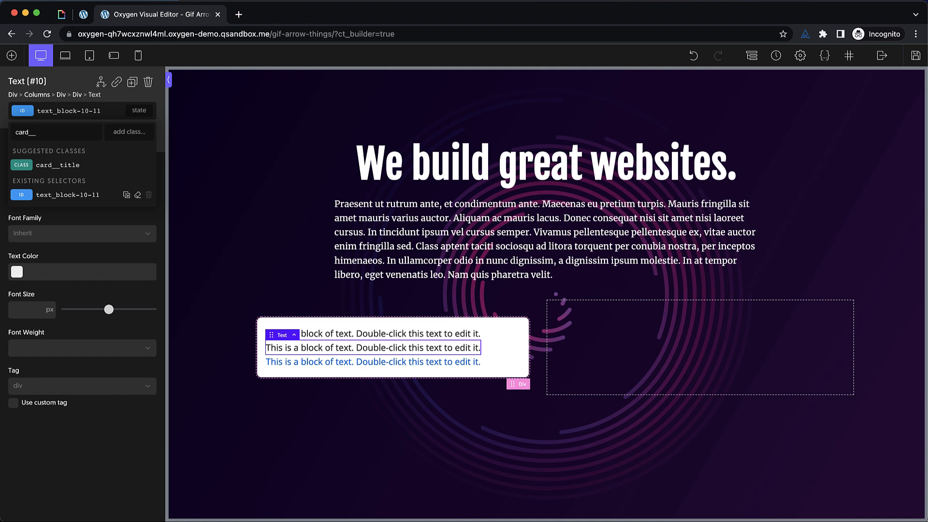
pyautogui.click(373, 362)
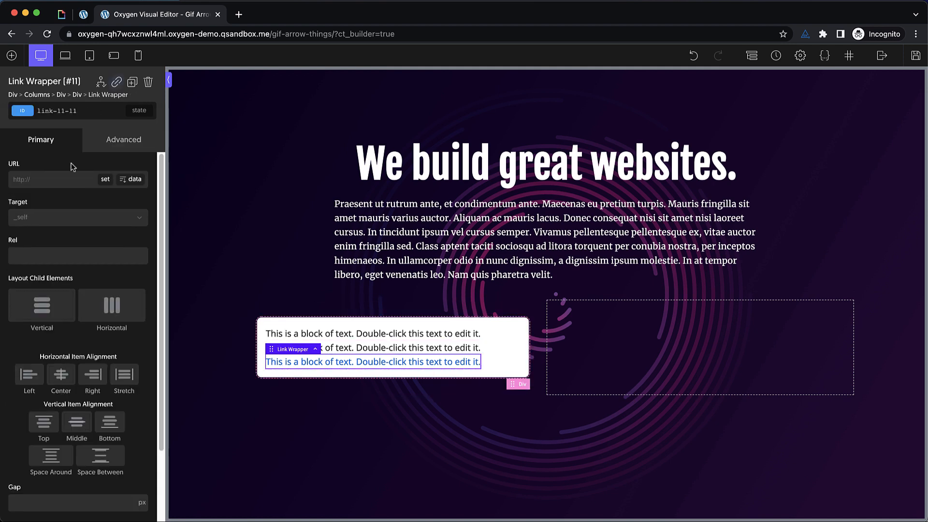
pyautogui.write('card_')
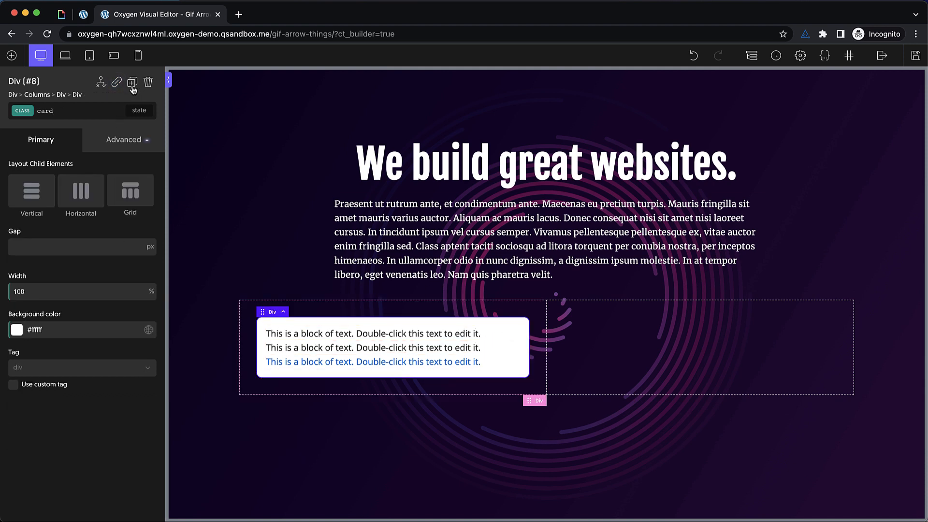
# Step: Duplicate the white card into the right column and reselect the original
pyautogui.click(133, 81)
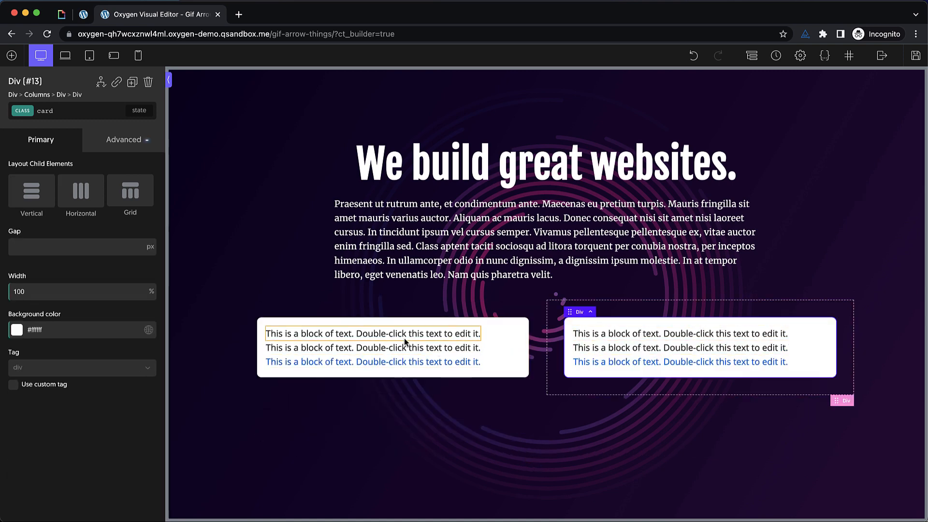
pyautogui.click(393, 347)
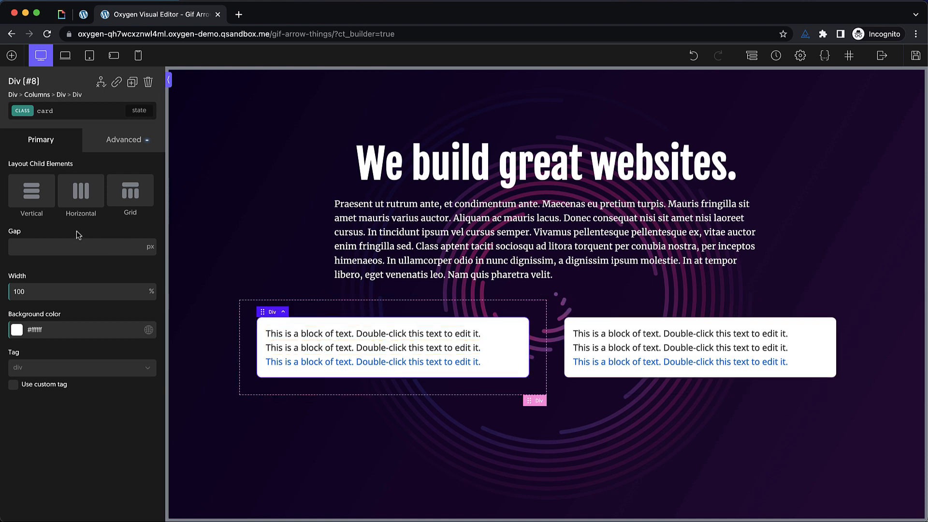
# Step: Style the card title as dark Fjalla One at about 32px
pyautogui.click(372, 334)
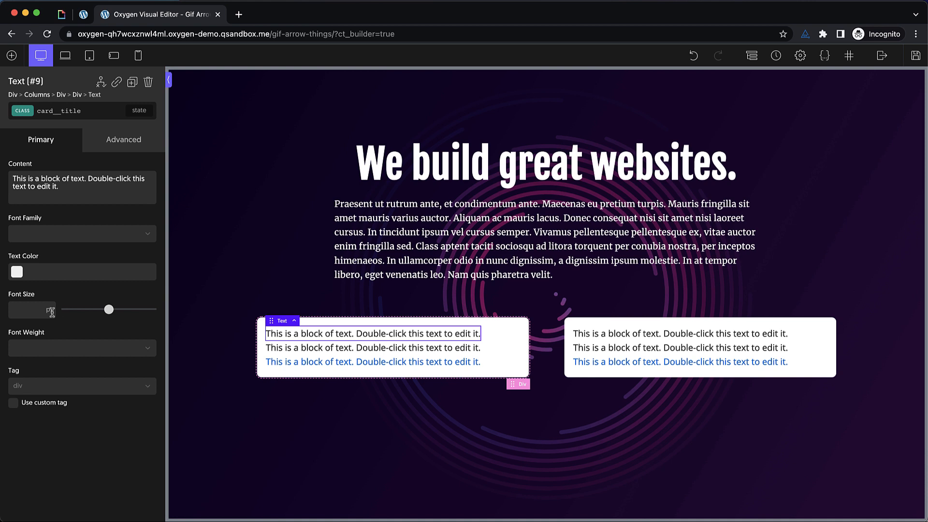
pyautogui.write('fjall')
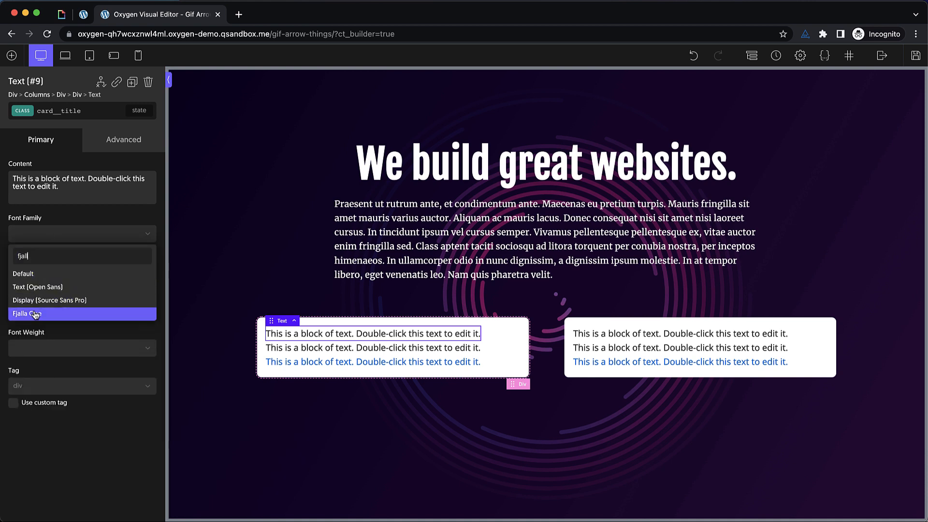
pyautogui.click(36, 313)
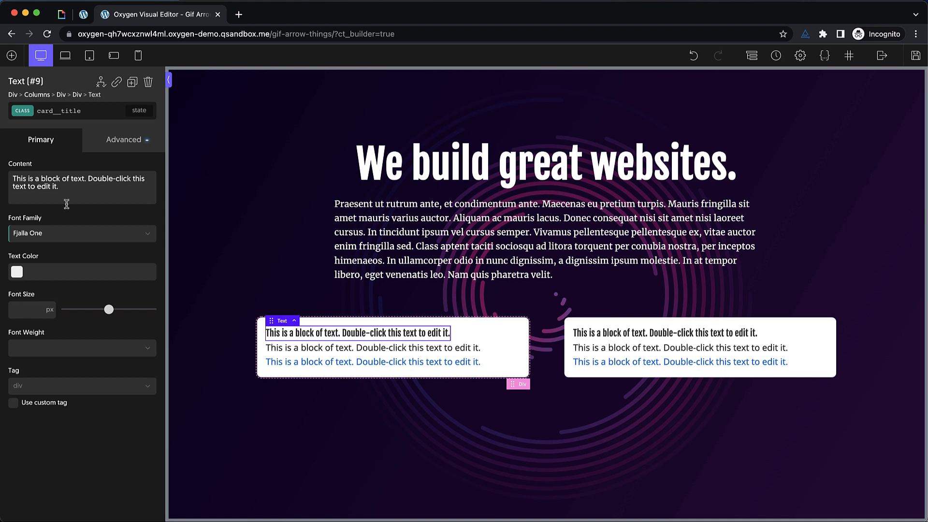
pyautogui.moveTo(50, 238)
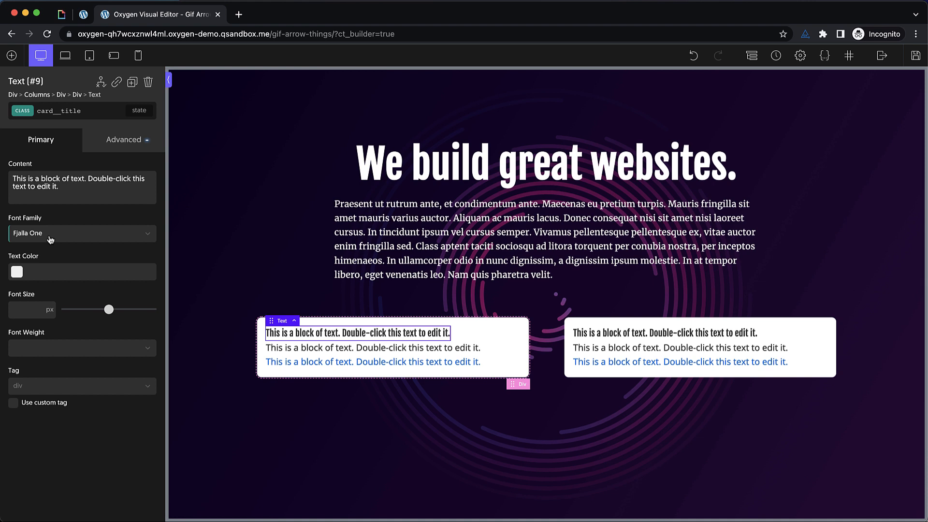
pyautogui.moveTo(47, 239)
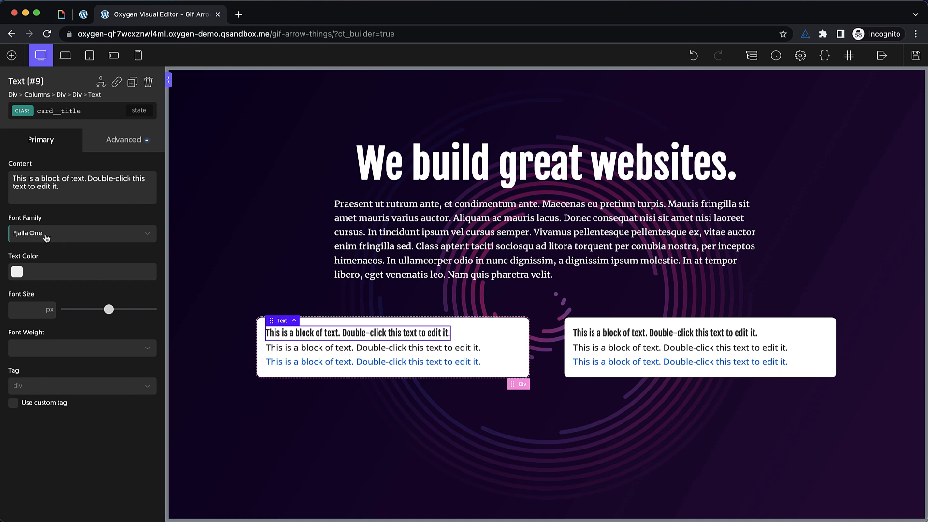
pyautogui.click(17, 272)
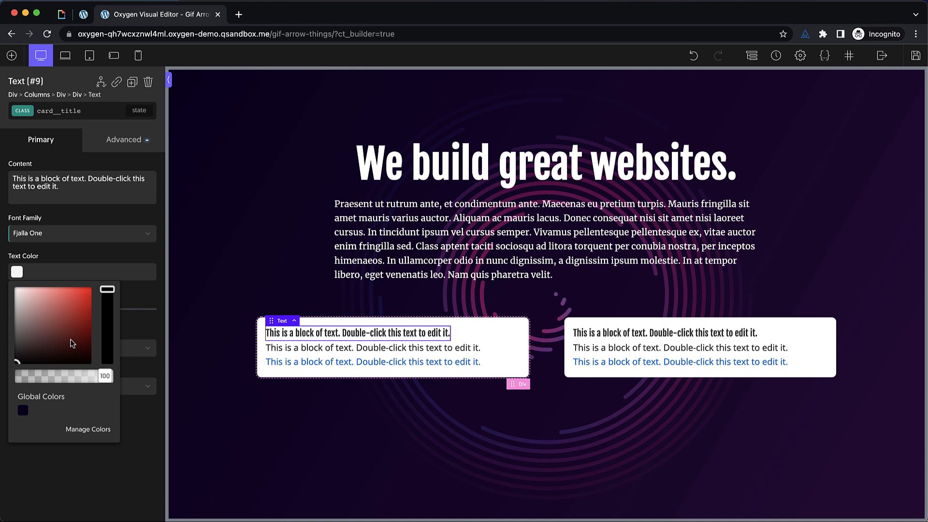
pyautogui.click(23, 411)
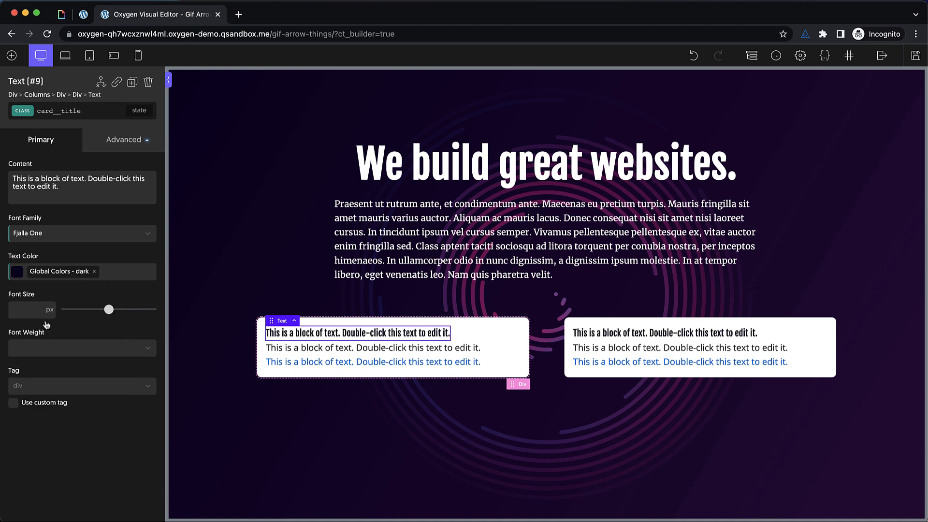
pyautogui.moveTo(107, 309); pyautogui.dragTo(89, 309)
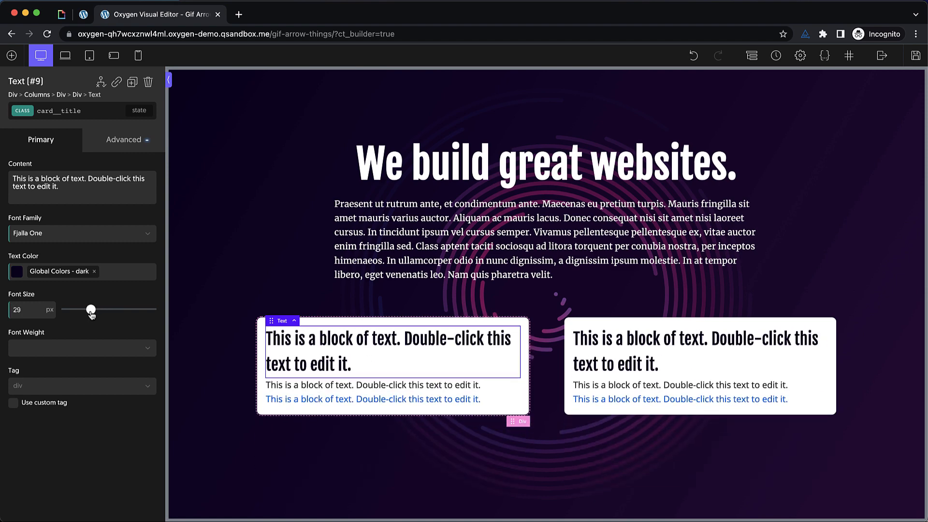
pyautogui.moveTo(90, 309); pyautogui.dragTo(87, 309)
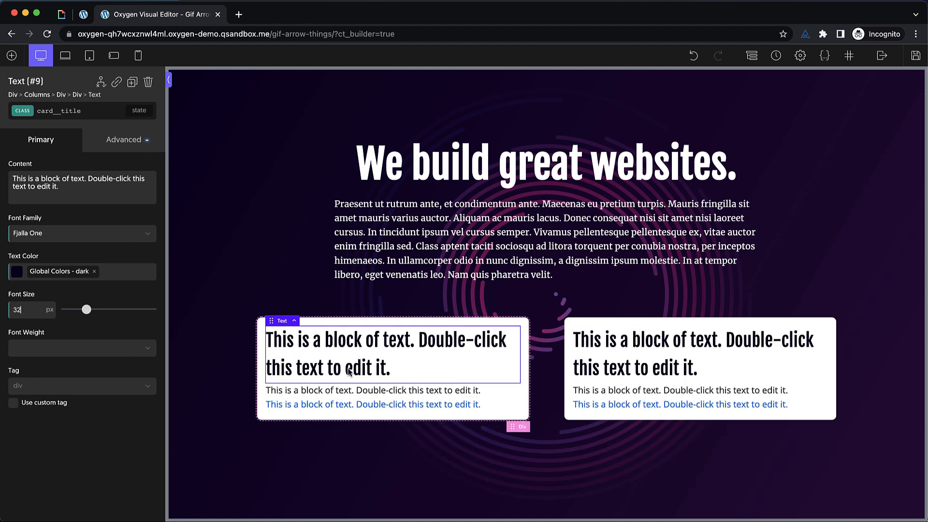
# Step: Tighten the title's line spacing under Typography and Size & Spacing
pyautogui.click(124, 140)
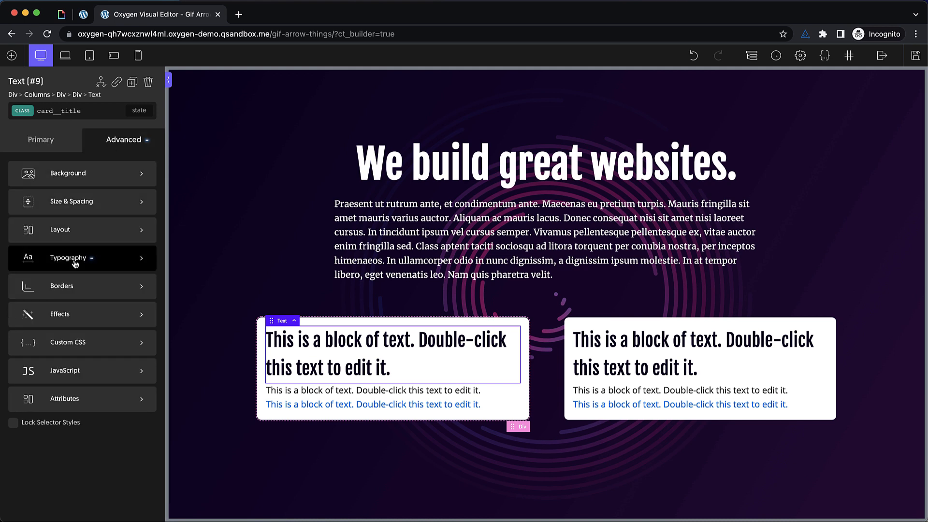
pyautogui.click(67, 258)
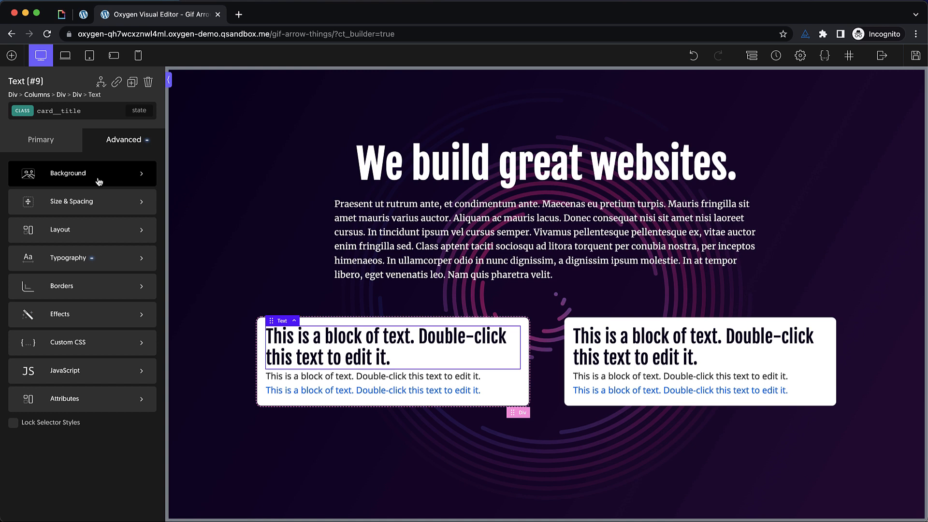
pyautogui.click(70, 202)
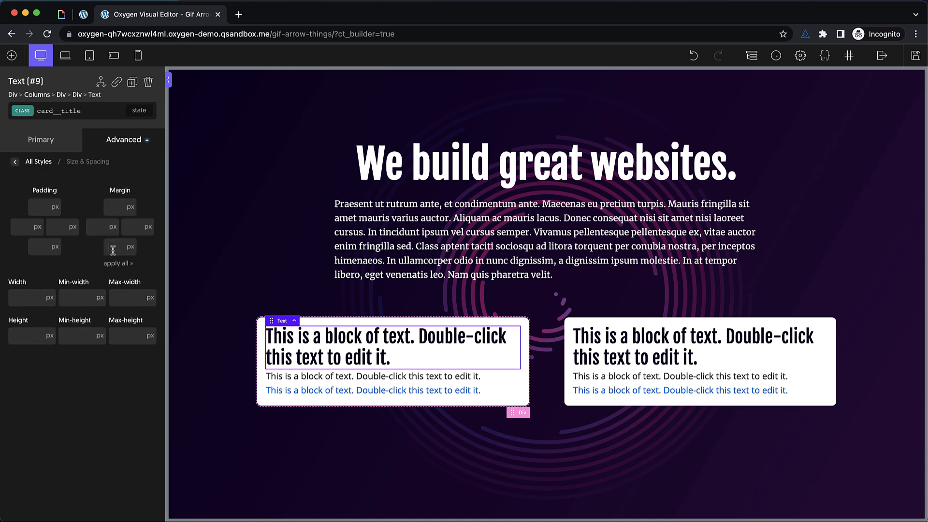
pyautogui.click(373, 376)
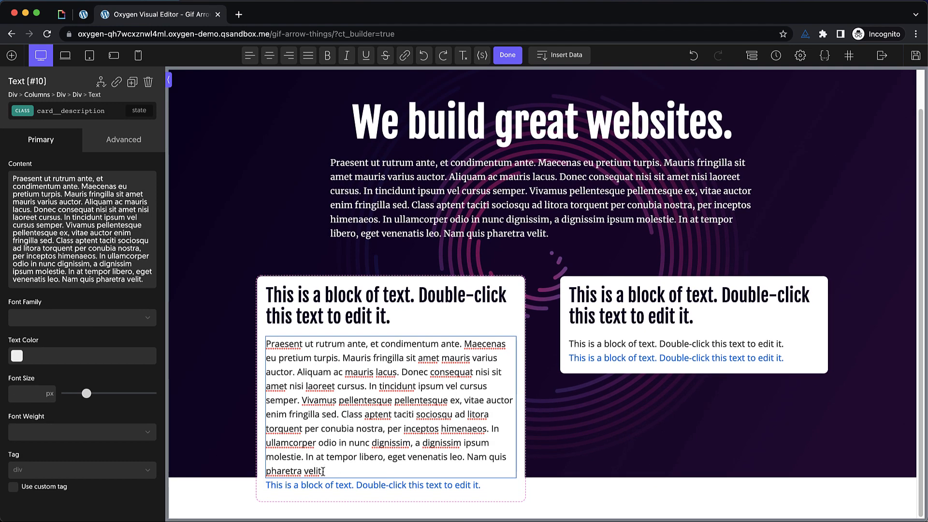
# Step: Trim the lorem ipsum description and give it a 32px bottom margin
pyautogui.moveTo(364, 382); pyautogui.dragTo(324, 471)
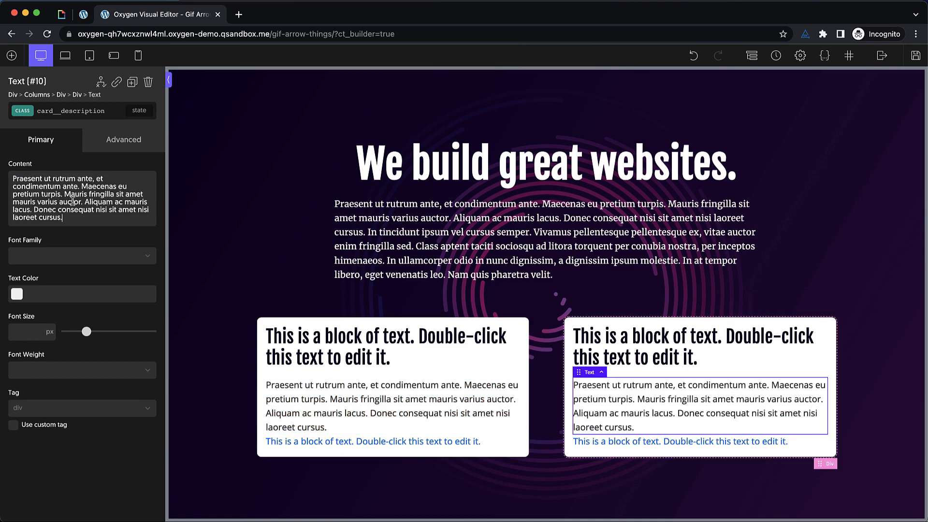
pyautogui.click(124, 139)
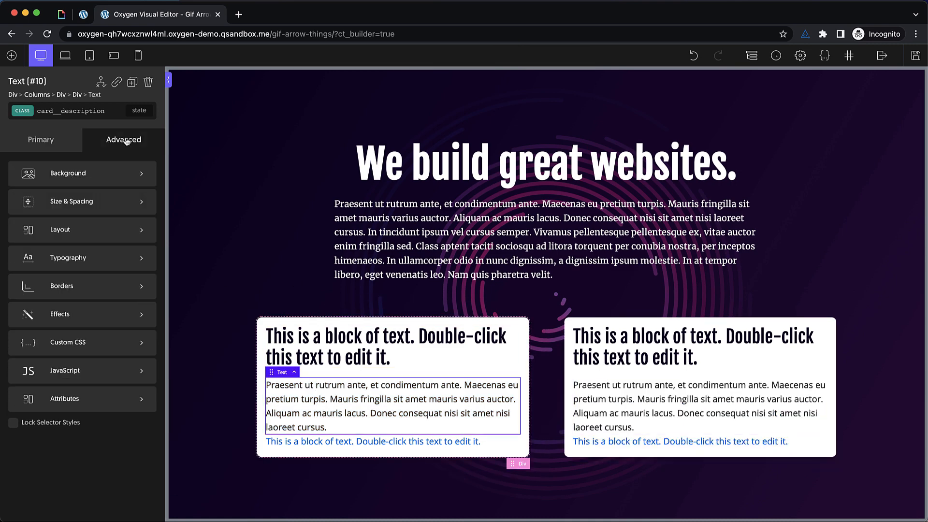
pyautogui.click(71, 201)
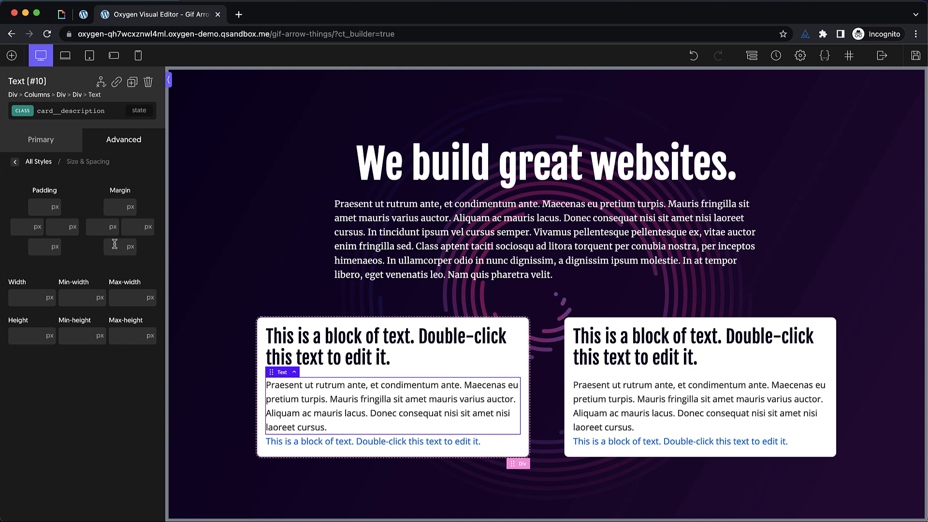
pyautogui.write('32')
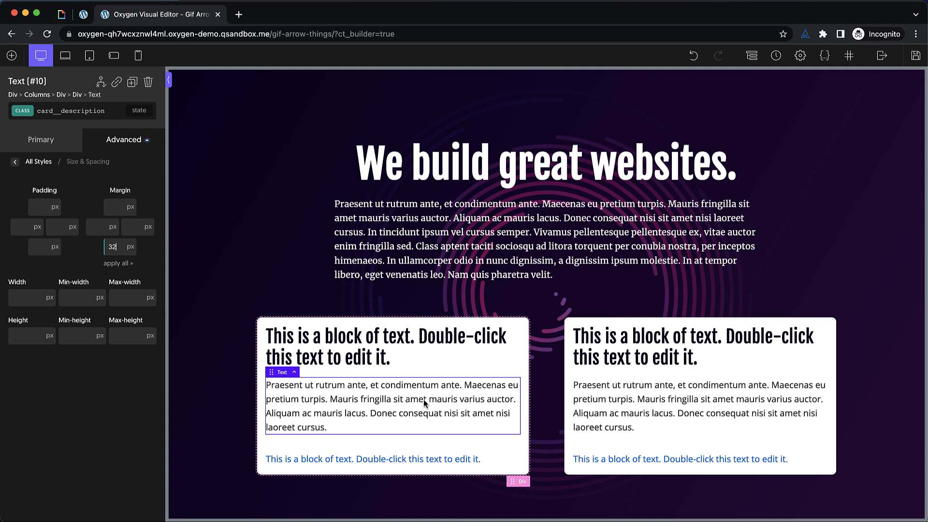
pyautogui.click(40, 140)
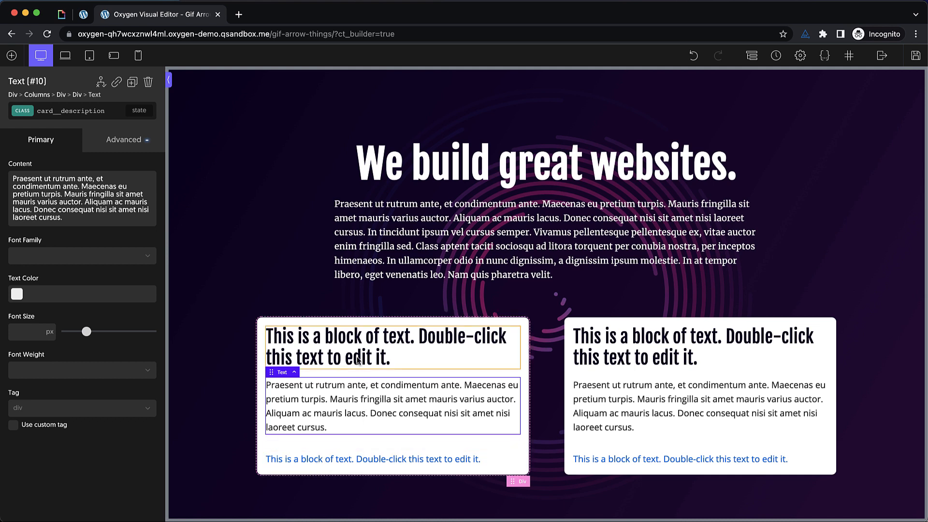
# Step: Replace the cards' link text with 'Choose This Option'
pyautogui.click(373, 459)
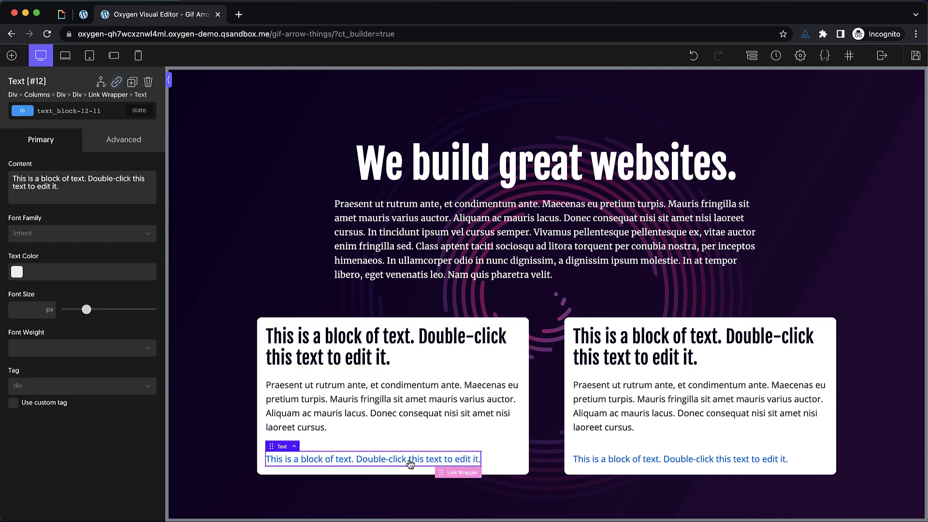
pyautogui.doubleClick(372, 459)
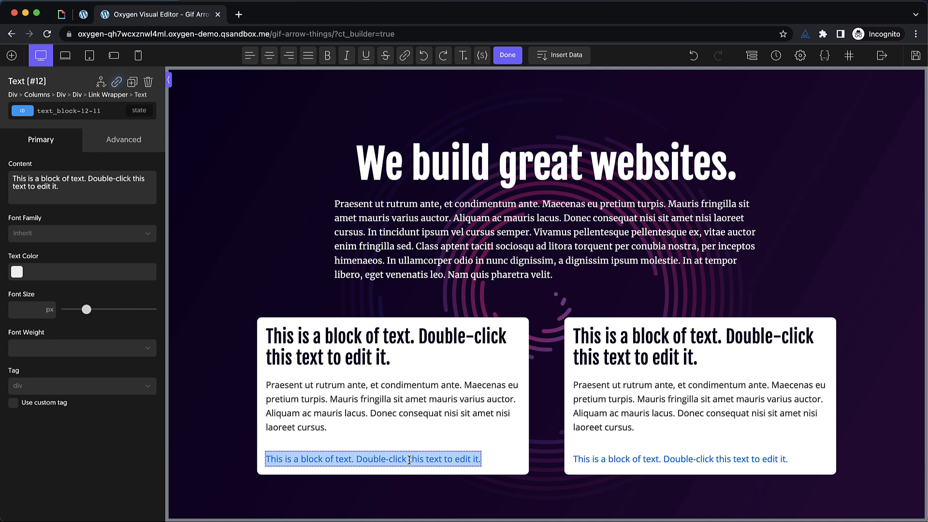
pyautogui.write('Cho')
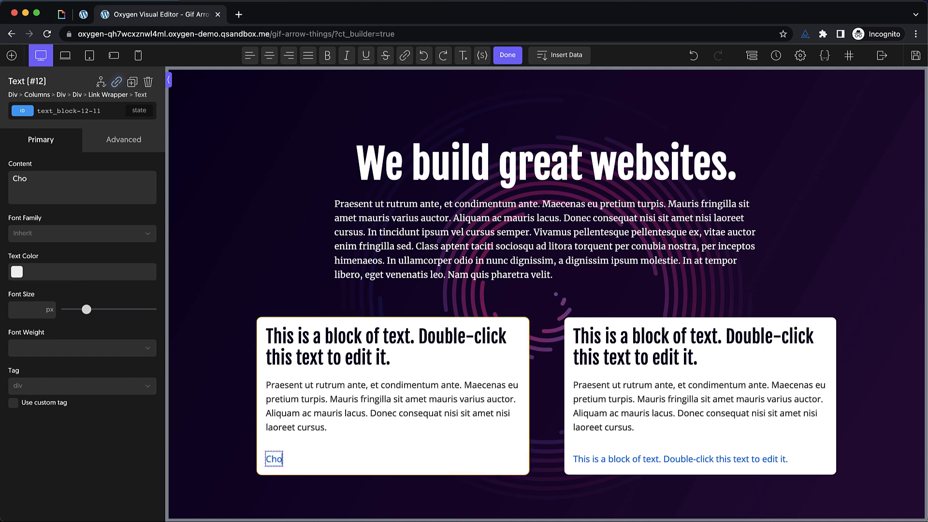
pyautogui.write('Choose This Option')
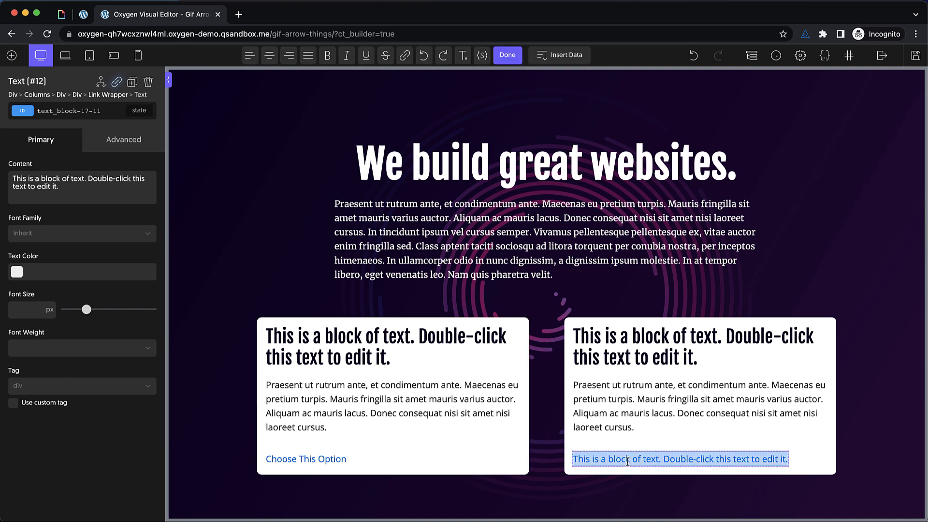
pyautogui.write('Choose This Option')
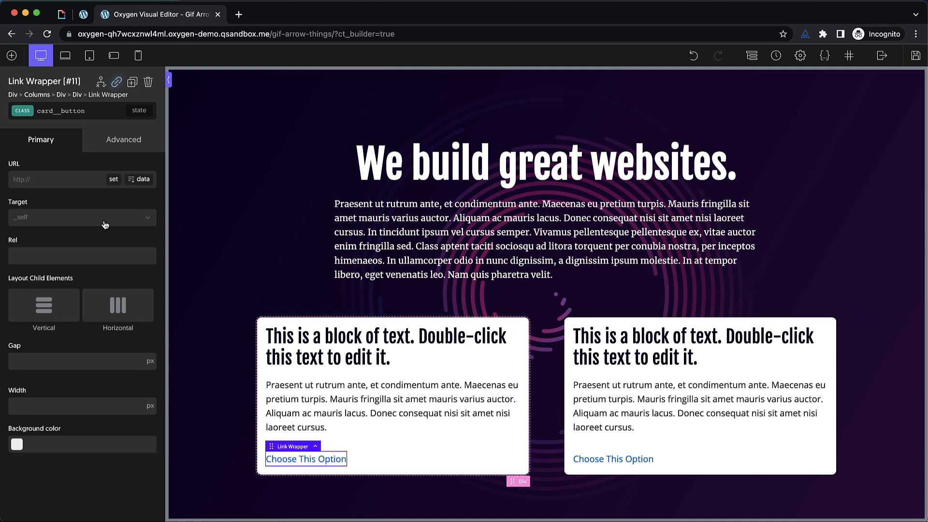
# Step: Give card__button 8/32px padding and a dark background colour
pyautogui.click(123, 139)
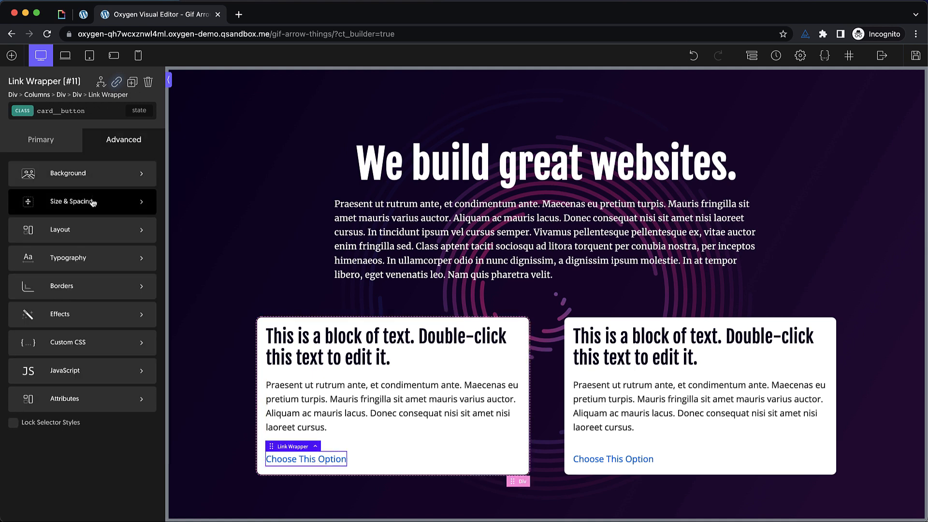
pyautogui.click(72, 201)
pyautogui.write('8')
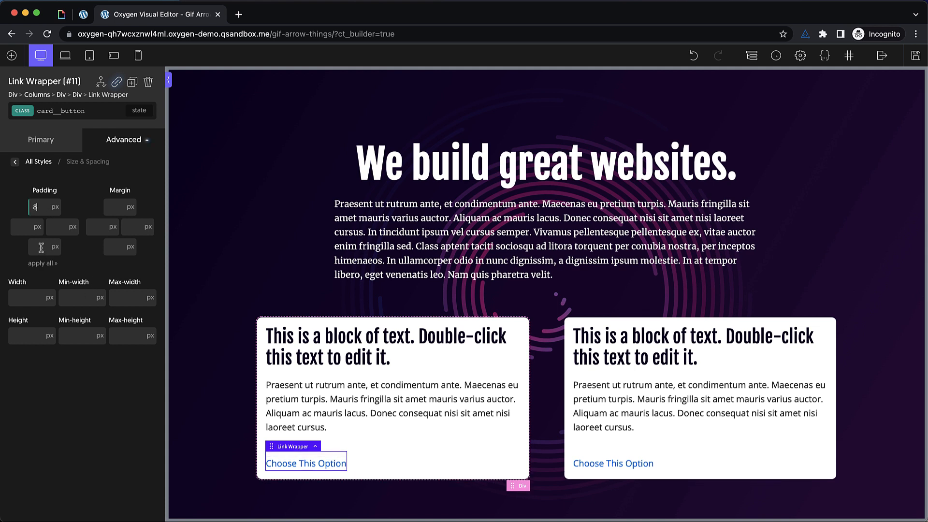
pyautogui.write('32')
pyautogui.click(44, 247)
pyautogui.write('8')
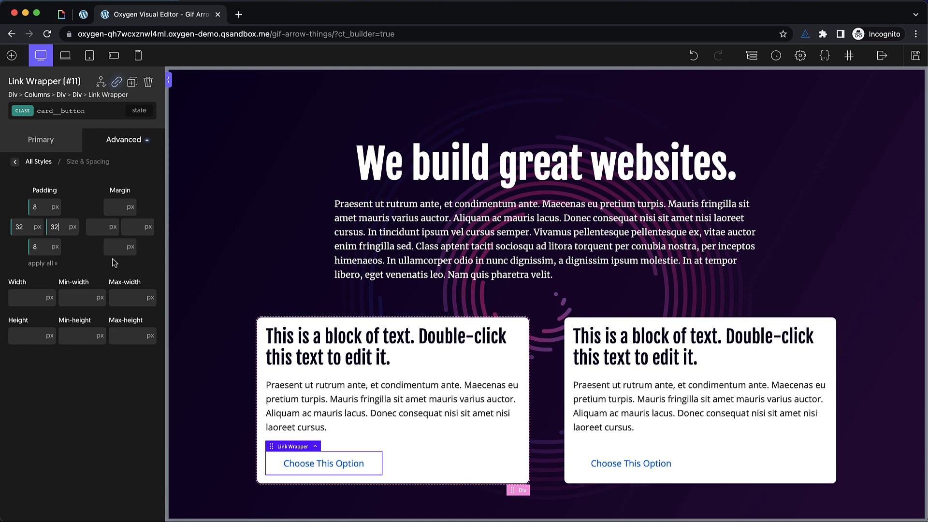
pyautogui.moveTo(85, 168)
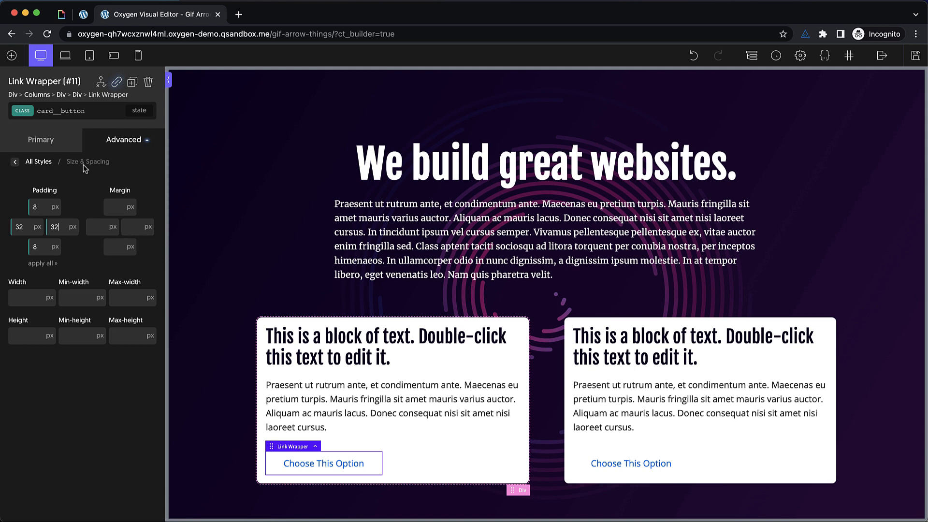
pyautogui.click(14, 162)
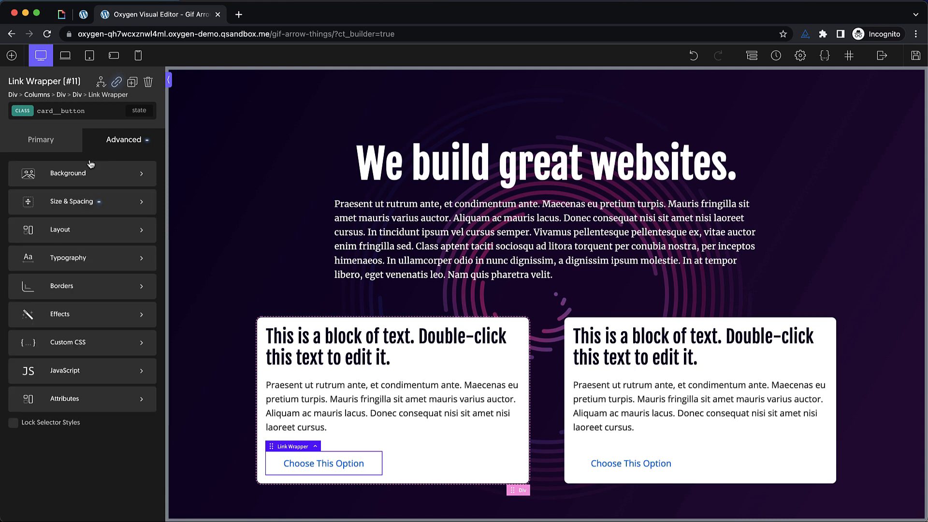
pyautogui.click(68, 173)
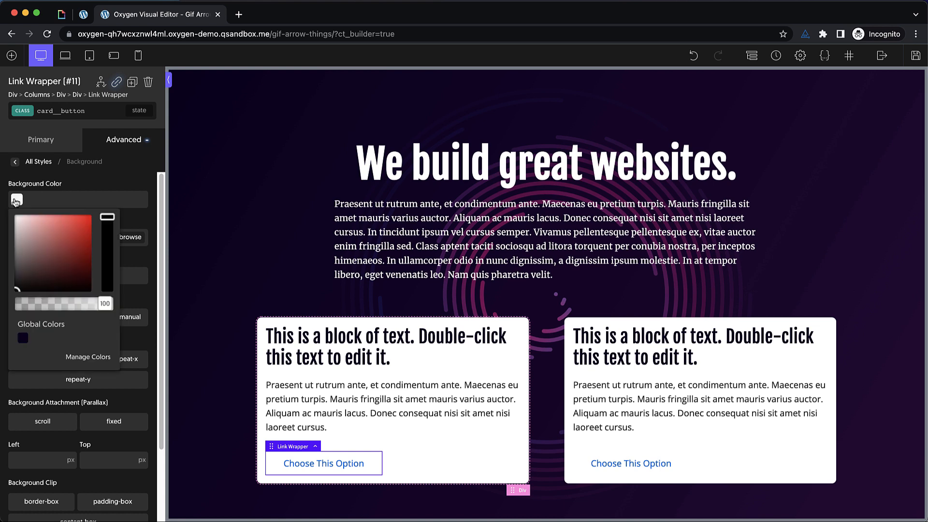
pyautogui.click(22, 338)
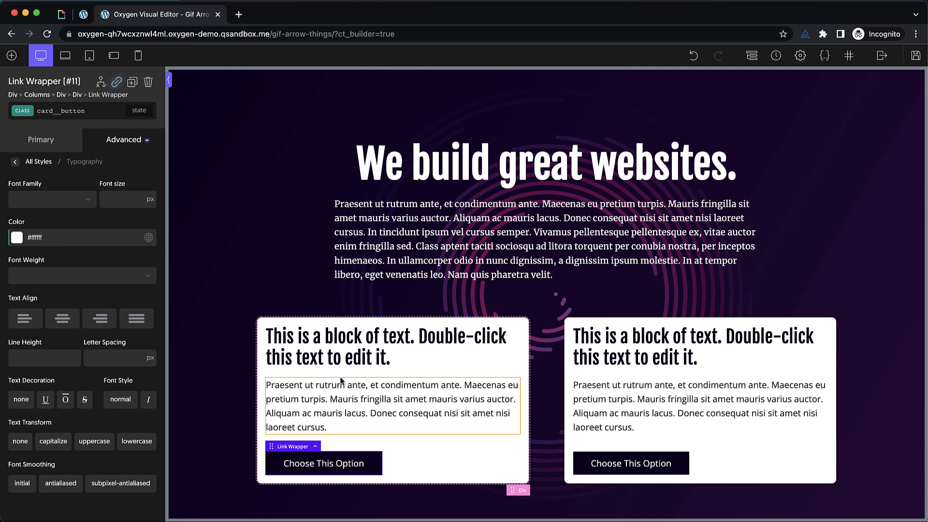
# Step: Set the button text to Fjalla One and round its corners at 8px
pyautogui.click(323, 463)
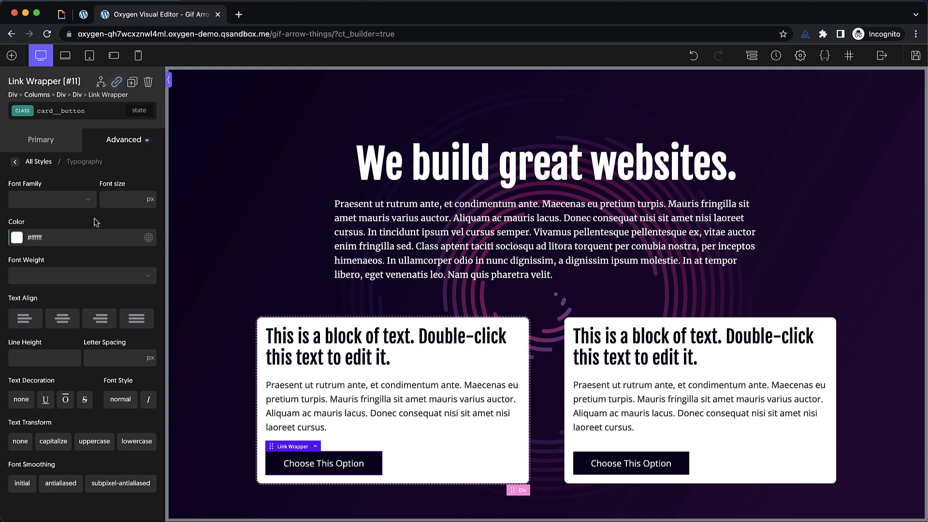
pyautogui.write('fja')
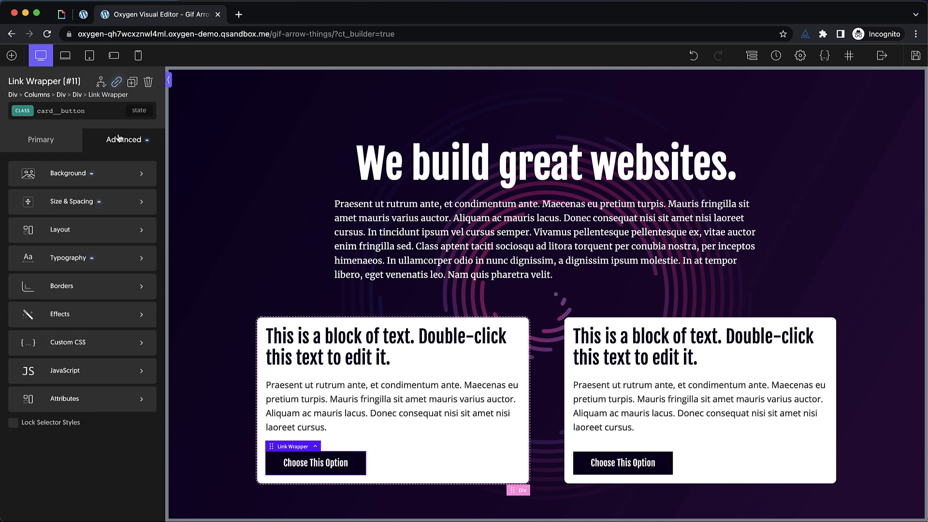
pyautogui.click(62, 286)
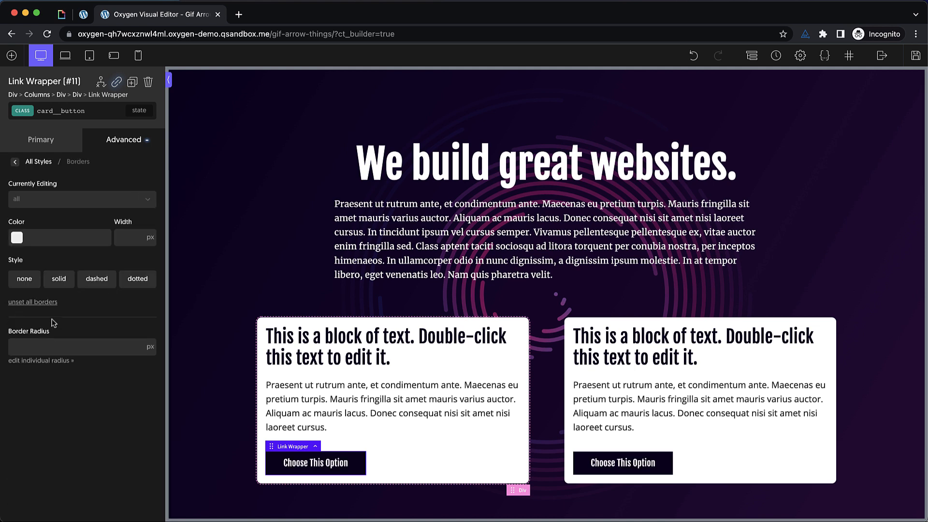
pyautogui.write('8')
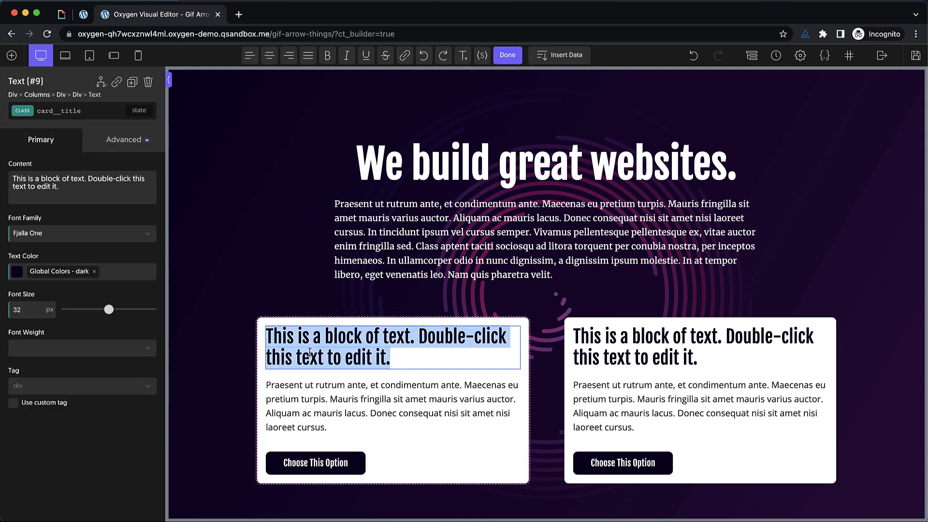
# Step: Retitle the cards 'Card One' and 'Card Two'
pyautogui.write('Card One')
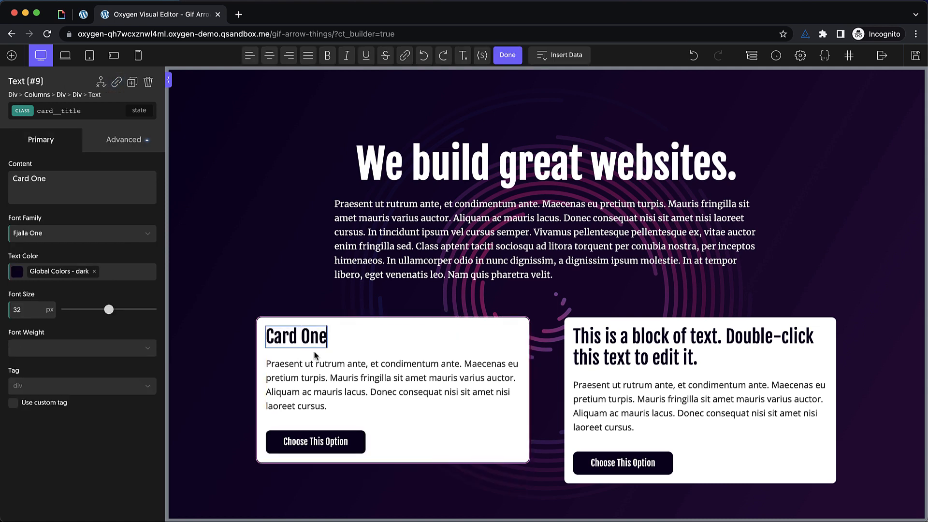
pyautogui.doubleClick(693, 345)
pyautogui.write('Card Two')
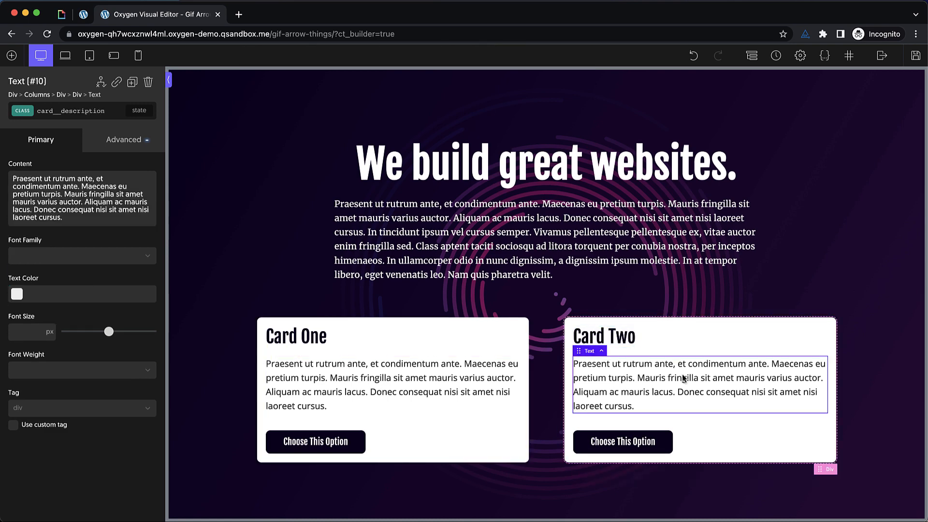
pyautogui.click(124, 139)
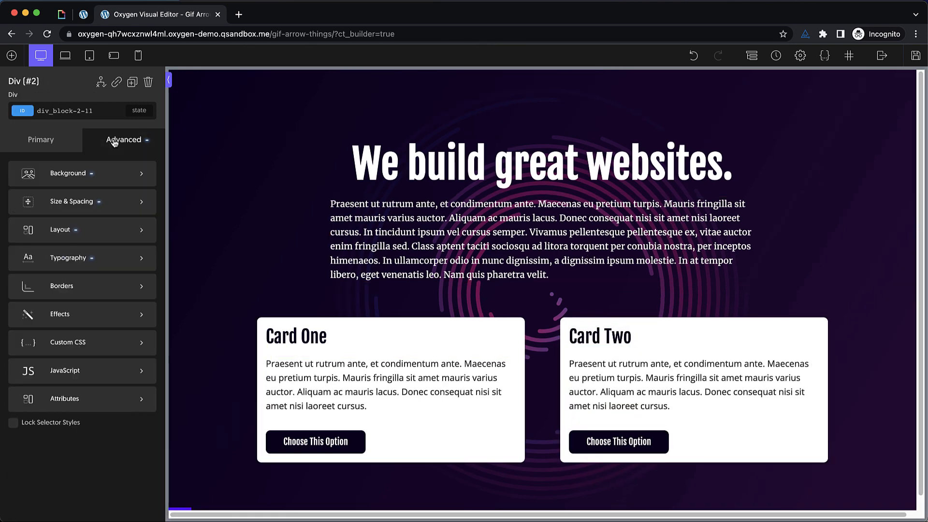
# Step: Set the hero div's minimum height to 100vh
pyautogui.click(73, 201)
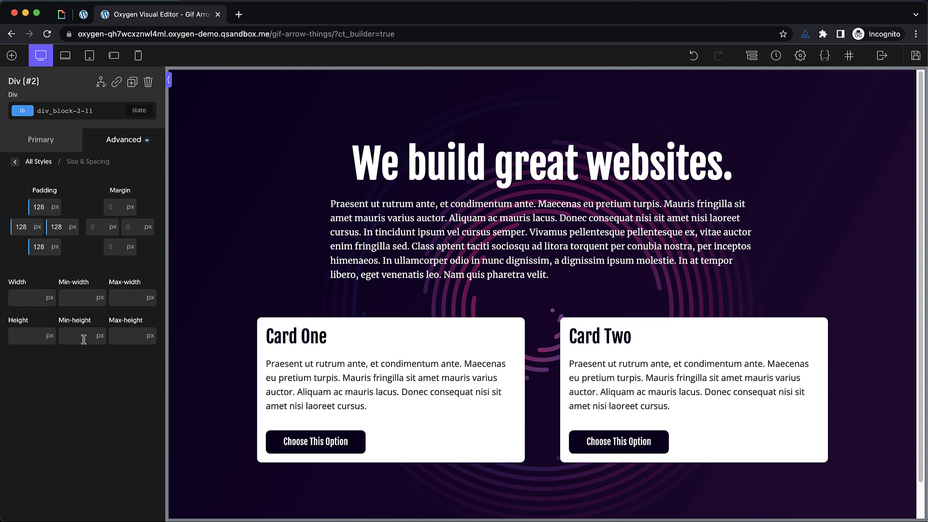
pyautogui.click(99, 335)
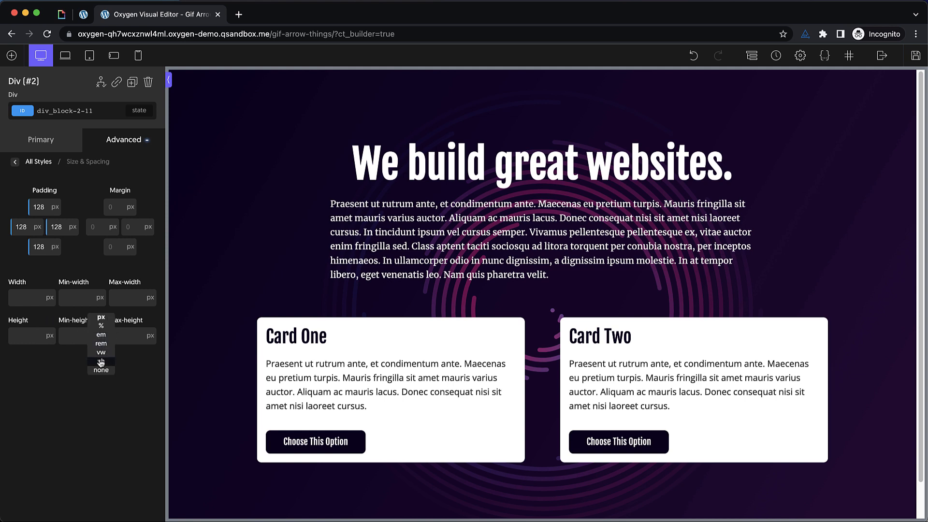
pyautogui.click(101, 352)
pyautogui.write('100')
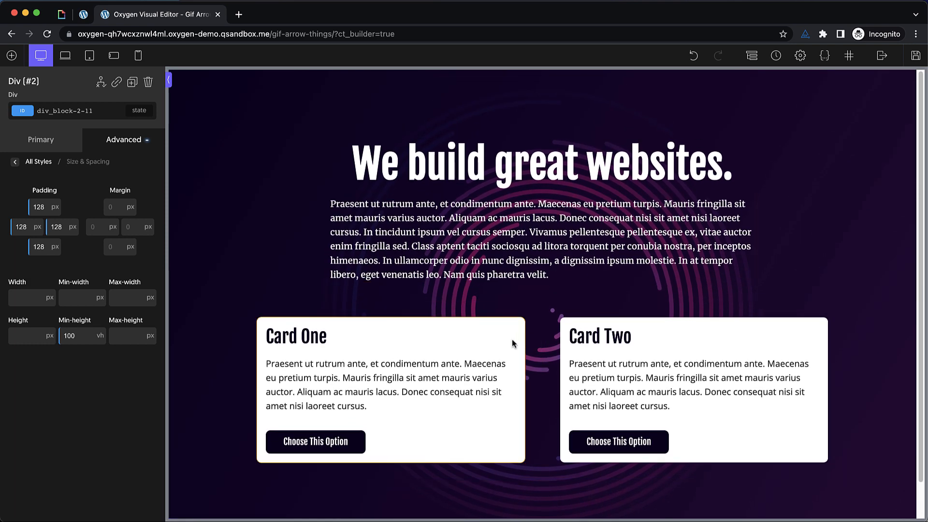
pyautogui.moveTo(510, 344)
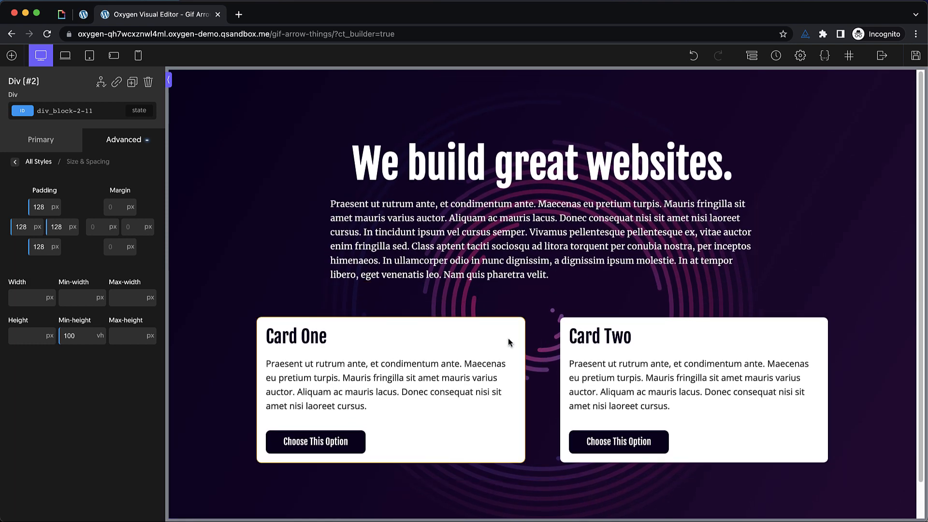
pyautogui.click(296, 336)
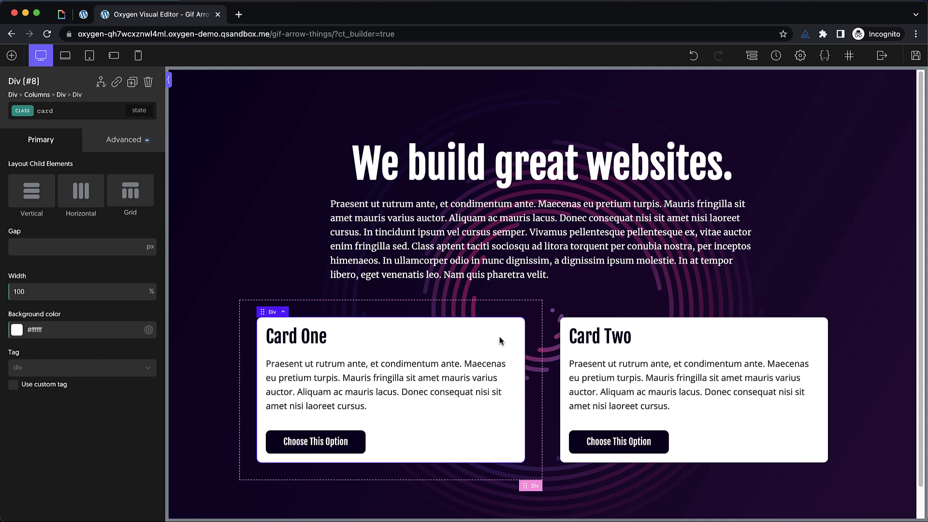
# Step: Add a new gif-arrow-top-left class to the Card One wrapper div
pyautogui.click(46, 111)
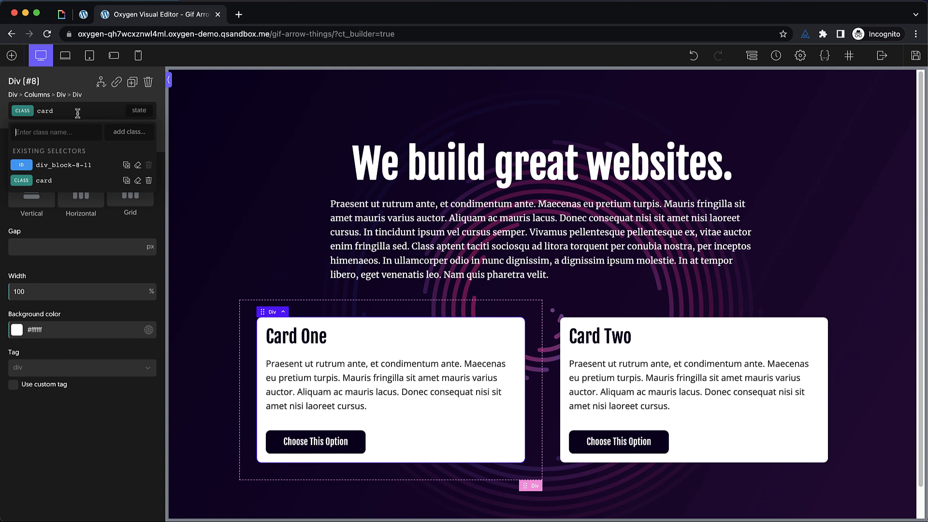
pyautogui.write('gif-arrow-left')
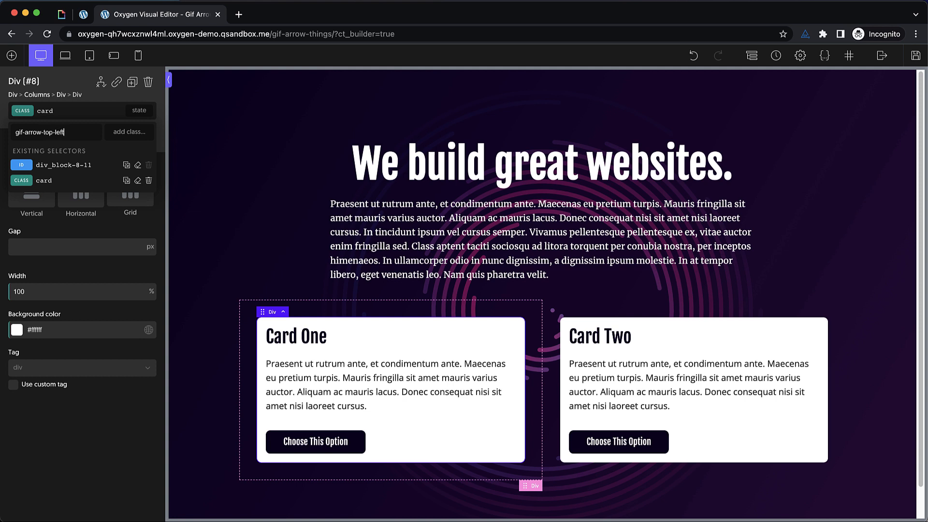
pyautogui.press('Enter')
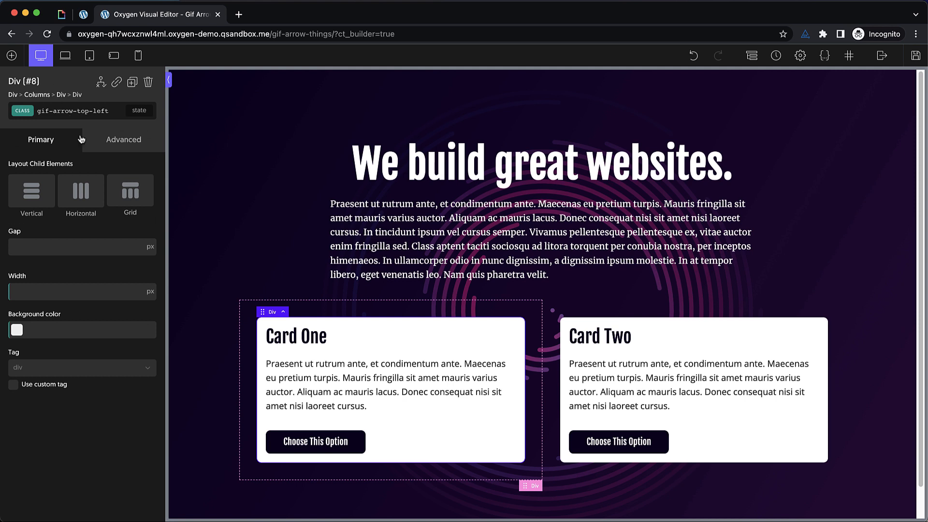
# Step: Set the new class to relative position, then return styling to the card class
pyautogui.click(123, 139)
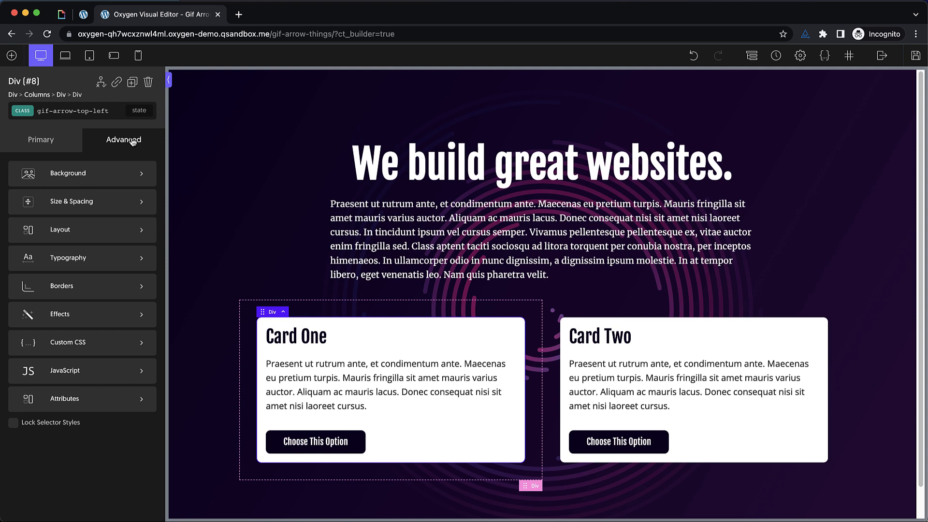
pyautogui.click(59, 230)
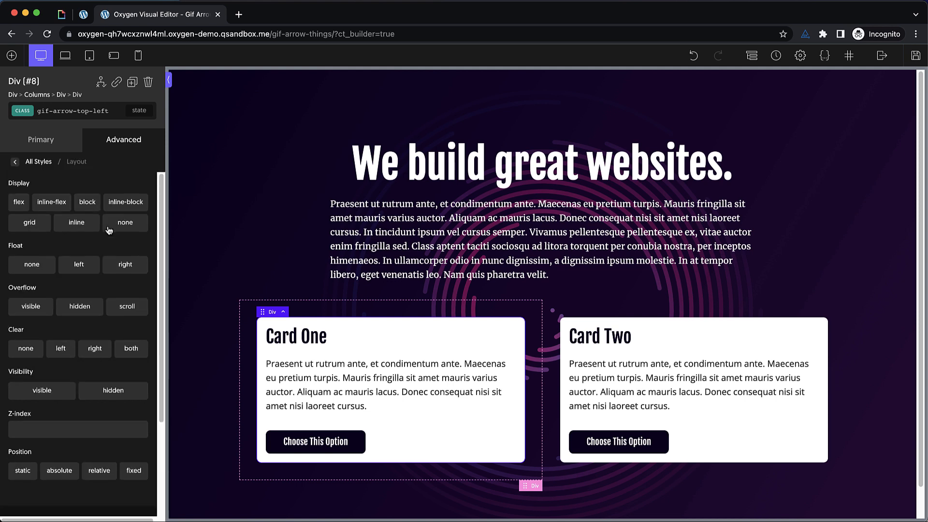
pyautogui.click(99, 346)
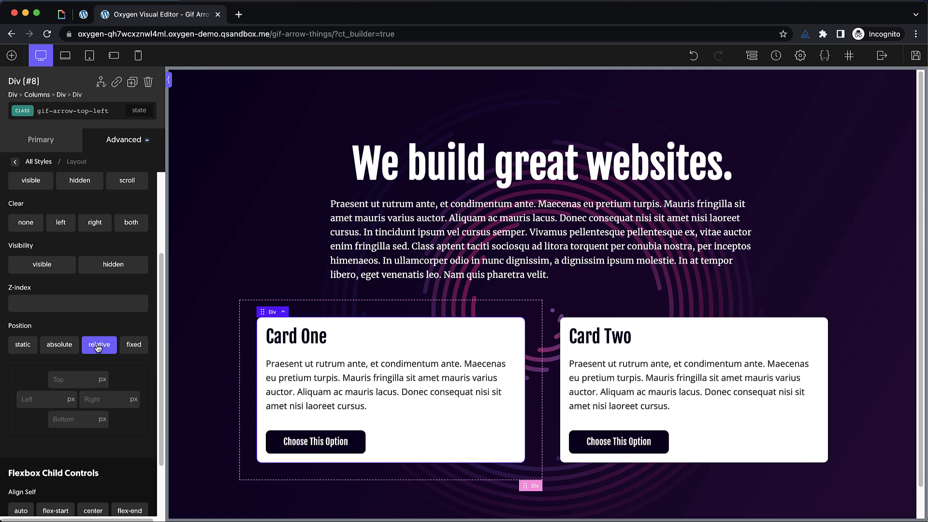
pyautogui.click(38, 162)
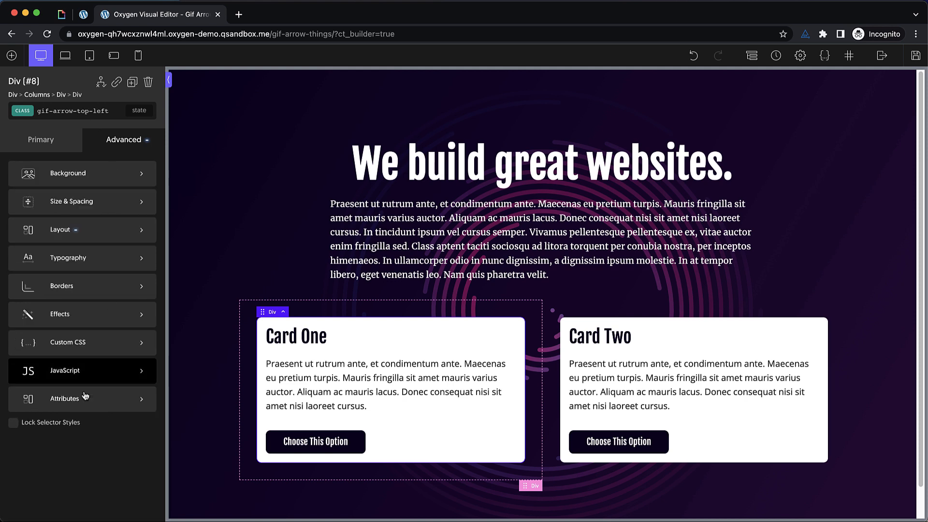
pyautogui.click(40, 140)
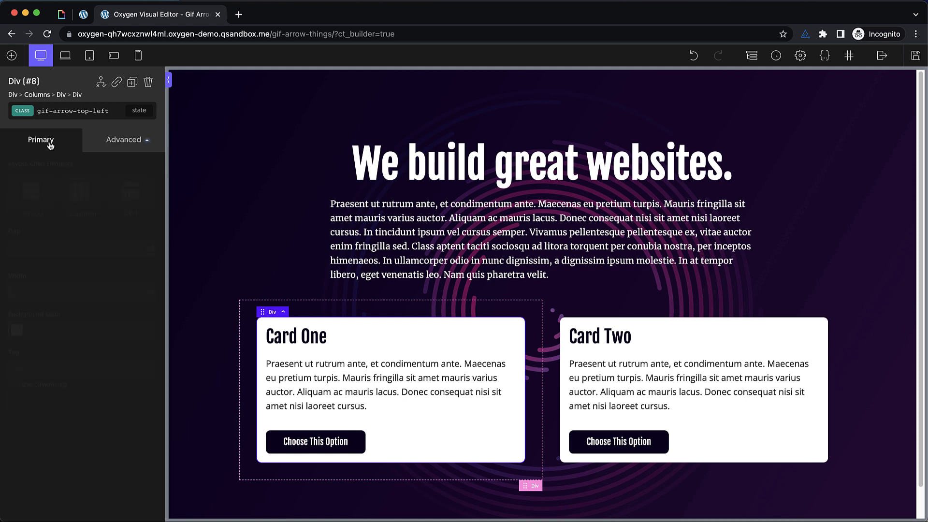
pyautogui.click(74, 110)
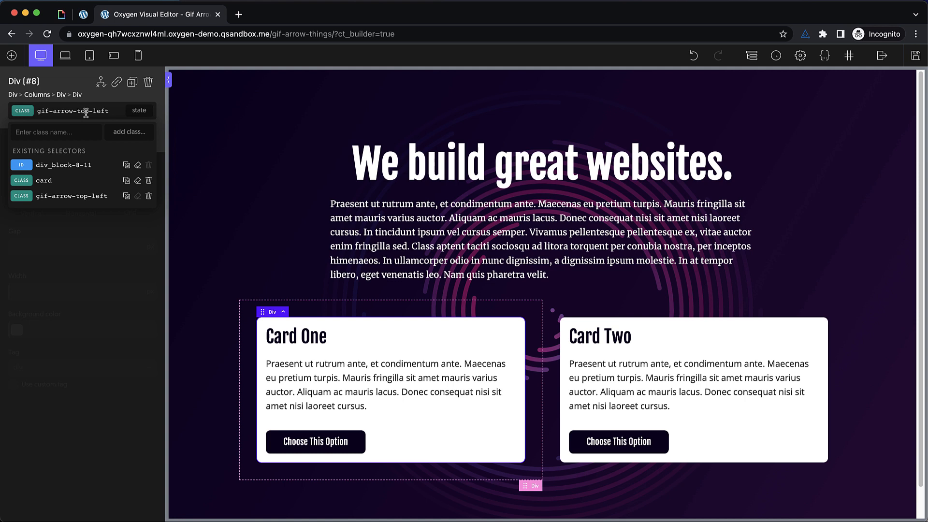
pyautogui.doubleClick(72, 111)
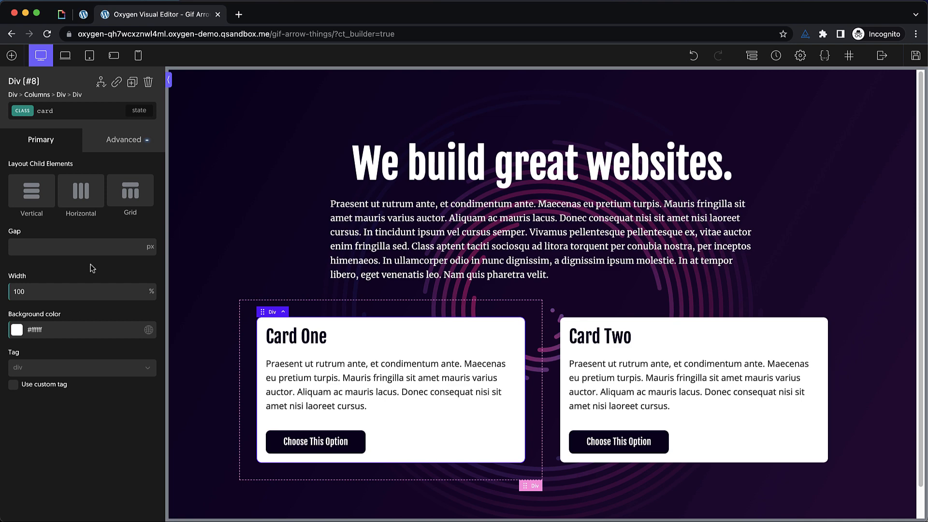
# Step: Create a gifs stylesheet with a .gif-arrow-top-left::after rule holding empty content
pyautogui.click(824, 55)
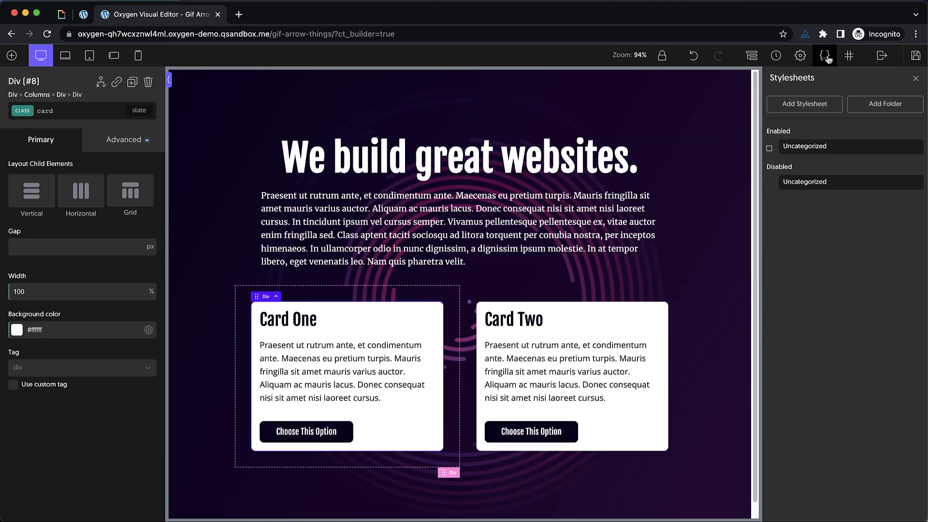
pyautogui.click(803, 104)
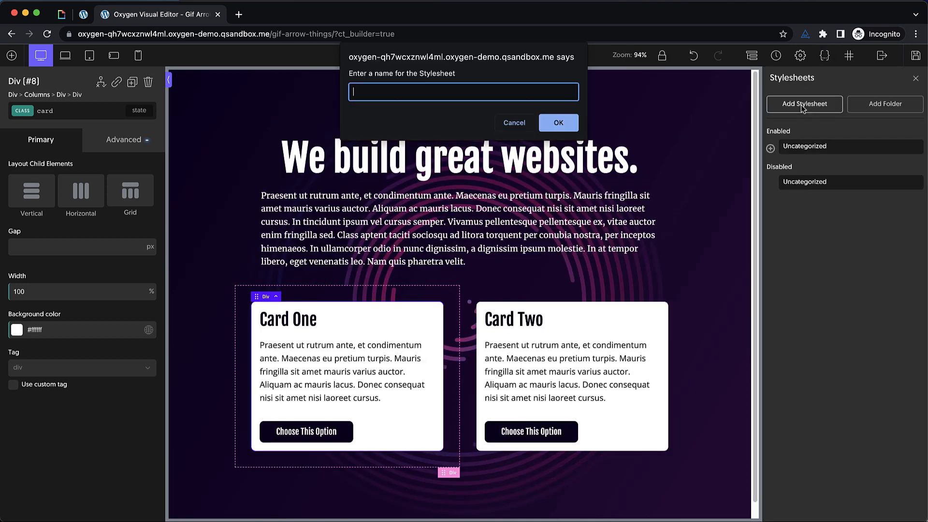
pyautogui.click(557, 123)
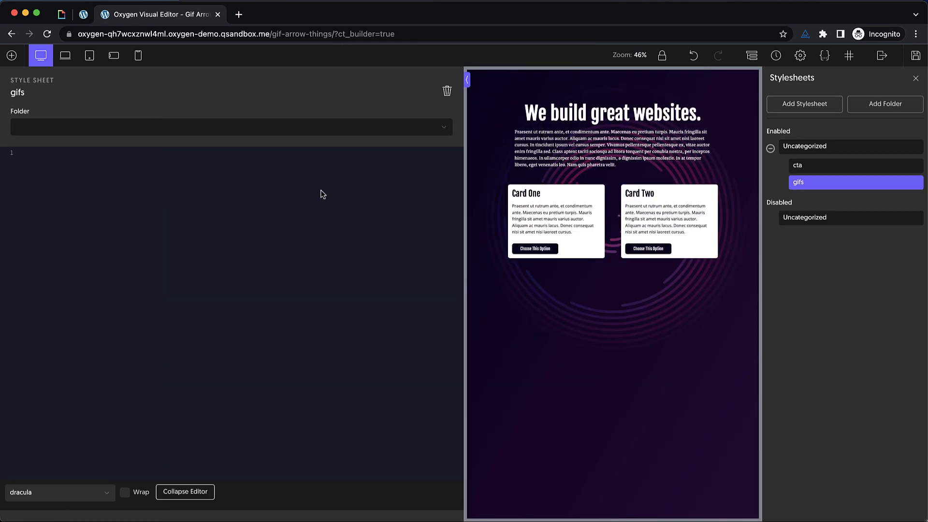
pyautogui.write('.gif-arrow-top-left')
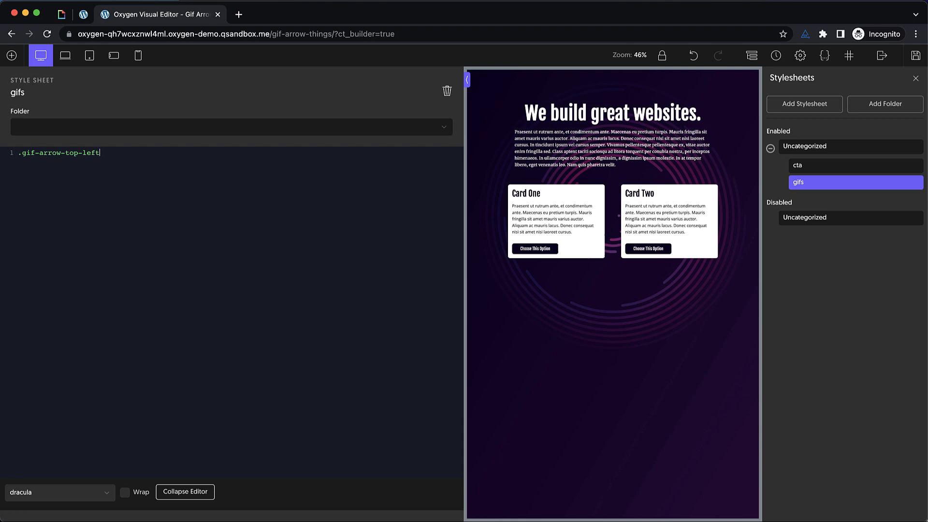
pyautogui.write('::after {')
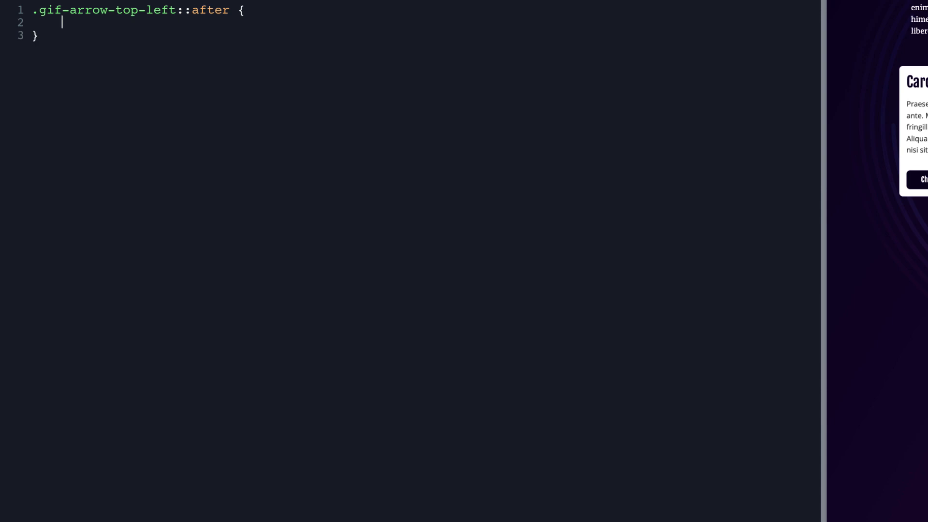
pyautogui.write('content: ""')
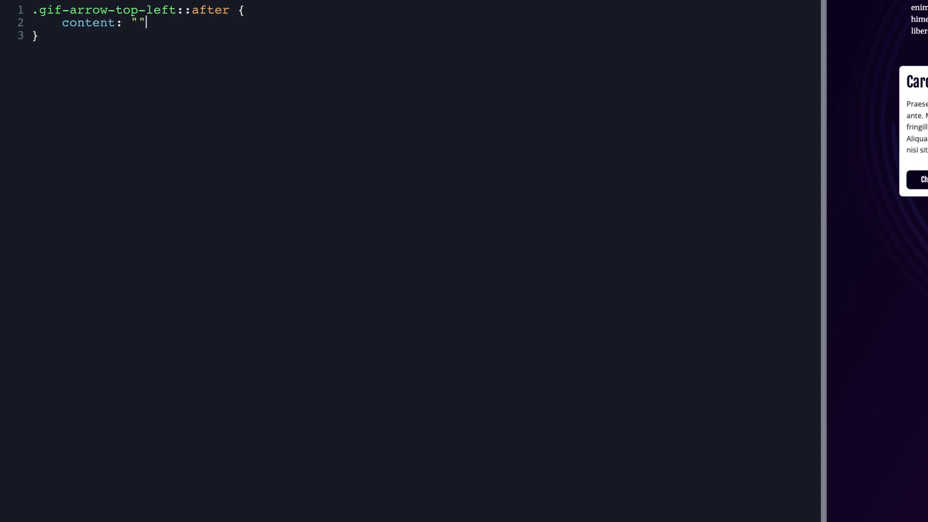
pyautogui.write(';')
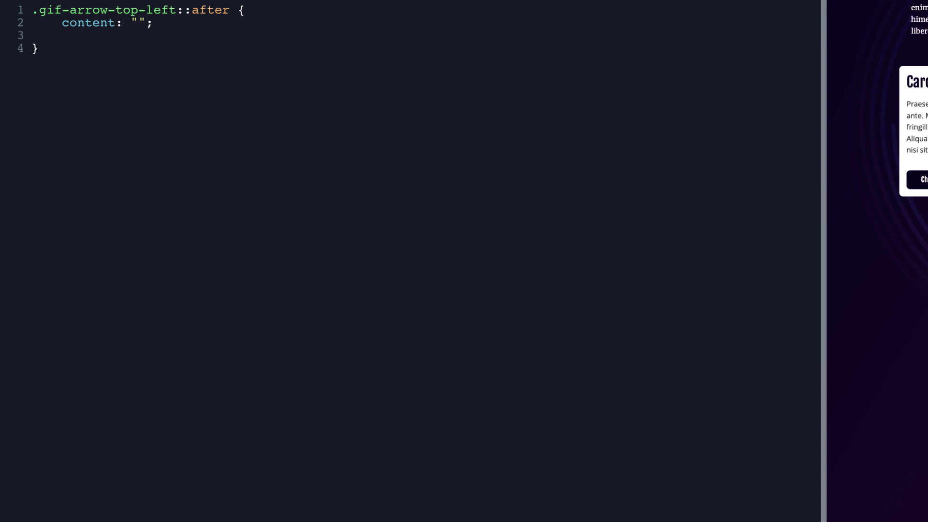
pyautogui.write('backgour')
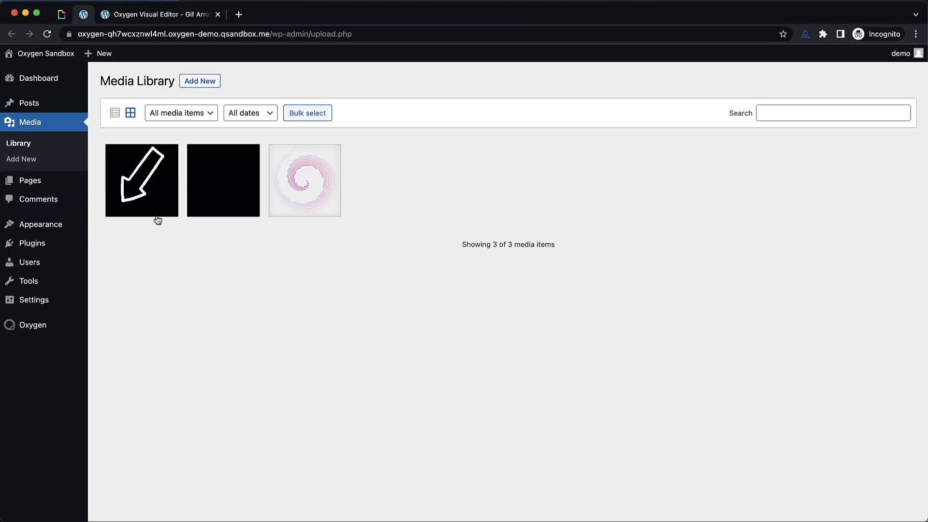
# Step: Check the uploaded arrow GIF's details in the media library and switch to GIPHY
pyautogui.click(141, 180)
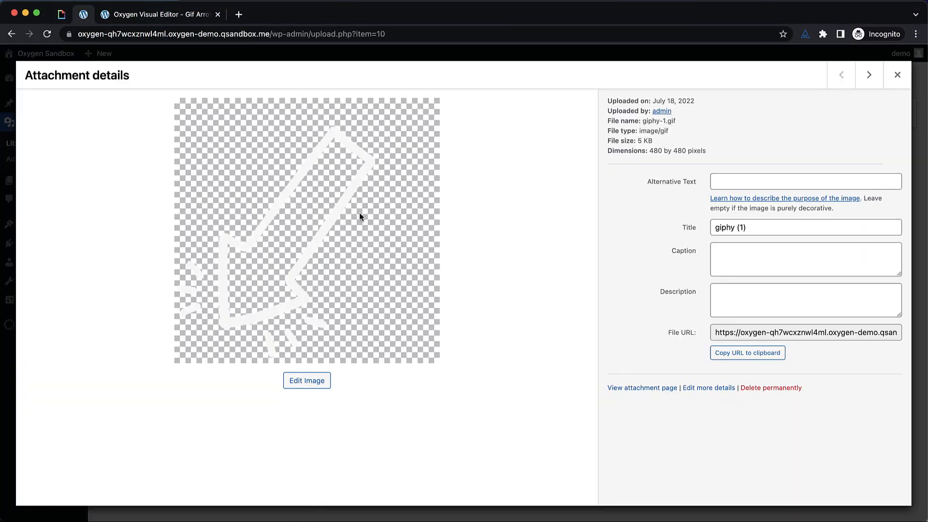
pyautogui.moveTo(60, 14)
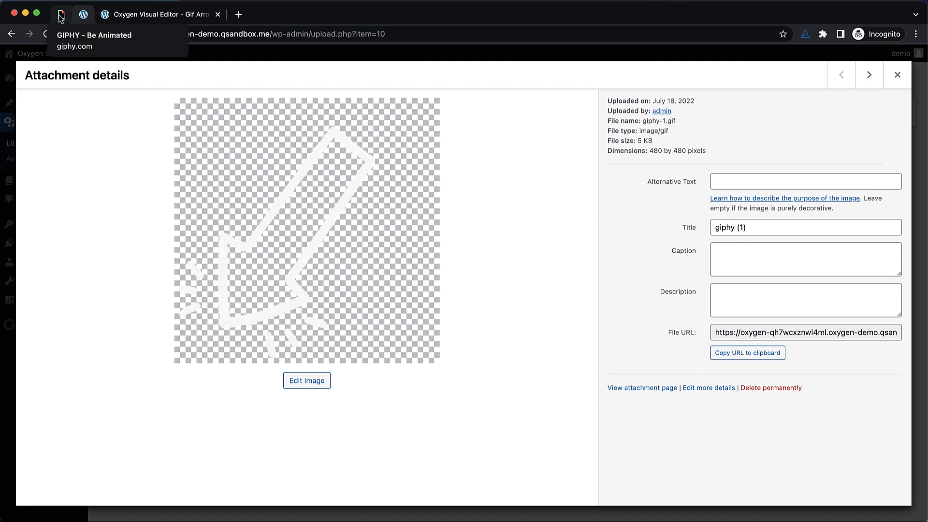
pyautogui.click(61, 13)
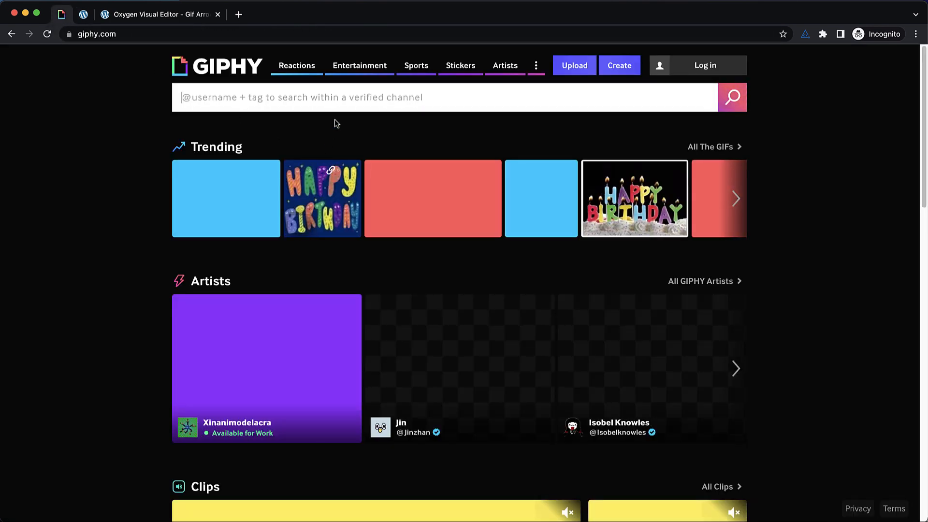
# Step: Search GIPHY for 'arrow' and narrow the results to stickers
pyautogui.click(460, 65)
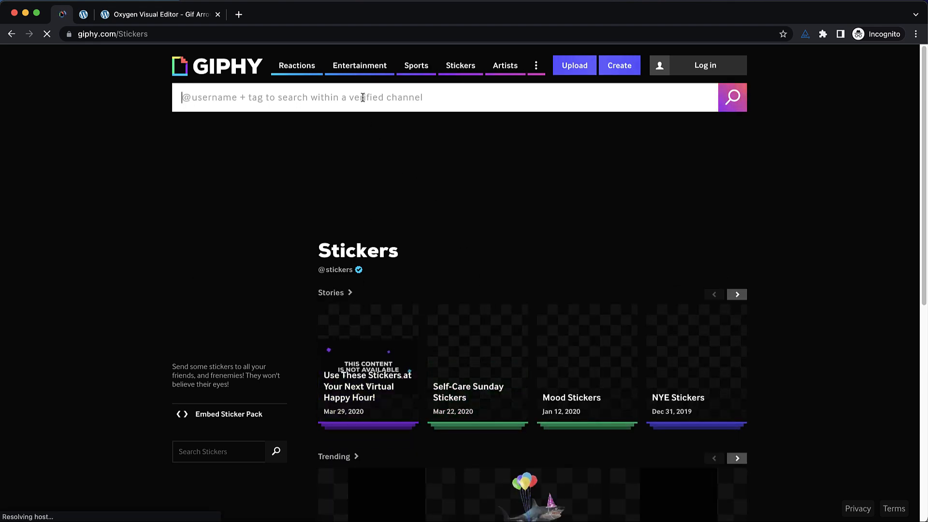
pyautogui.write('arrow')
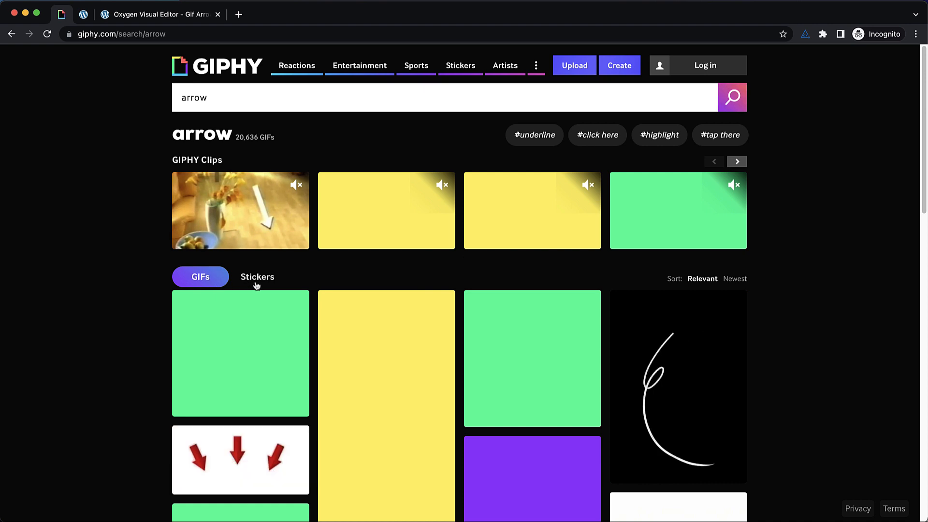
pyautogui.click(257, 277)
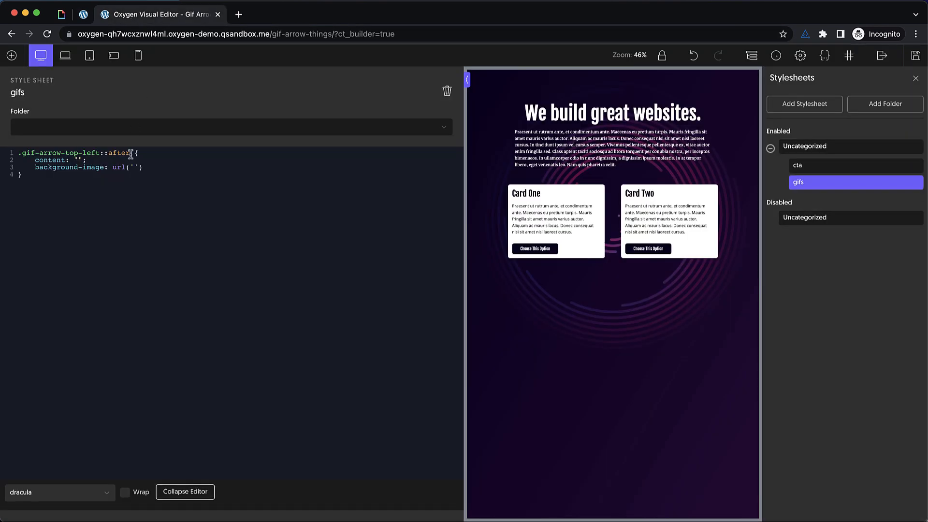
# Step: Give the after-rule the uploaded giphy GIF as background, cover-sized, at 128px width and height
pyautogui.write('https://oxygen-qh7wcxznwl4ml.oxygen-demo.qsandbox.me/wp-content/uploads/2022/07/giphy-1.gif')
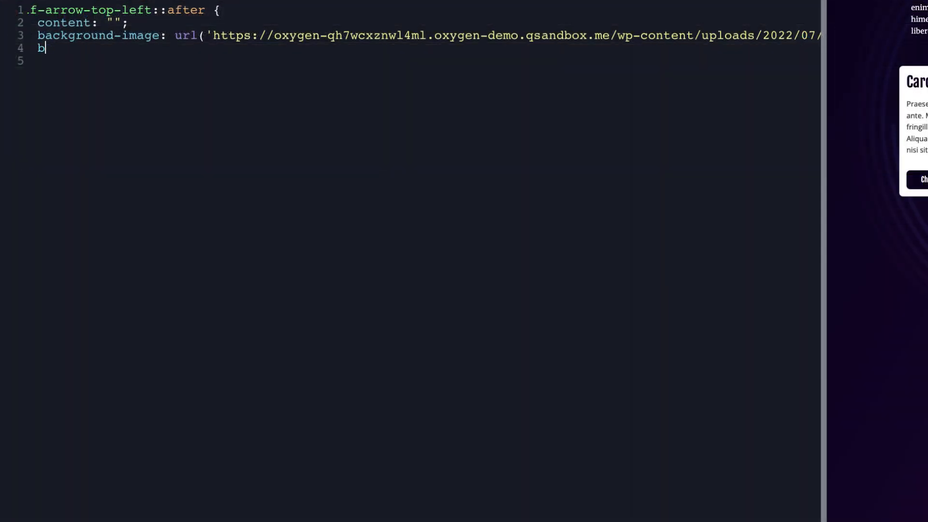
pyautogui.write('ackground-size: c')
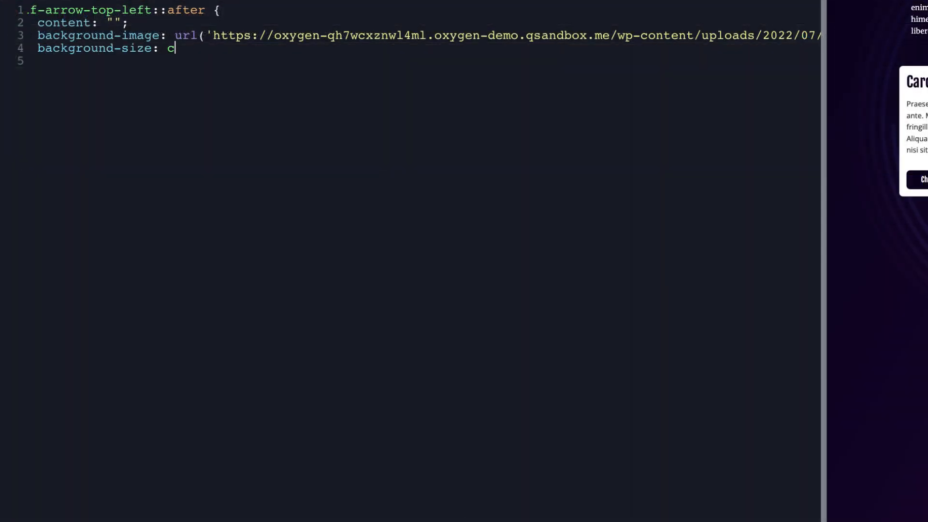
pyautogui.write('over;')
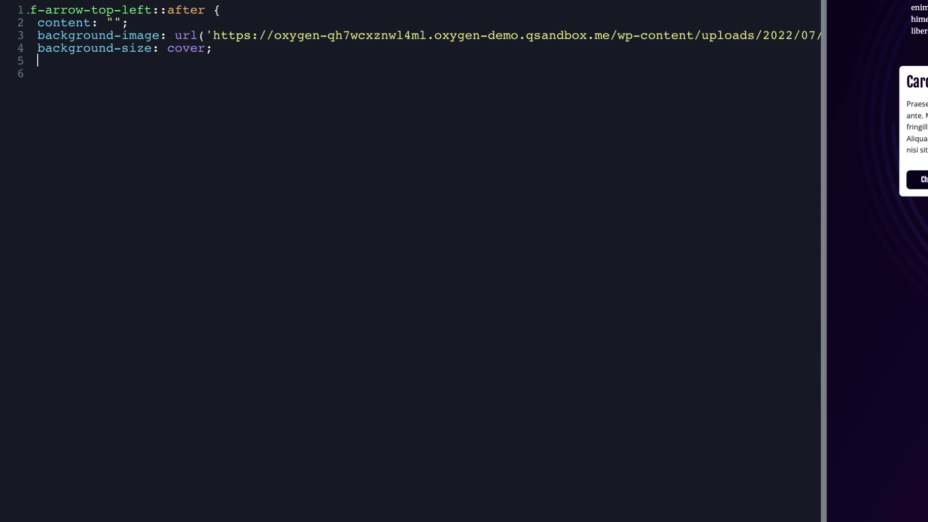
pyautogui.write('width: 128')
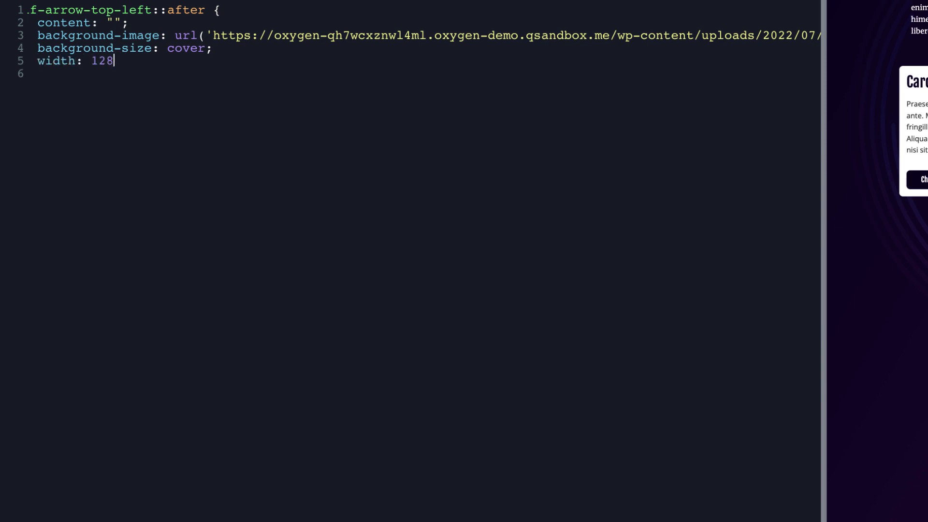
pyautogui.write('px;')
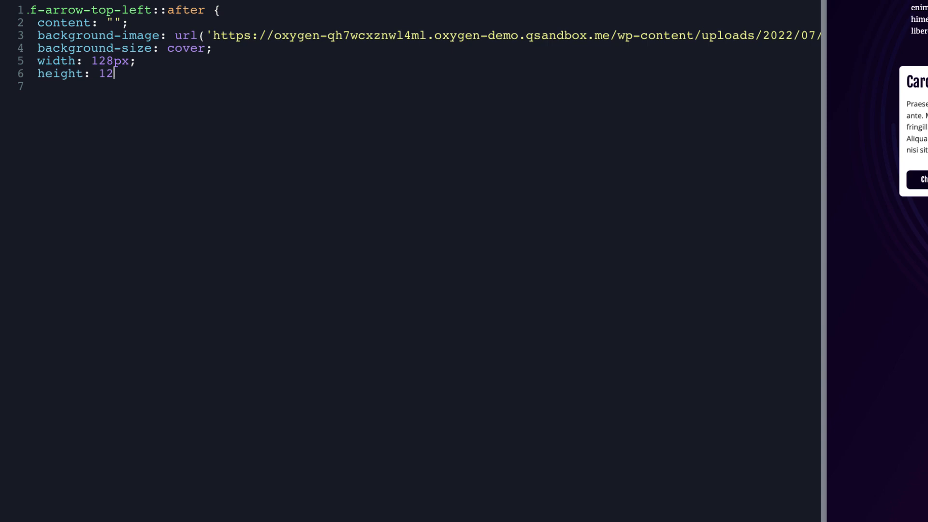
pyautogui.write('8px;')
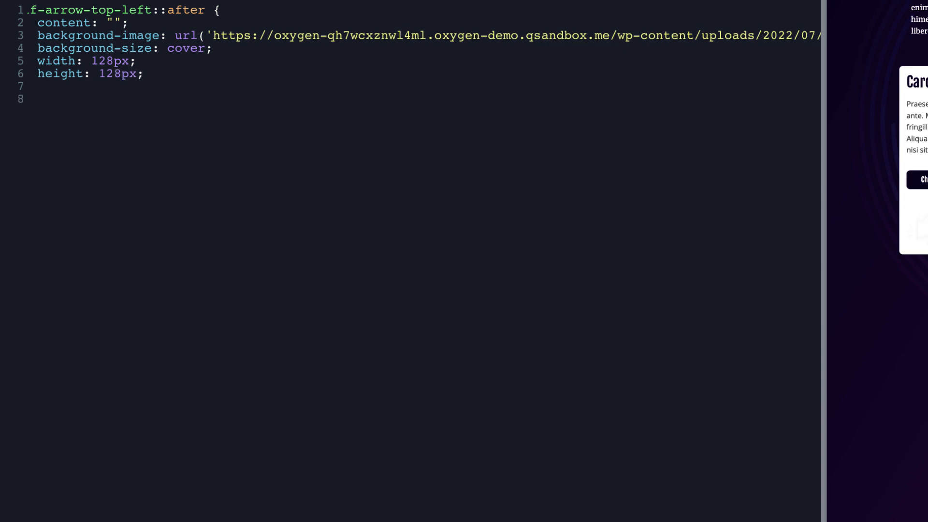
# Step: Position the arrow absolutely with negative left and top -25% offsets above Card One
pyautogui.write('position: absolu')
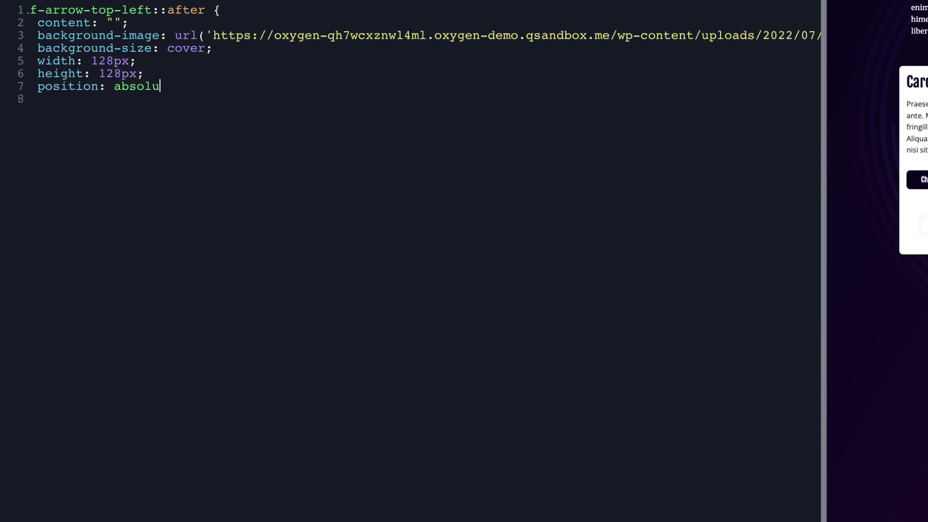
pyautogui.write('te;')
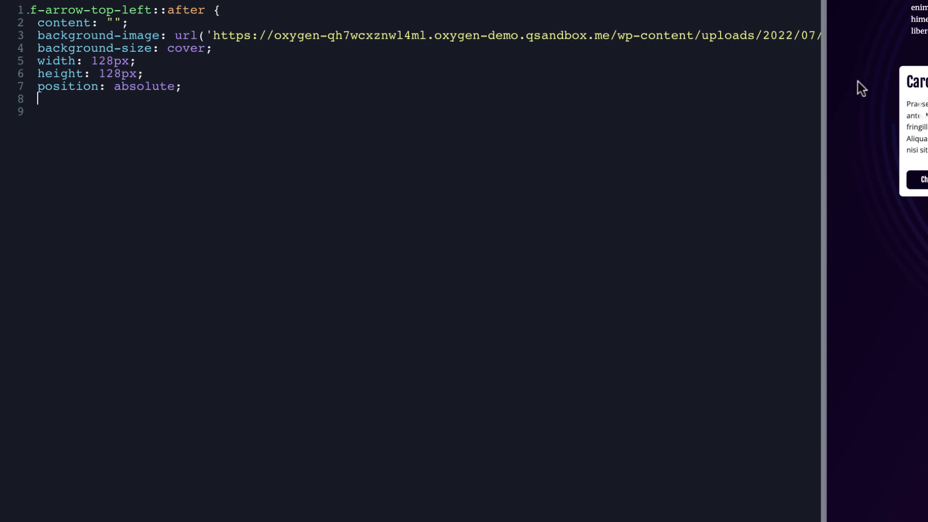
pyautogui.write('left:')
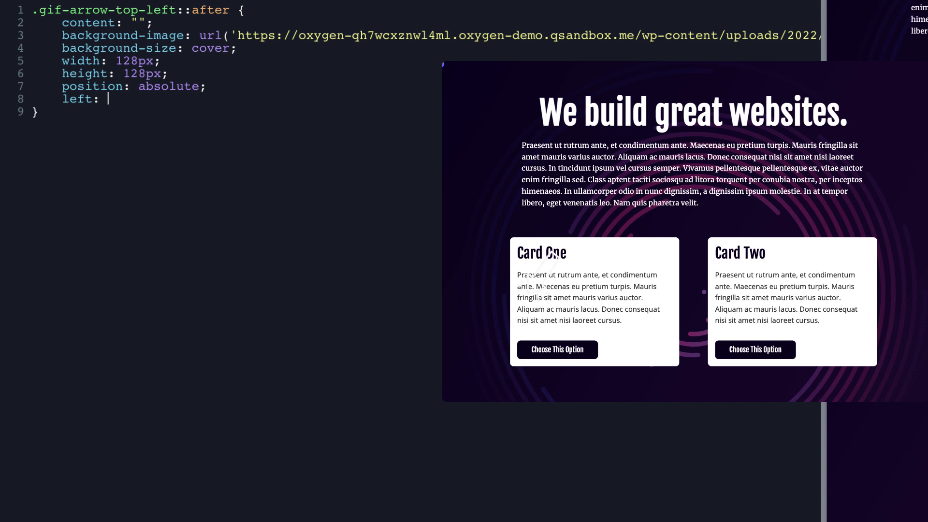
pyautogui.write('-10%')
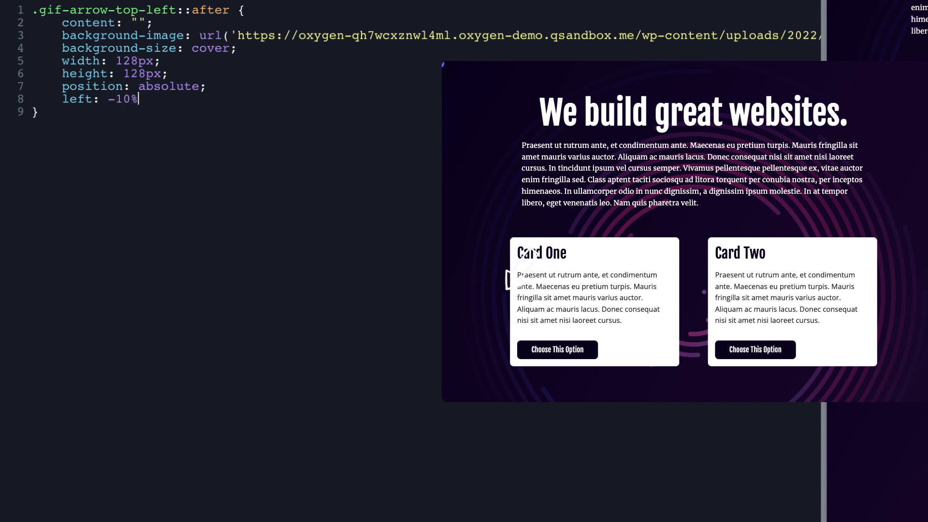
pyautogui.write(';')
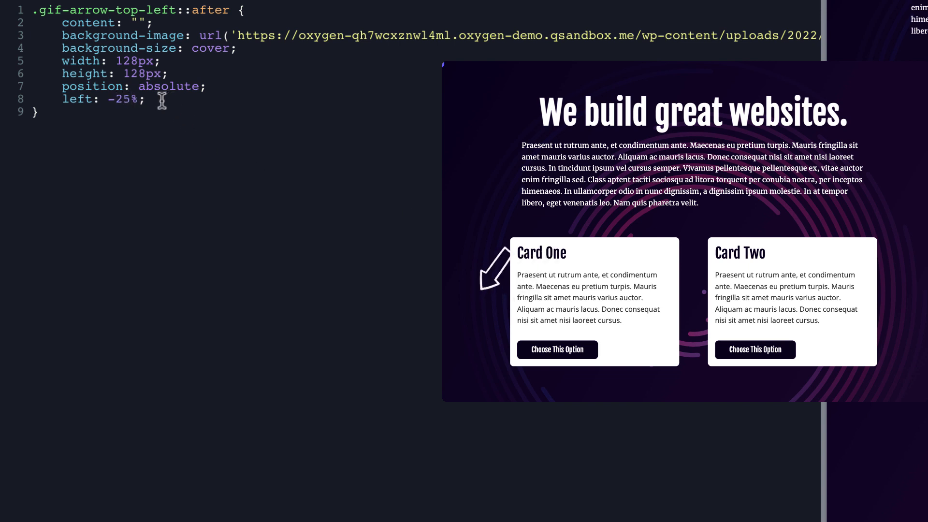
pyautogui.write('top:')
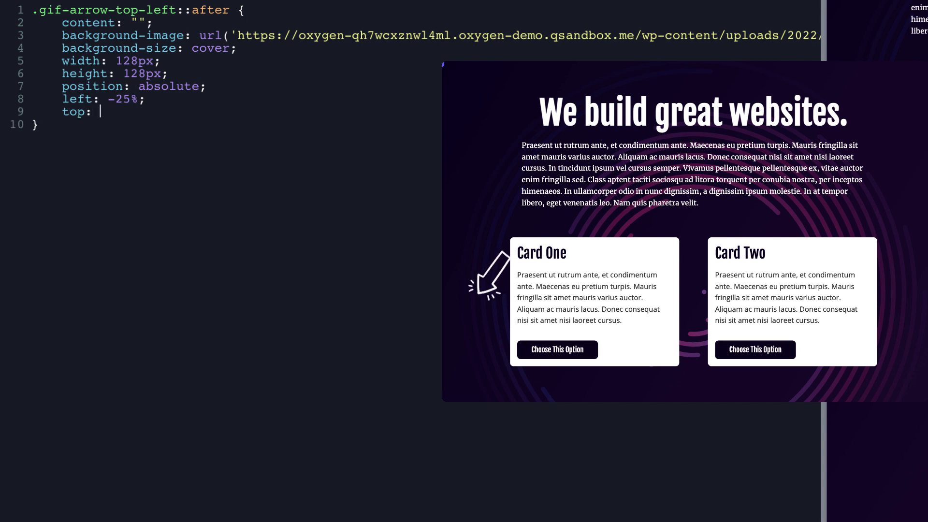
pyautogui.write('-25%;')
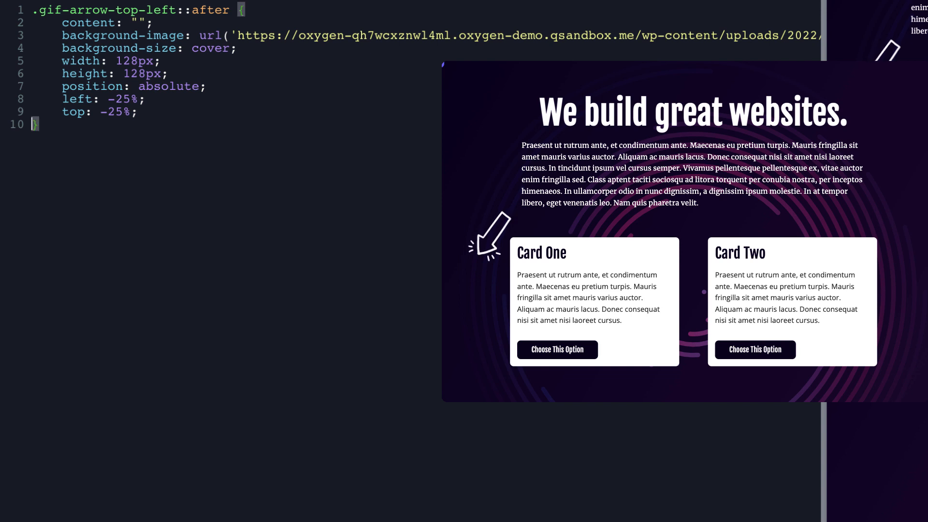
pyautogui.write('tr')
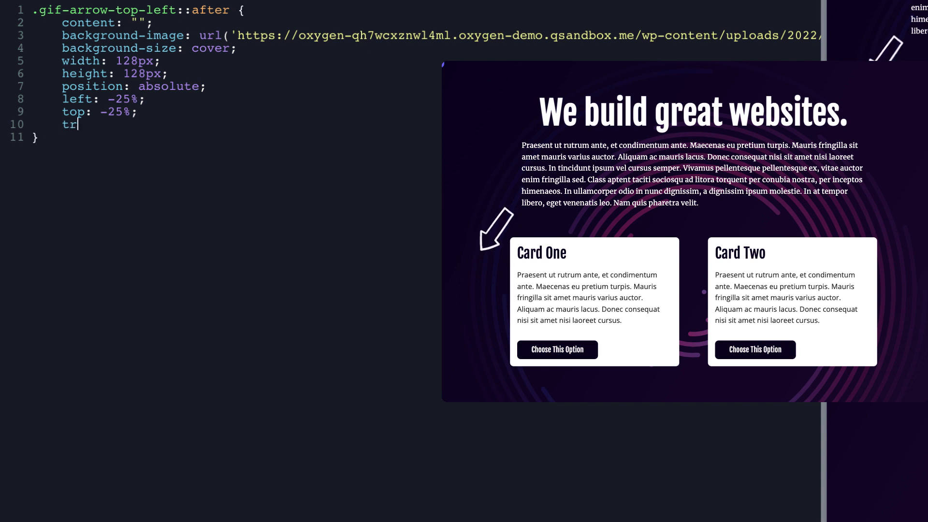
# Step: Add a transform rotate to the arrow and push its offsets out to -30%
pyautogui.write('ansform: rotate')
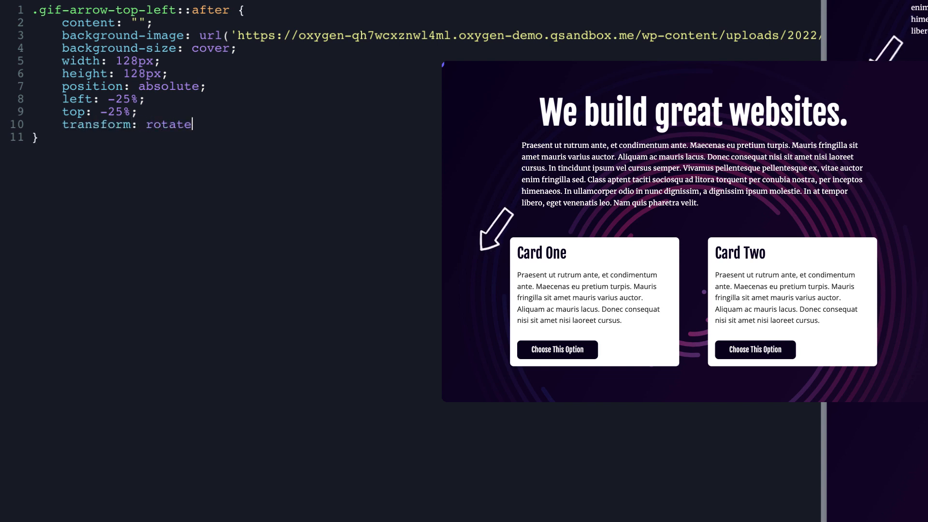
pyautogui.write('(20deg)')
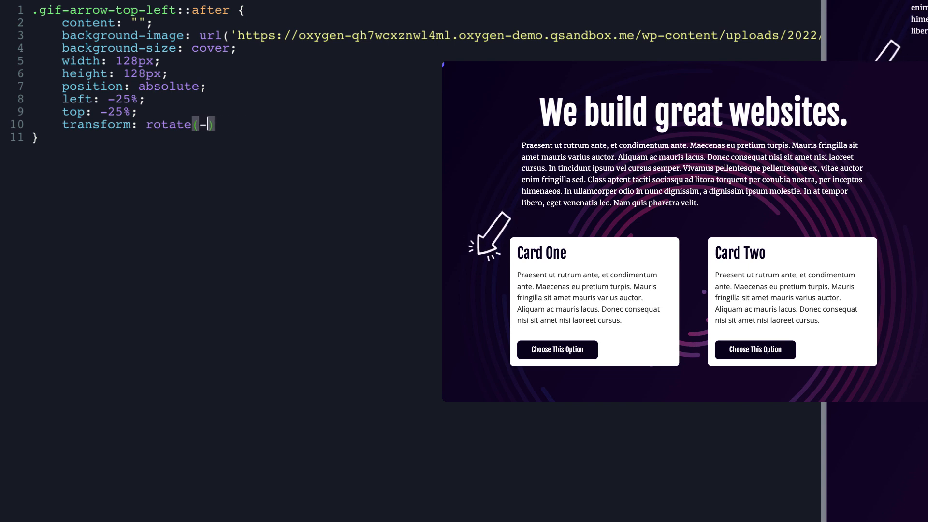
pyautogui.write('40deg')
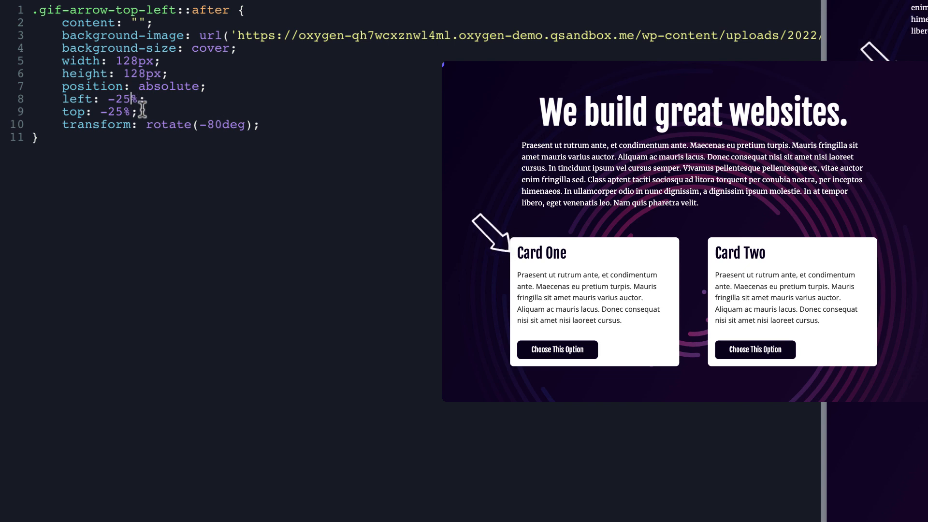
pyautogui.write('-30%')
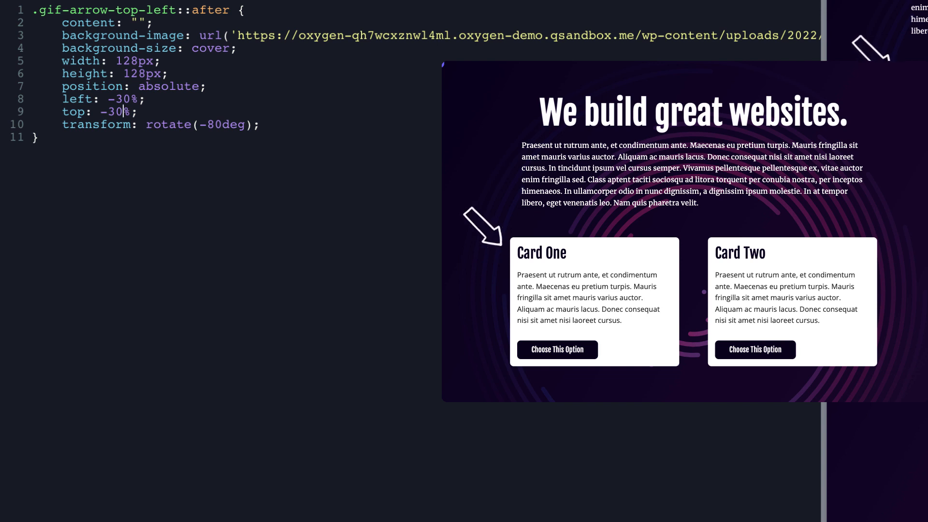
pyautogui.moveTo(164, 134)
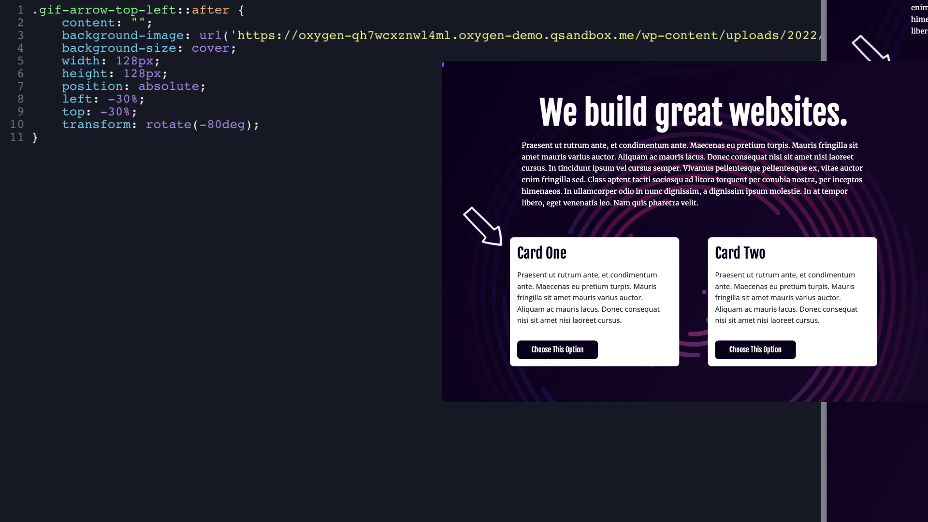
# Step: Shrink the arrow toward 64px and bring its left offset in to -15%
pyautogui.write('63px')
pyautogui.write('64')
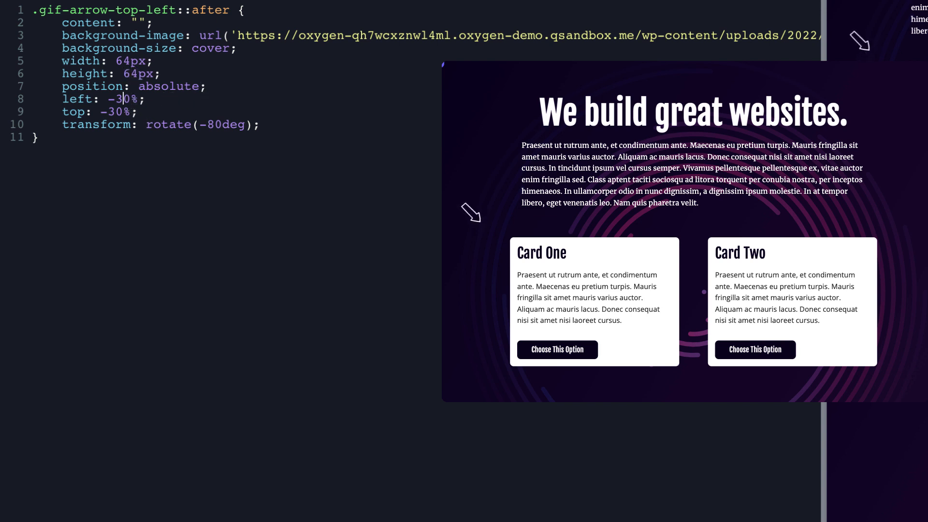
pyautogui.write('100')
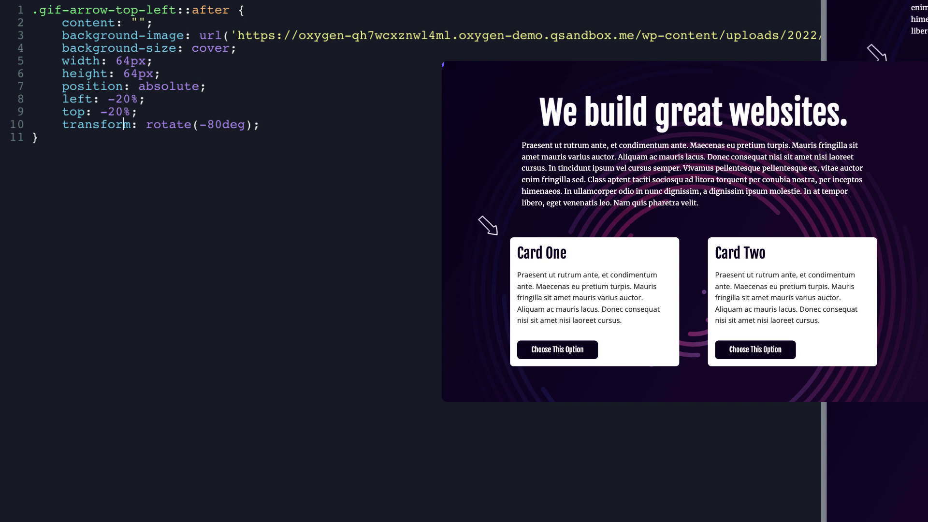
pyautogui.write('-15%')
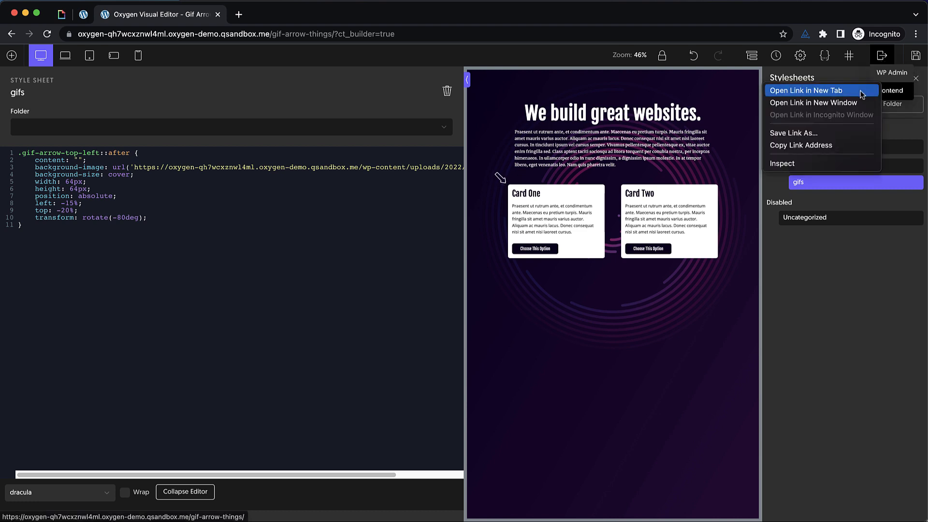
# Step: Open the live page in a new tab and change the arrow offsets to -64px left and -65px top
pyautogui.click(806, 90)
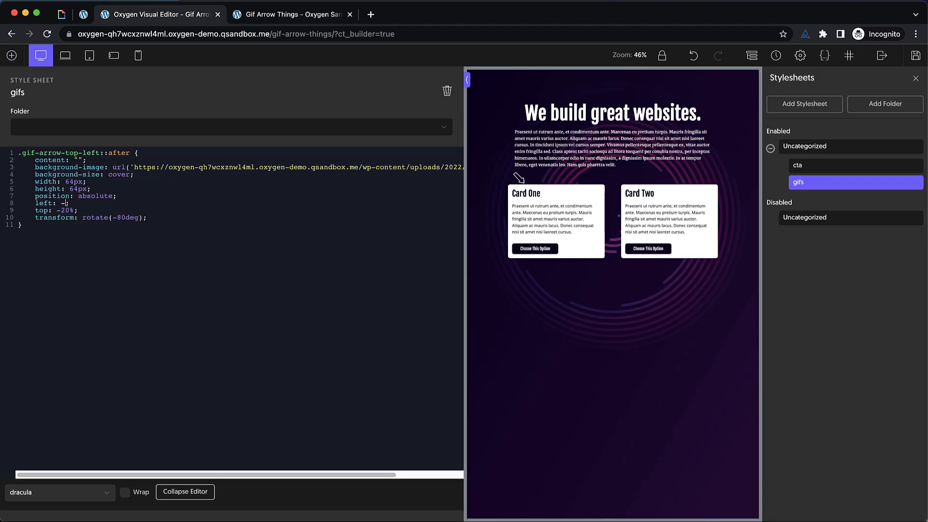
pyautogui.write('64px')
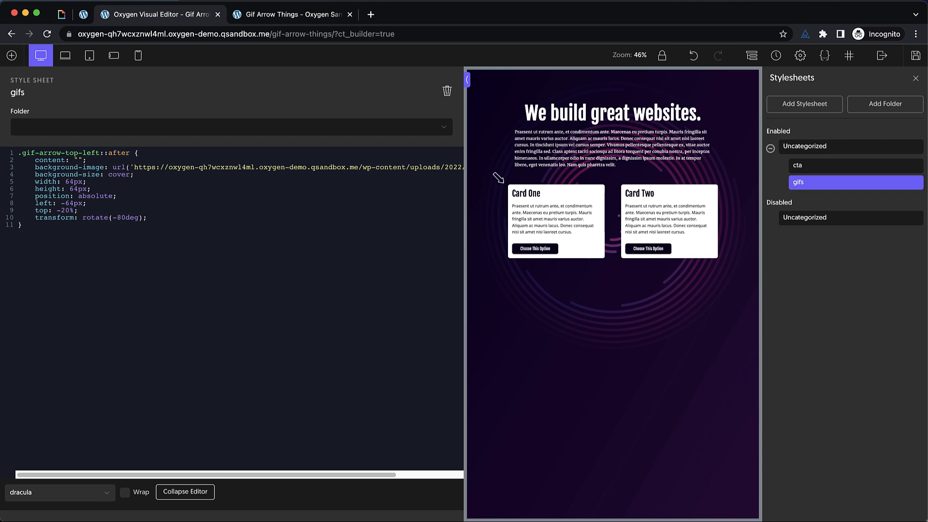
pyautogui.write('-65p')
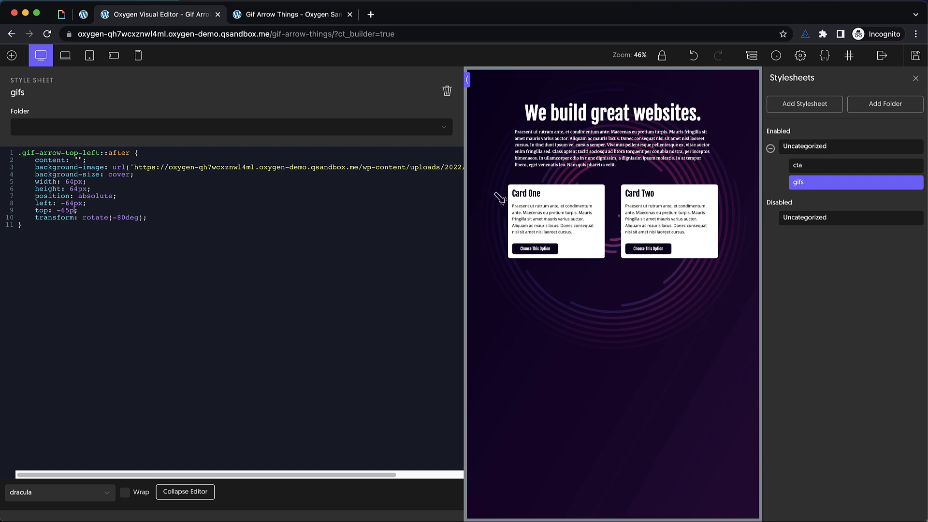
pyautogui.press('Backspace')
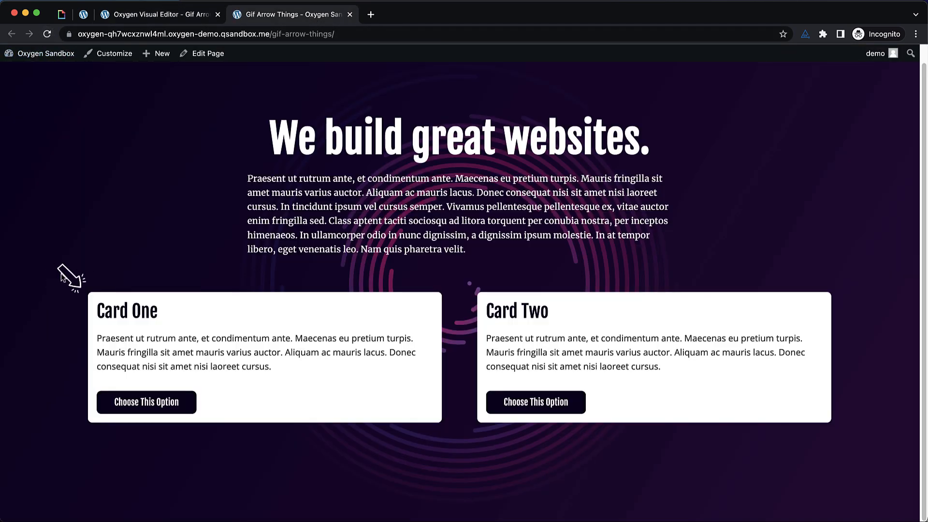
pyautogui.moveTo(285, 71)
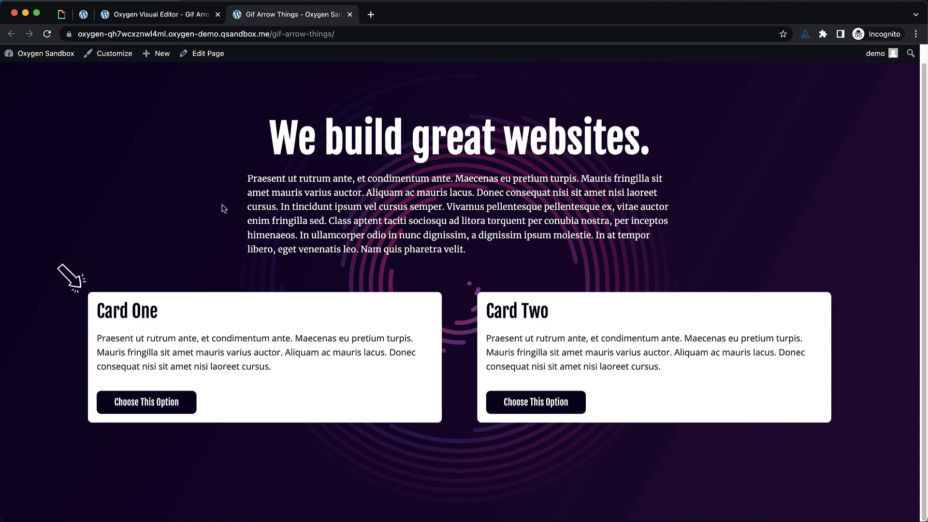
# Step: Return to the Oxygen visual editor tab after reviewing the live page
pyautogui.click(156, 14)
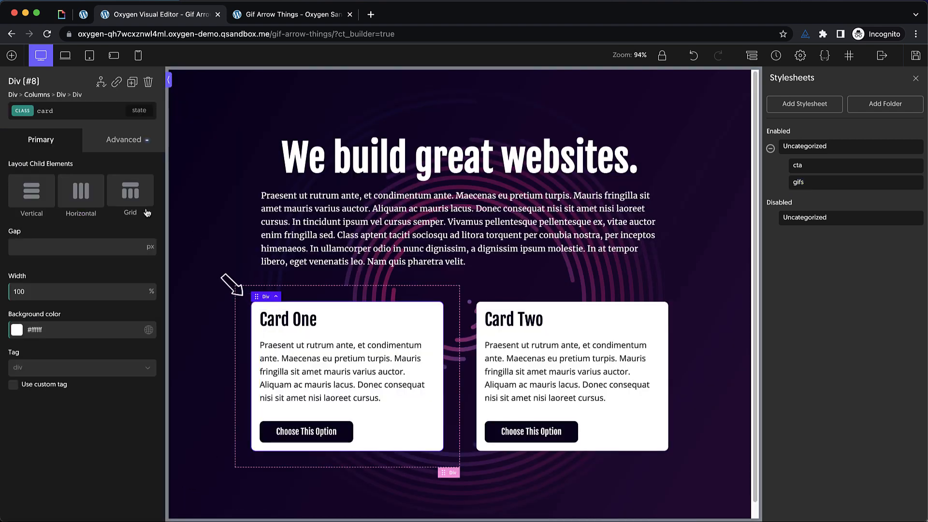
# Step: Apply the gif-arrow-top-left class to Card Two's div and save the page
pyautogui.click(46, 111)
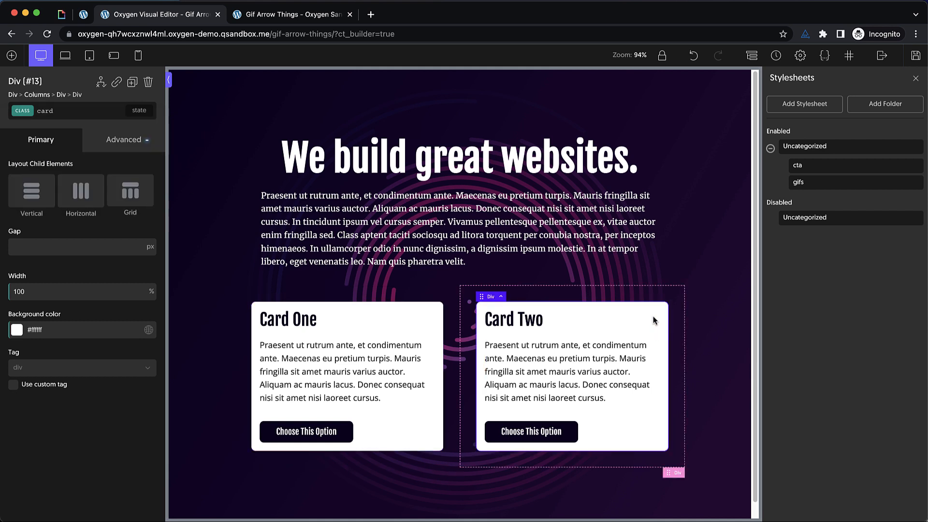
pyautogui.click(64, 110)
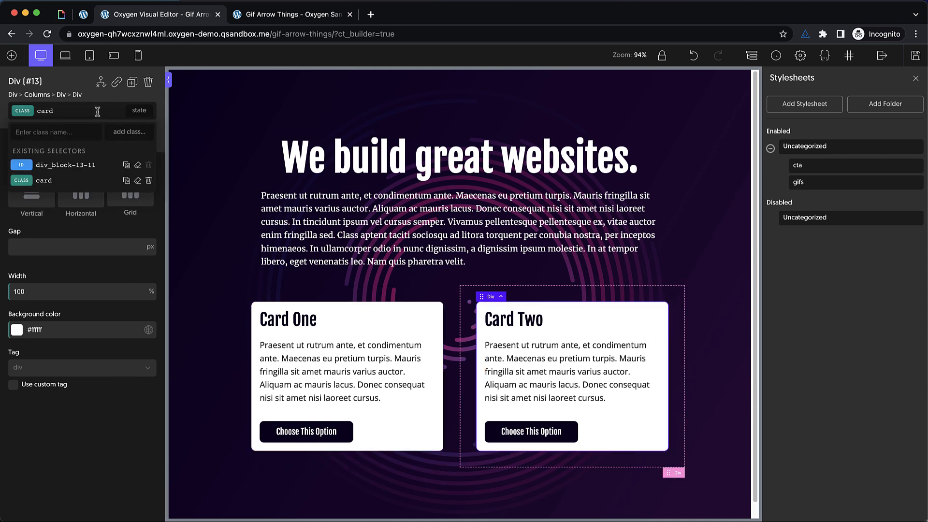
pyautogui.write('g')
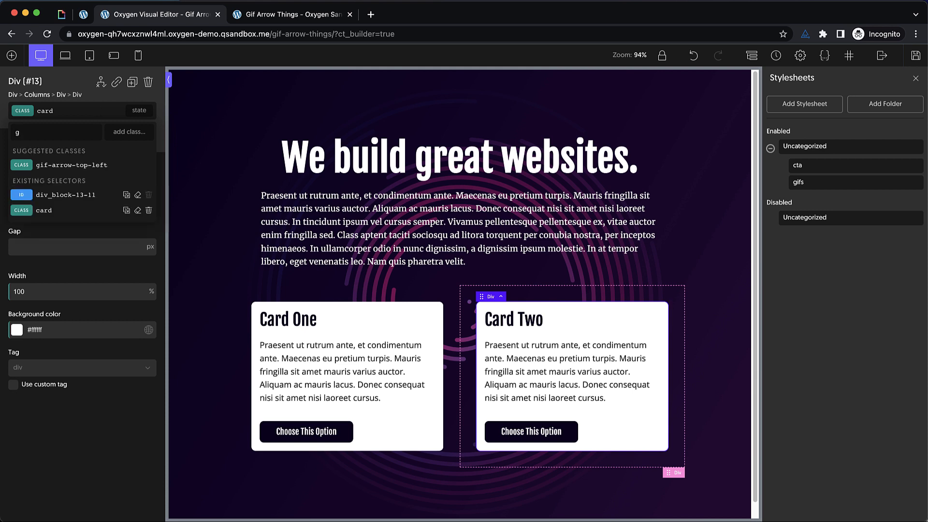
pyautogui.write('if')
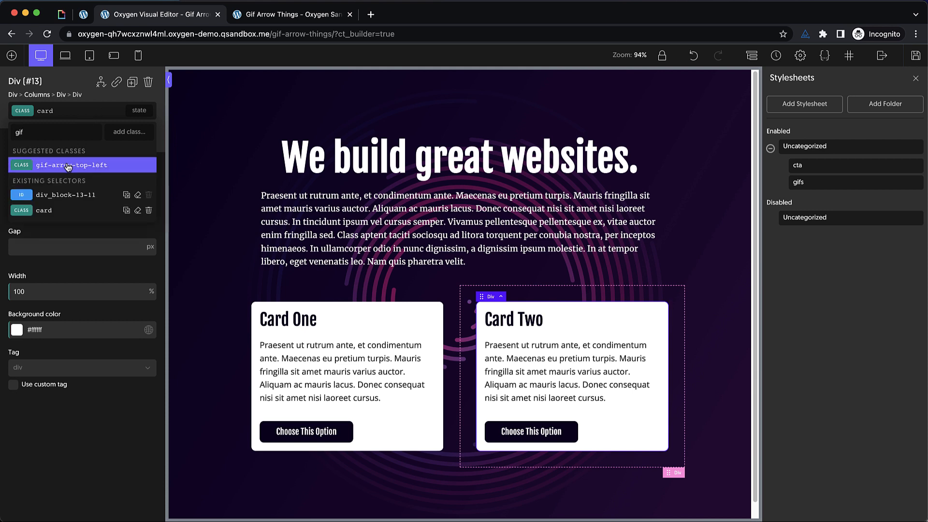
pyautogui.click(77, 165)
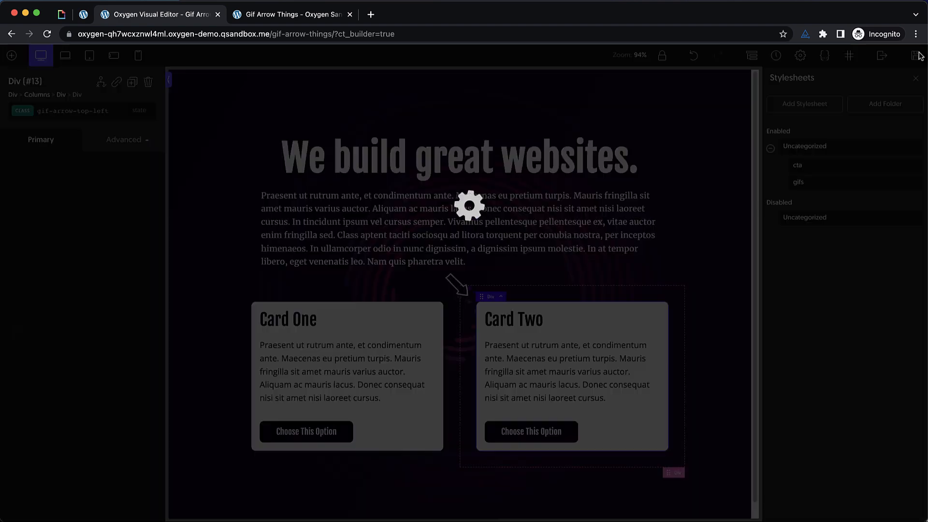
pyautogui.click(291, 13)
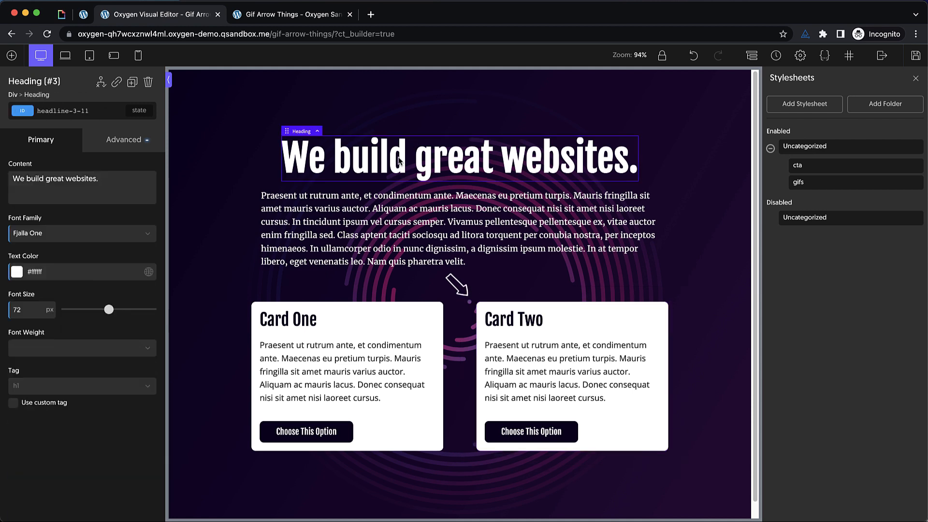
# Step: Apply gif-arrow-top-left to the heading and paragraph, then view the live page
pyautogui.click(61, 110)
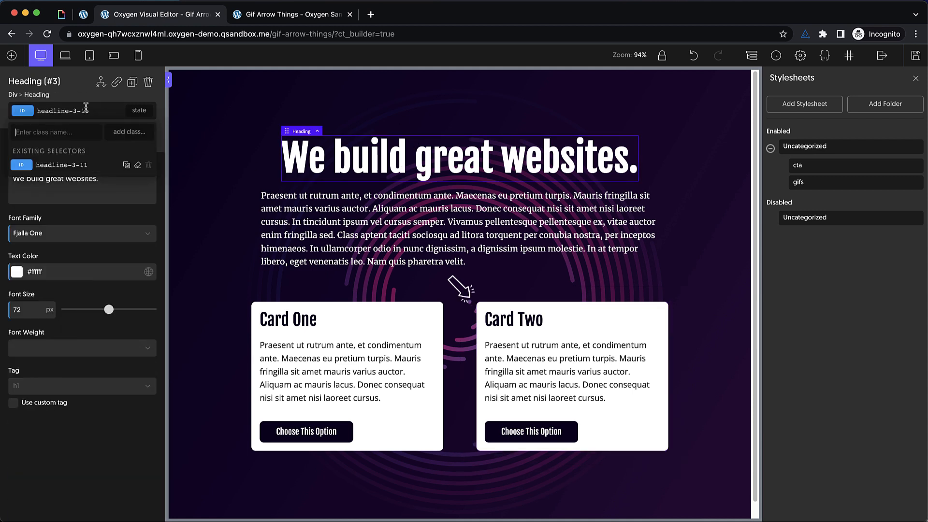
pyautogui.write('gif')
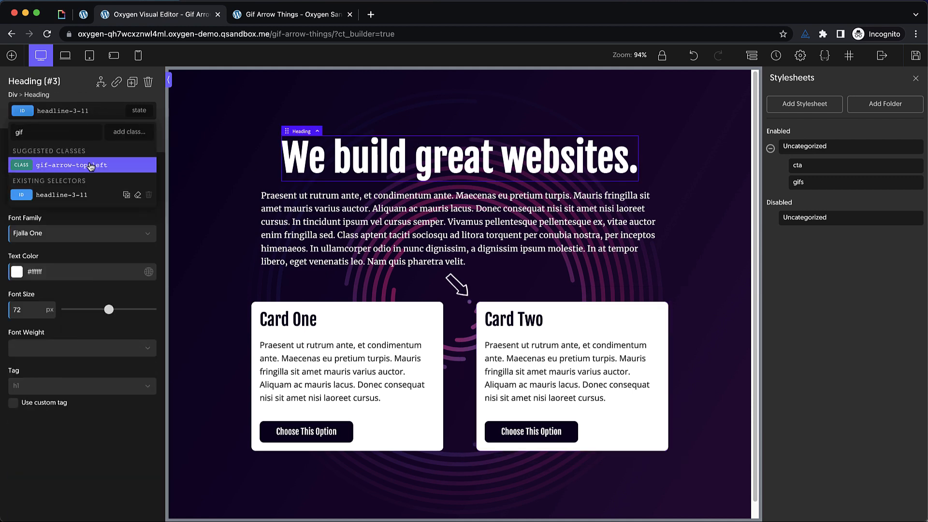
pyautogui.click(81, 164)
pyautogui.write('g')
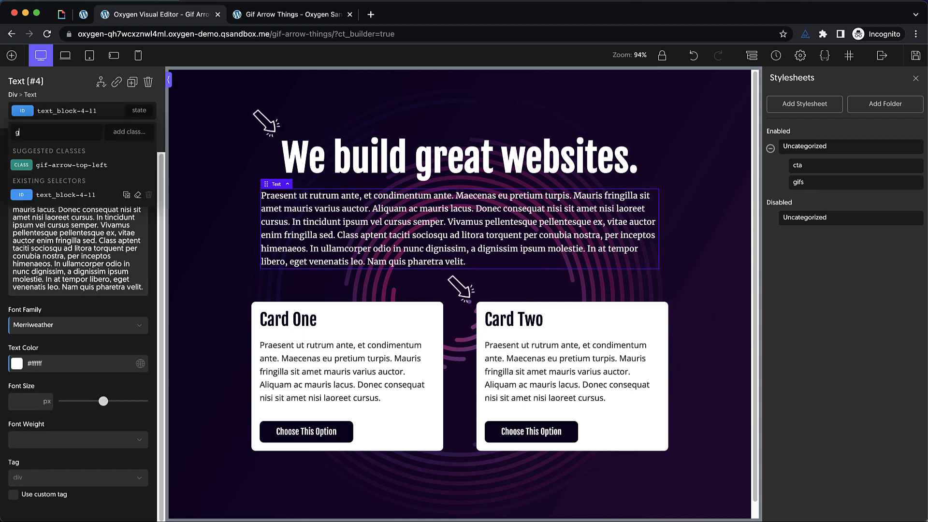
pyautogui.click(49, 164)
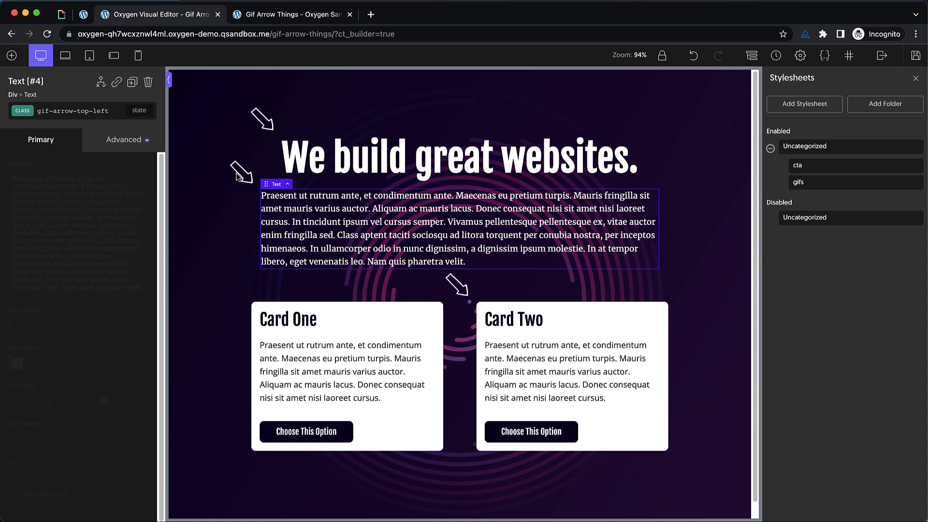
pyautogui.moveTo(916, 55)
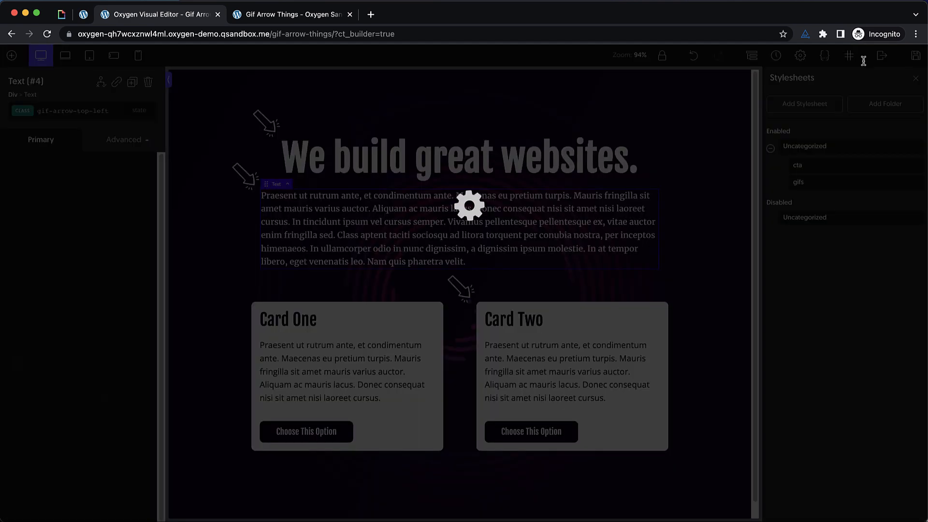
pyautogui.click(290, 14)
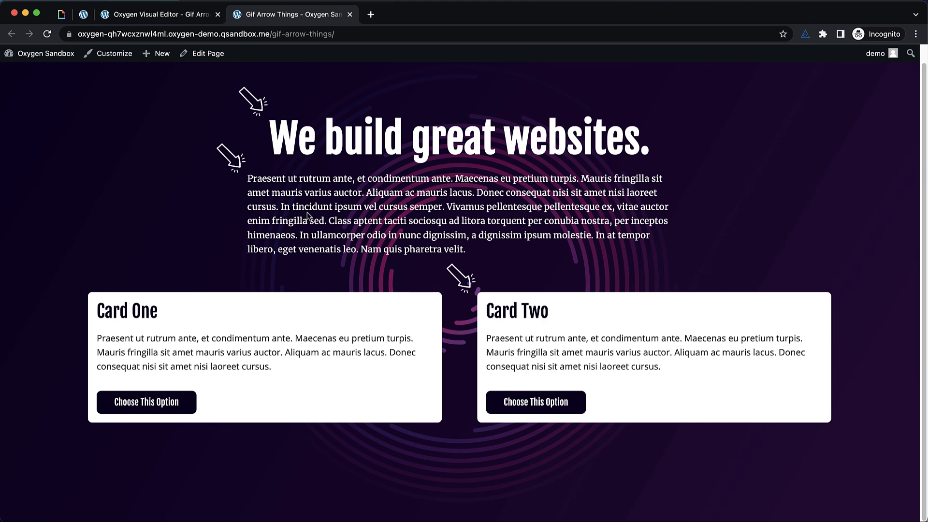
pyautogui.moveTo(160, 14)
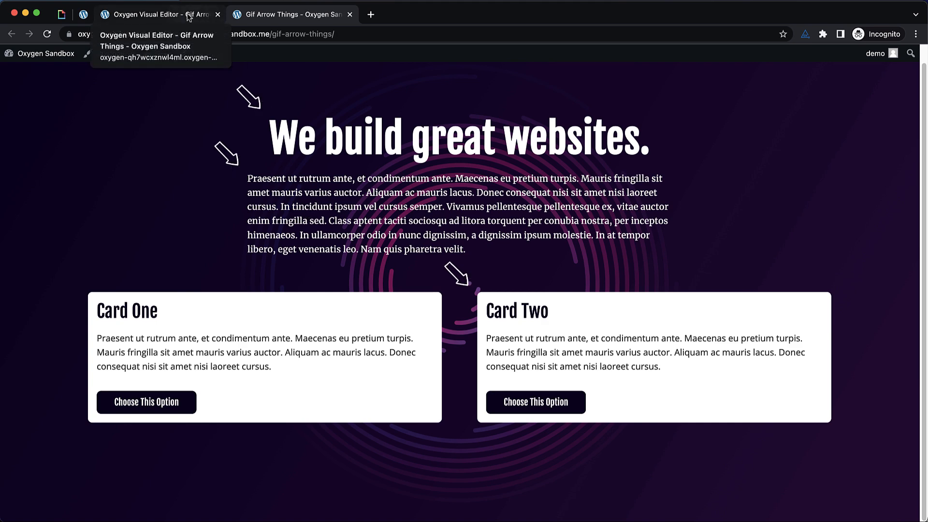
# Step: Return to the Oxygen visual editor from the live preview browser tab
pyautogui.click(160, 14)
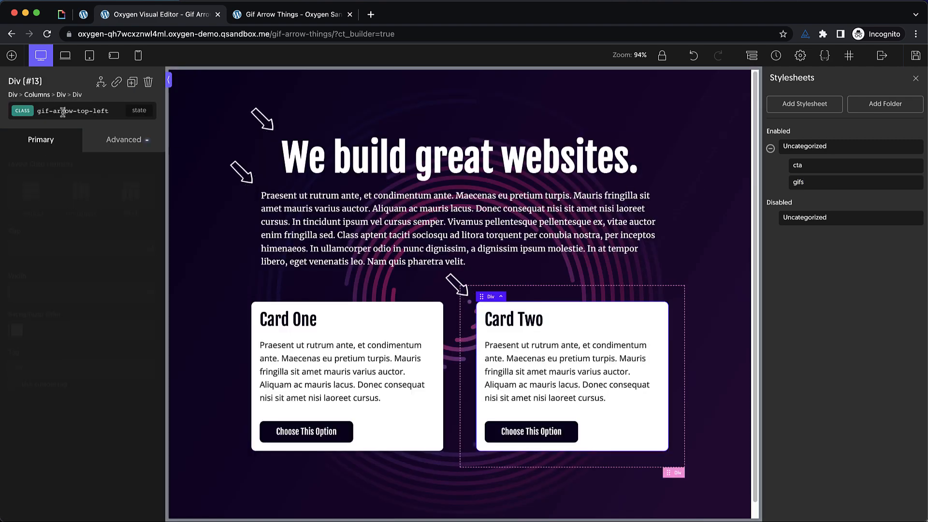
# Step: Add a new gif-arrow-top-right class to Card Two's wrapper div
pyautogui.write('gif')
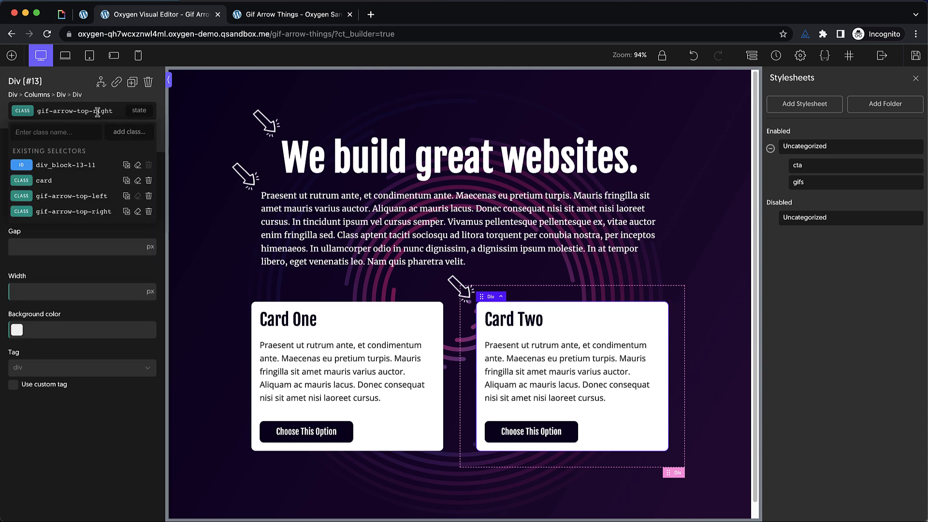
pyautogui.click(73, 195)
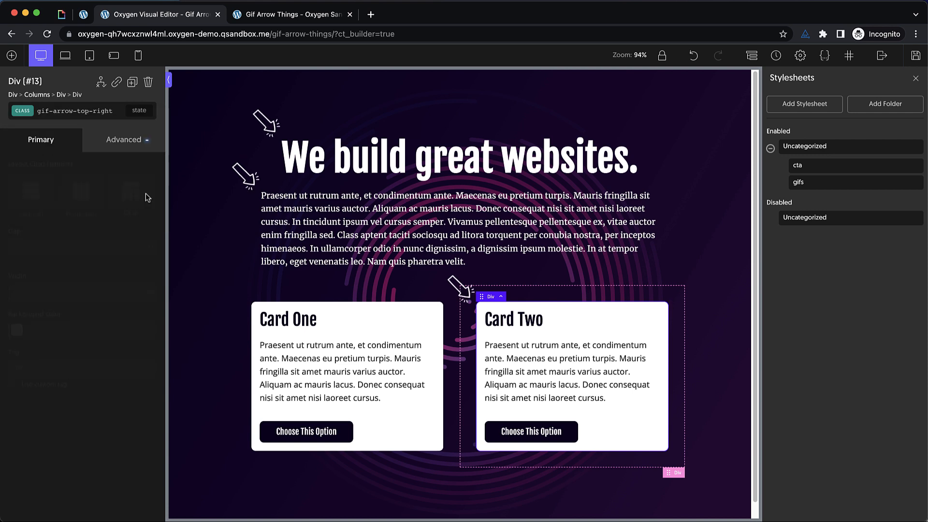
pyautogui.moveTo(838, 182)
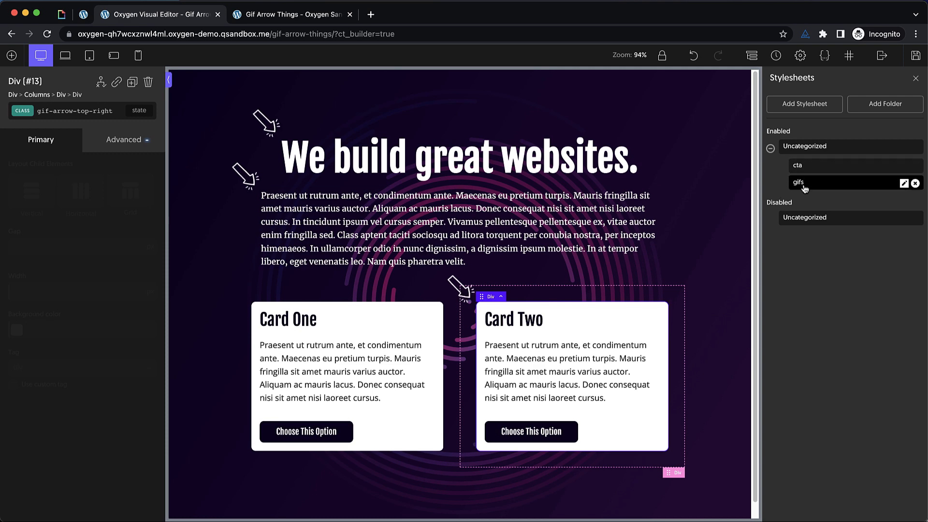
pyautogui.click(903, 183)
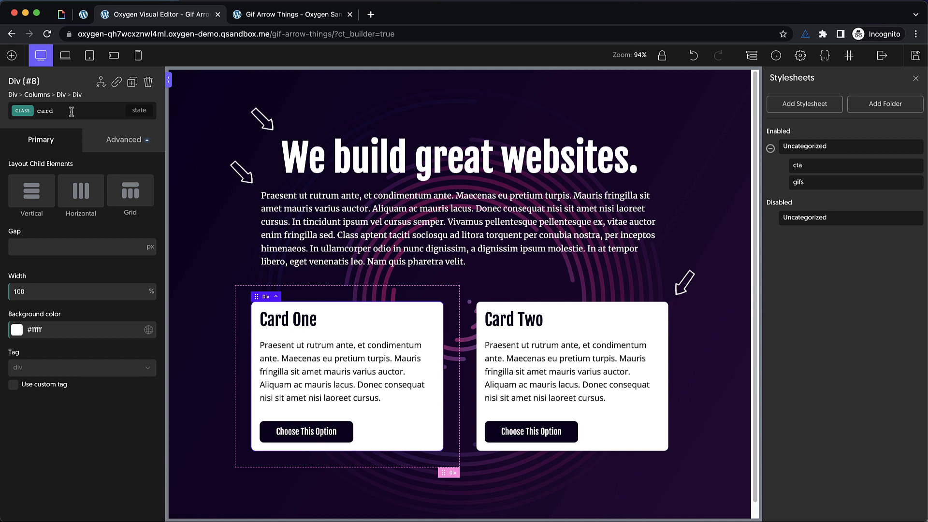
# Step: Apply the existing gif-arrow-top-right class to Card One from the suggestions
pyautogui.write('gif')
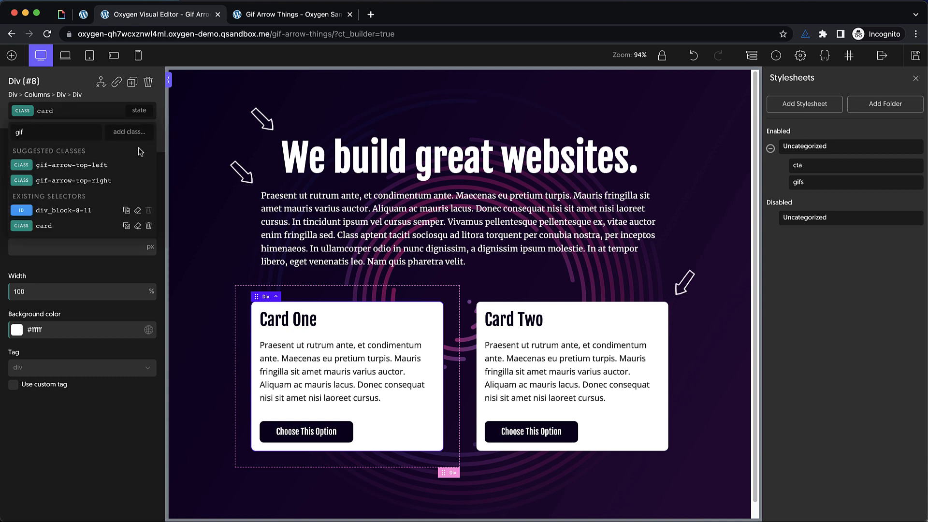
pyautogui.click(74, 181)
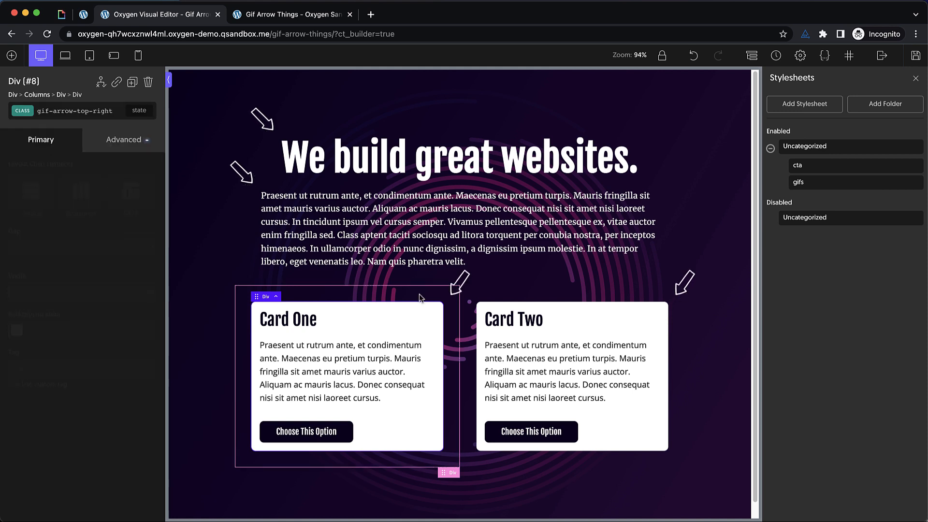